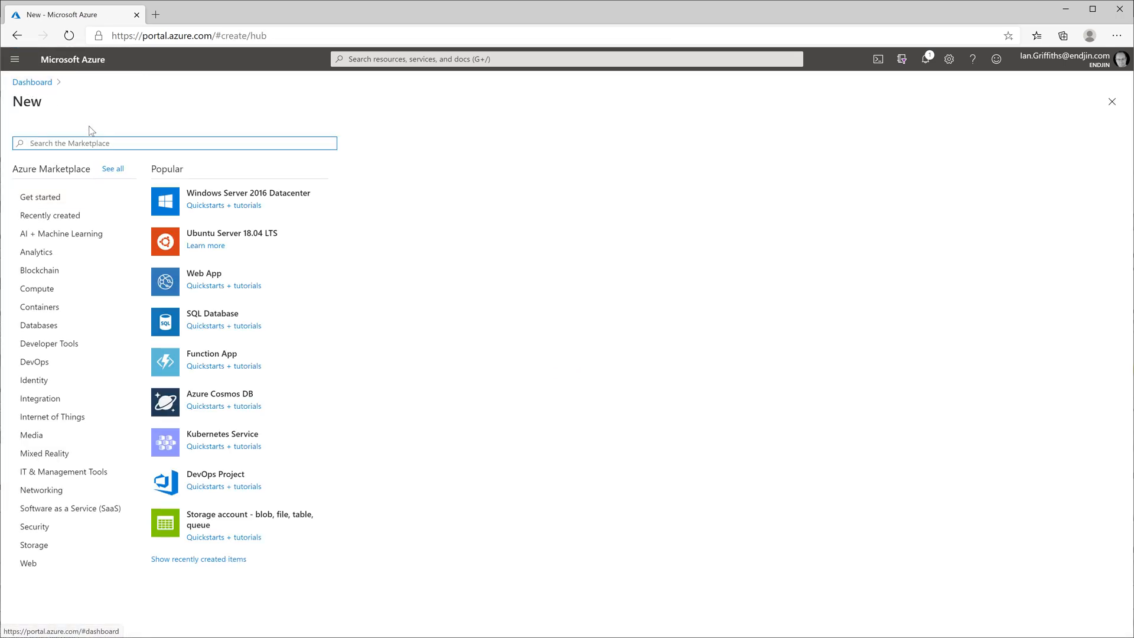
# Search the Marketplace for 'Azure Synapse' and open Azure Synapse Analytics (workspaces preview).
pyautogui.write('Azure Synaps')
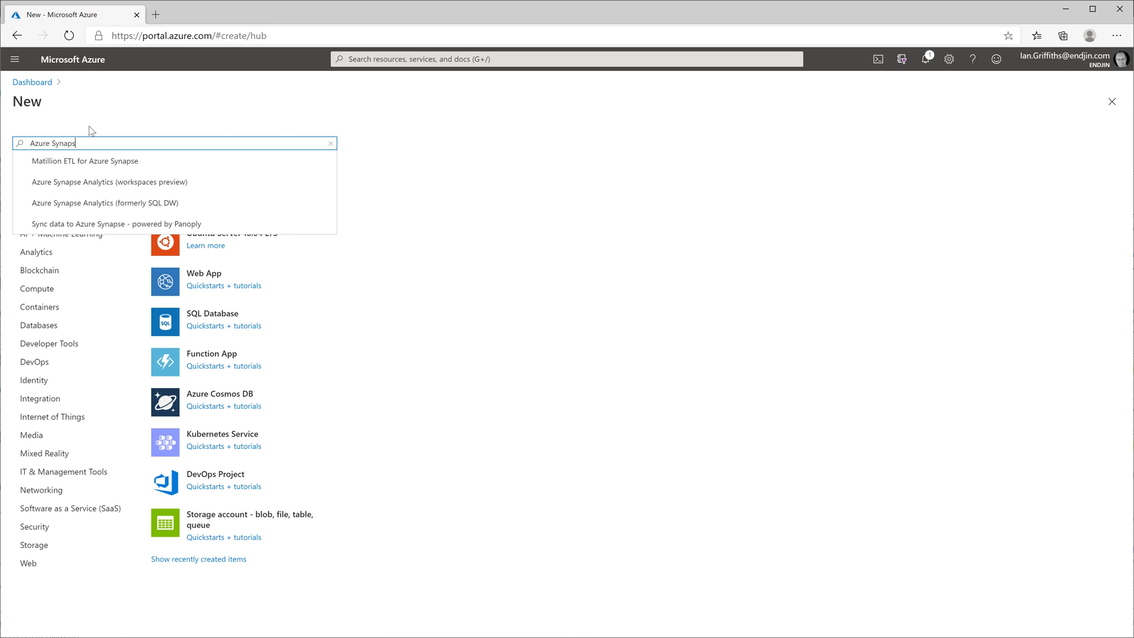
pyautogui.moveTo(137, 181)
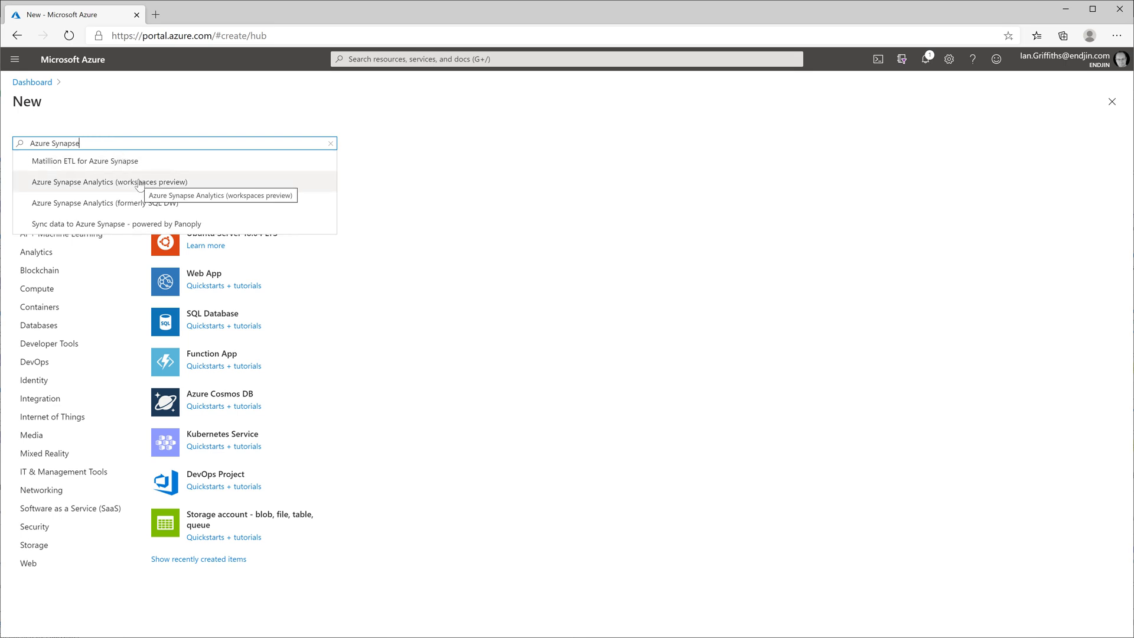
pyautogui.click(109, 181)
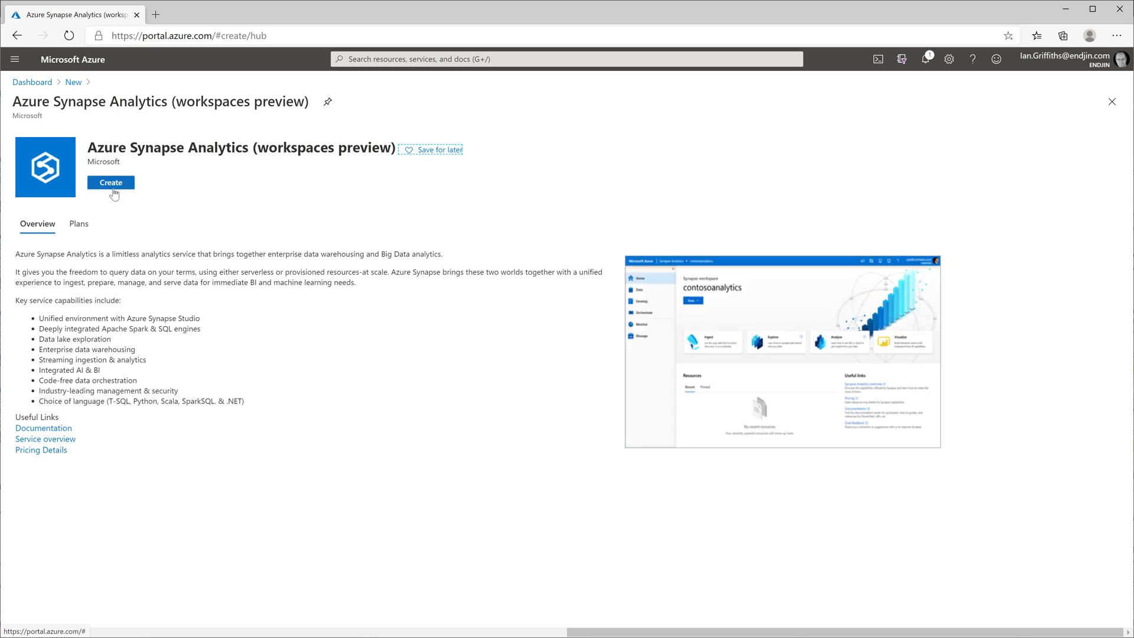
# Start a new Synapse workspace in new resource group SynapseCustomSparkJob.
pyautogui.click(110, 182)
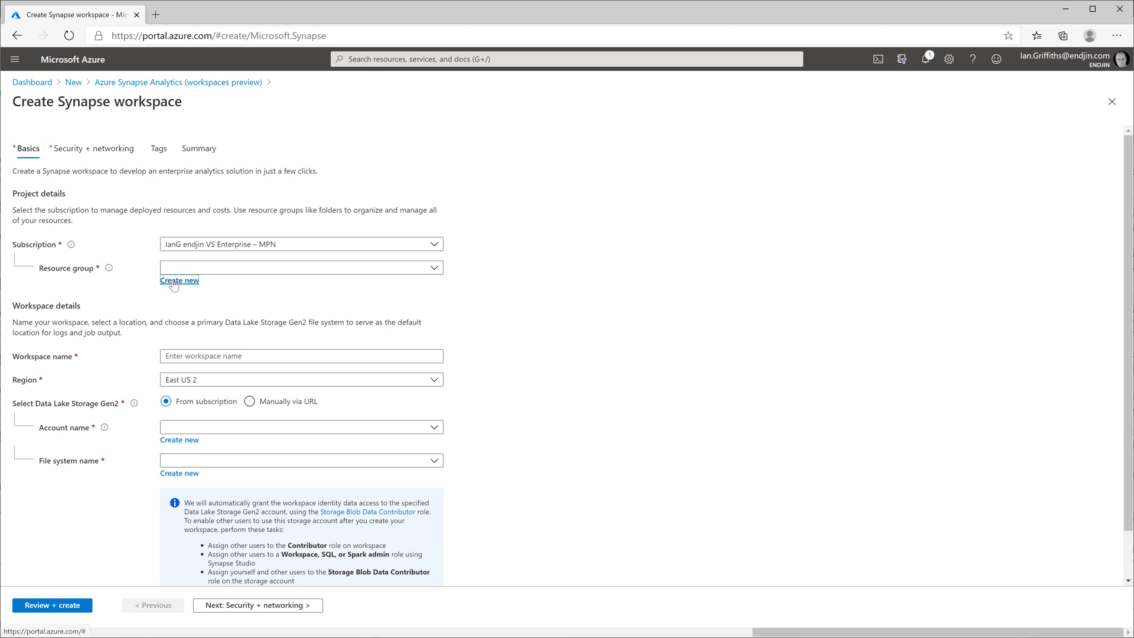
pyautogui.click(179, 279)
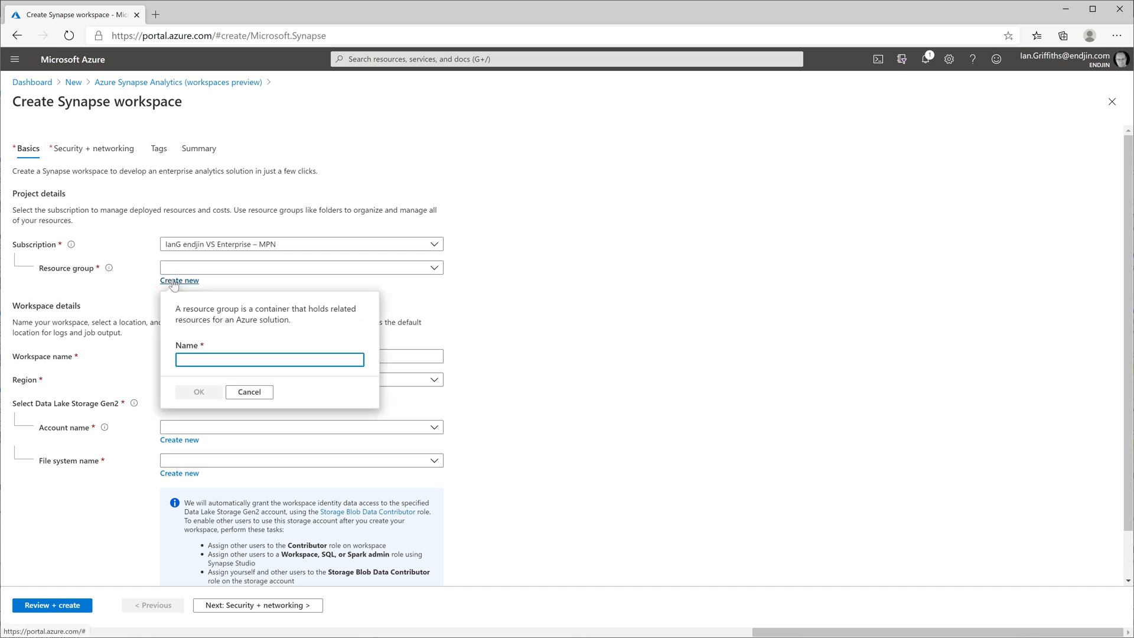
pyautogui.write('Synapse')
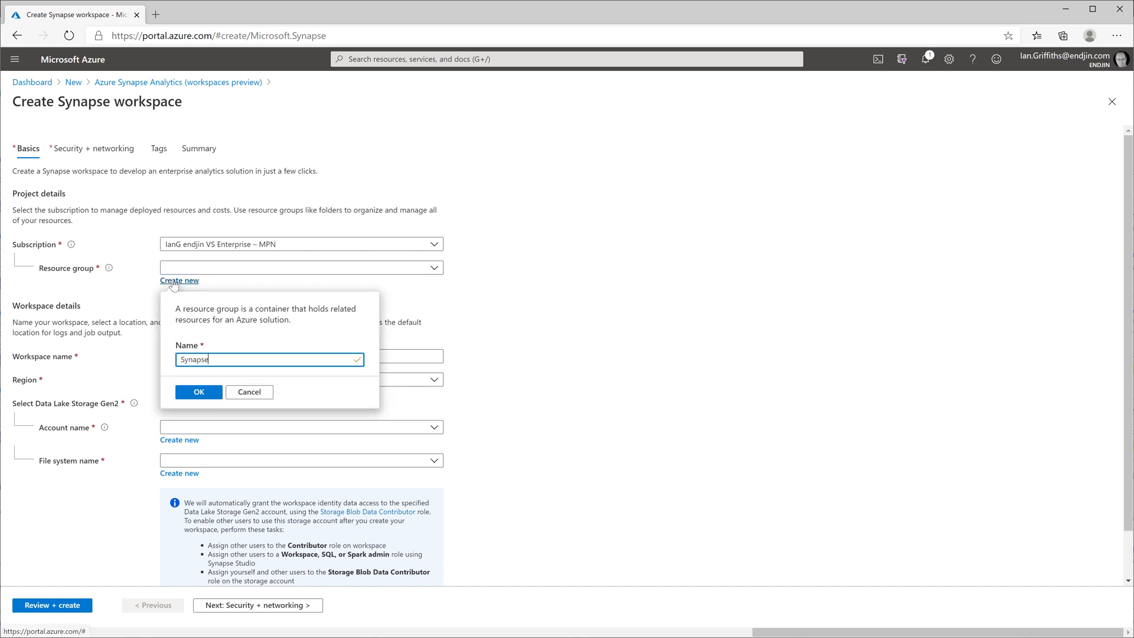
pyautogui.write('CustomSpark')
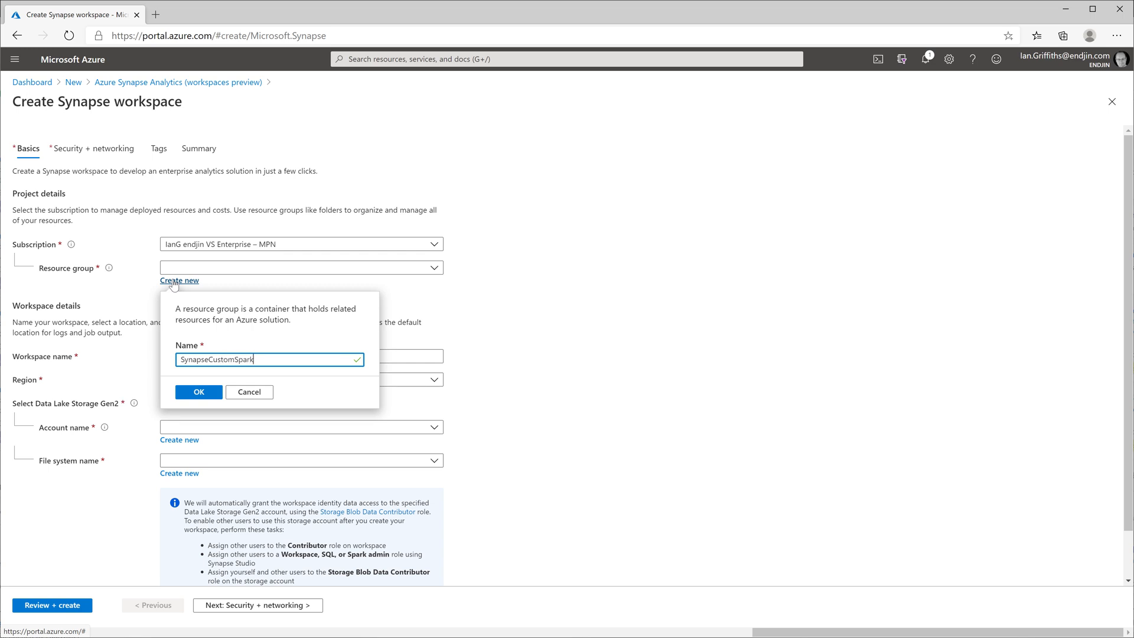
pyautogui.write('Job')
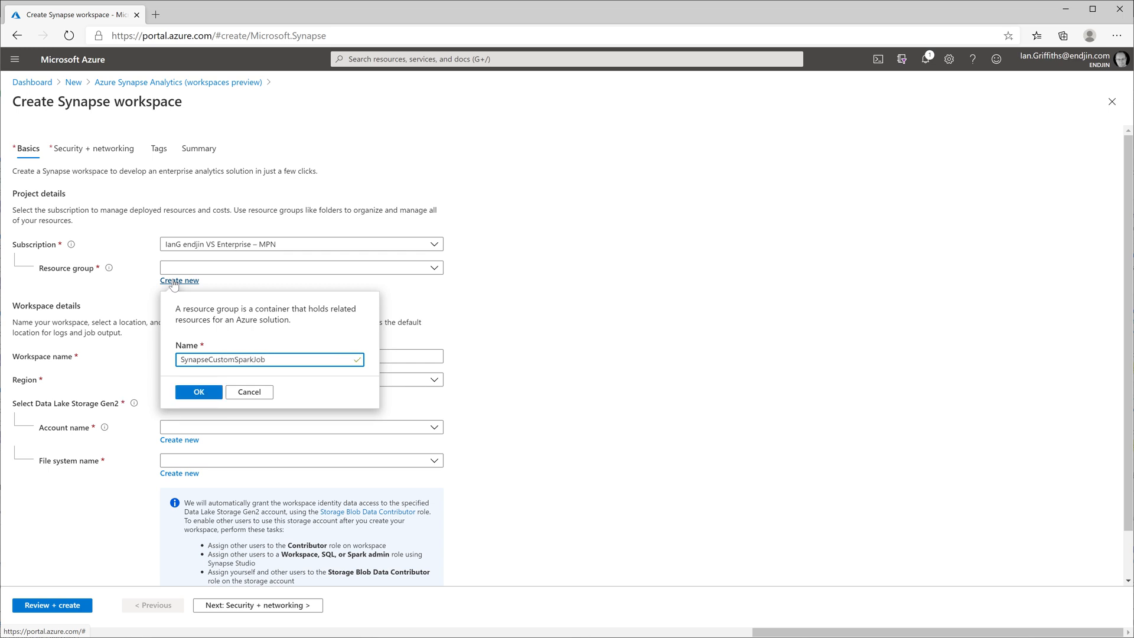
pyautogui.click(199, 391)
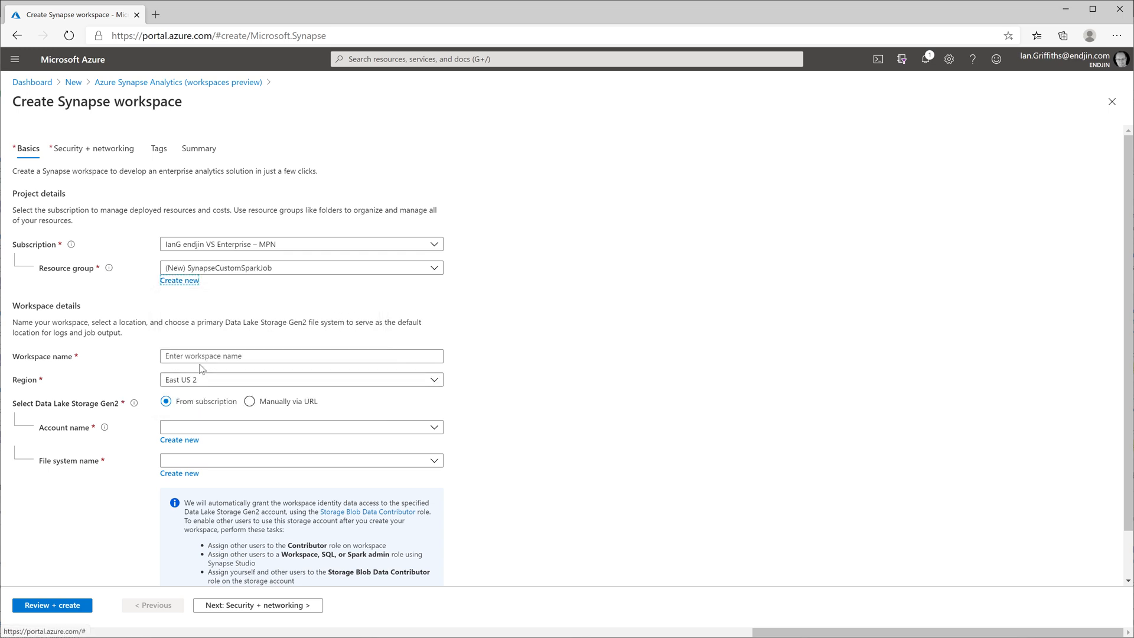
# Enter idg10customsparkjob as the workspace name.
pyautogui.click(300, 355)
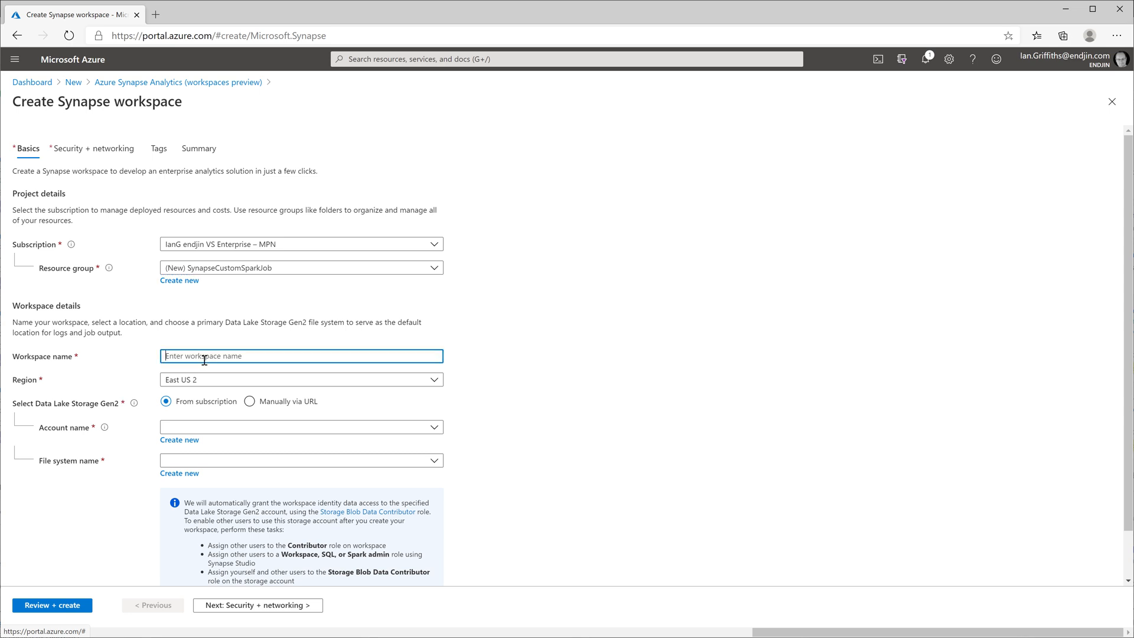
pyautogui.write('idg')
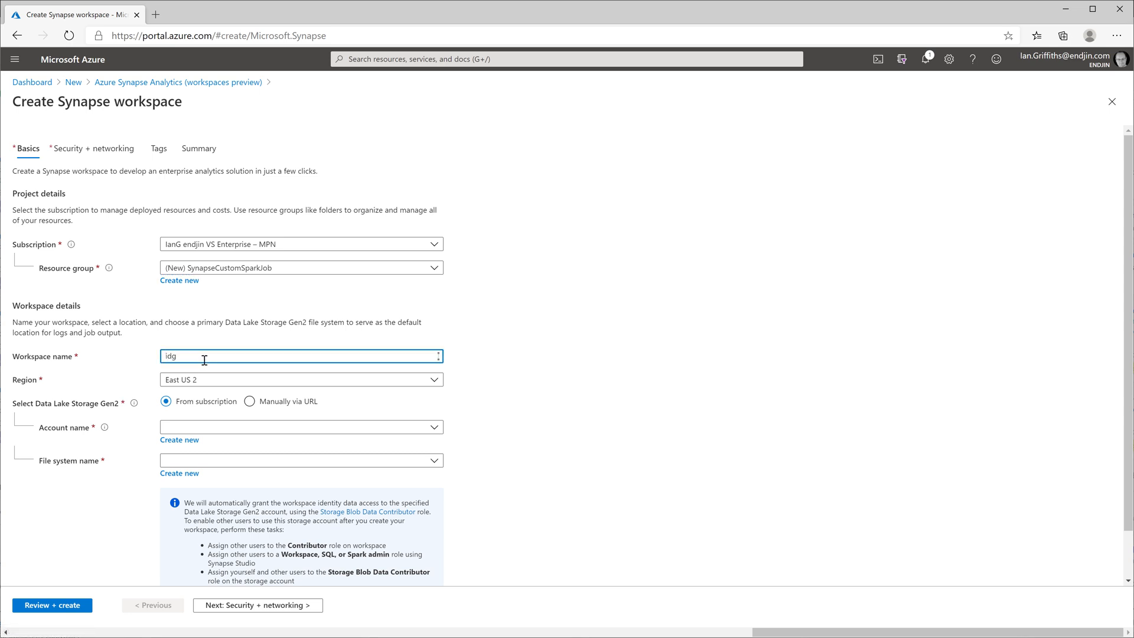
pyautogui.write('10d')
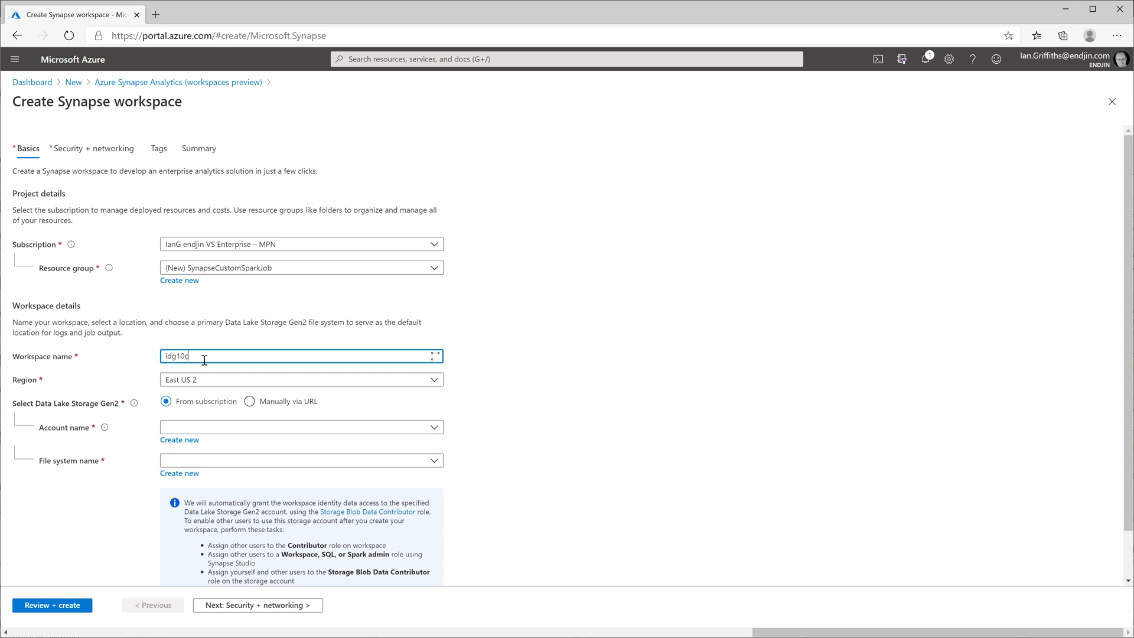
pyautogui.write('customsparkjob')
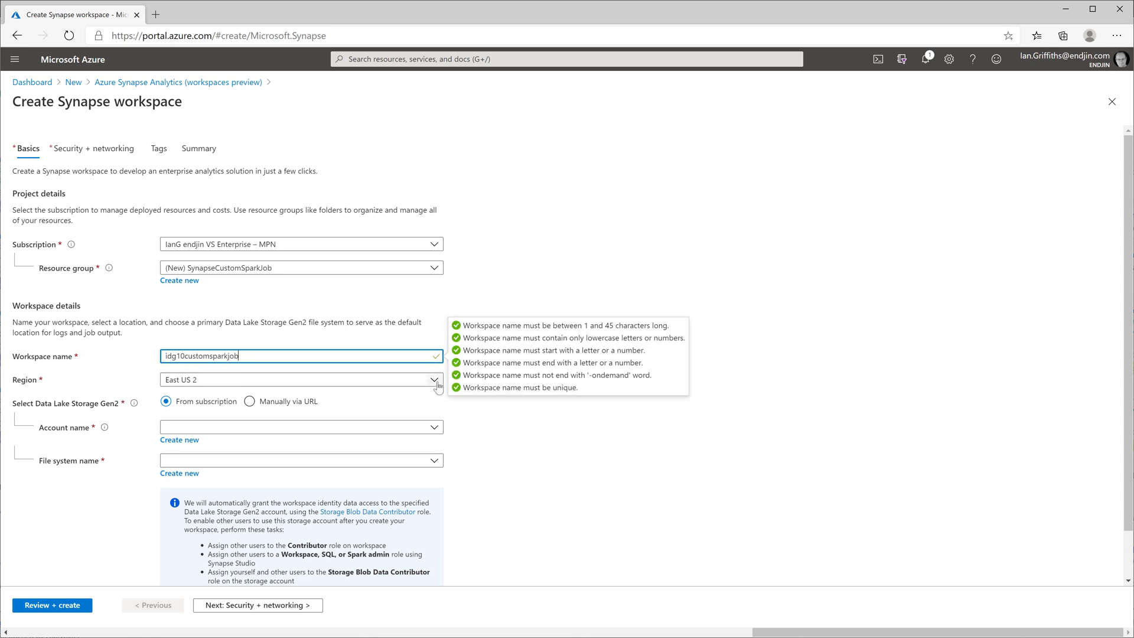
# Set the workspace region to North Europe.
pyautogui.click(432, 379)
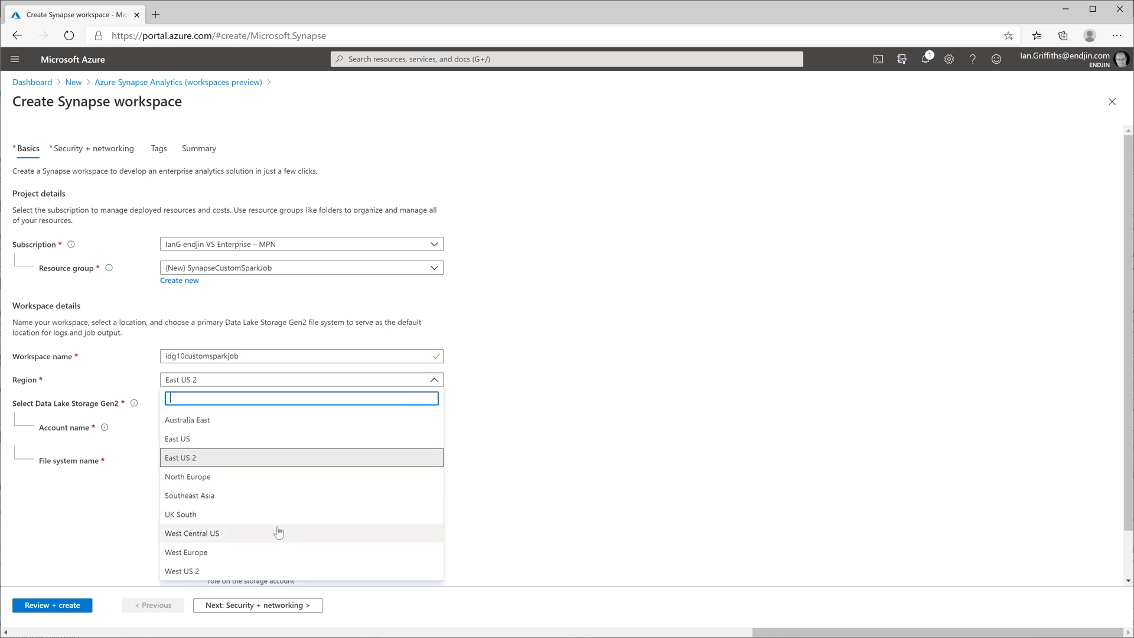
pyautogui.write('North')
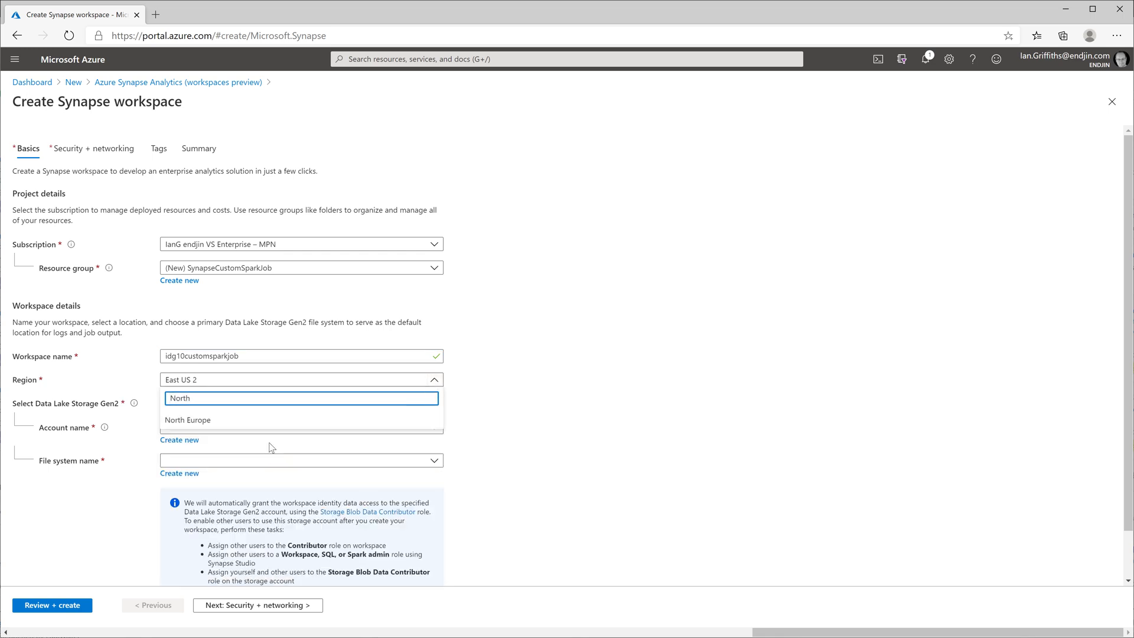
pyautogui.click(188, 420)
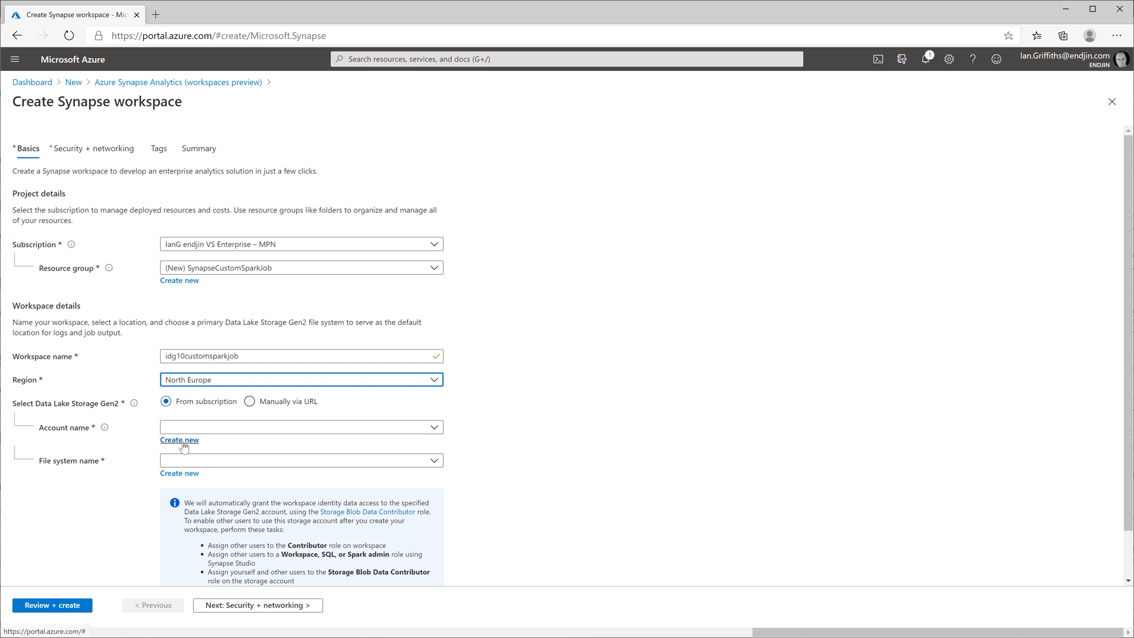
# Create new storage account idg10customsparkjob and file system customsparkjob.
pyautogui.click(178, 439)
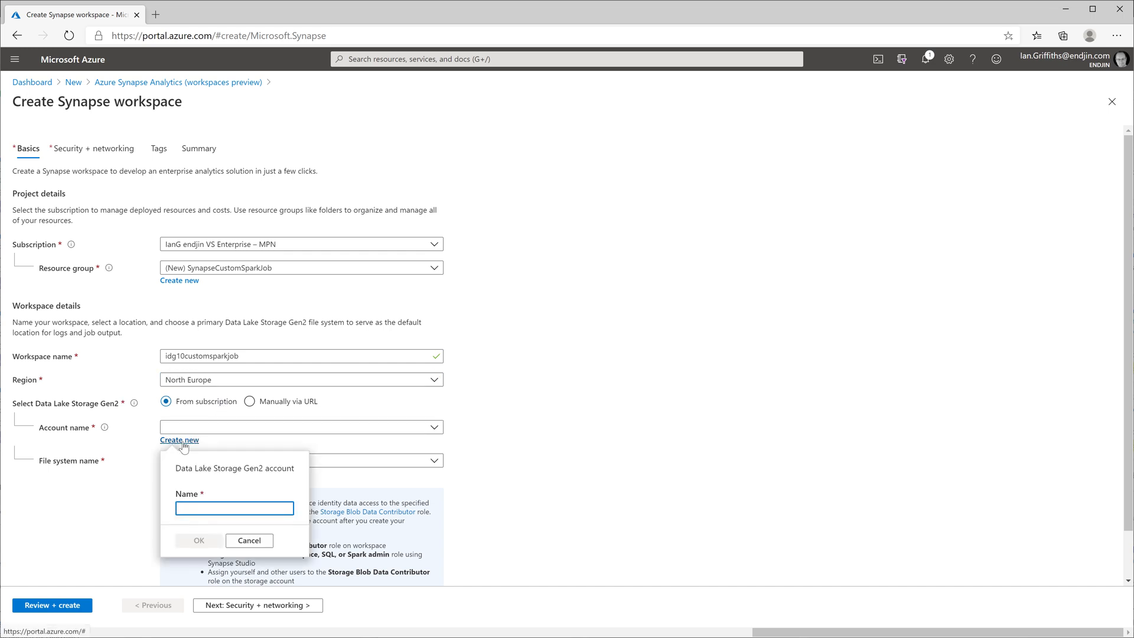
pyautogui.moveTo(195, 453)
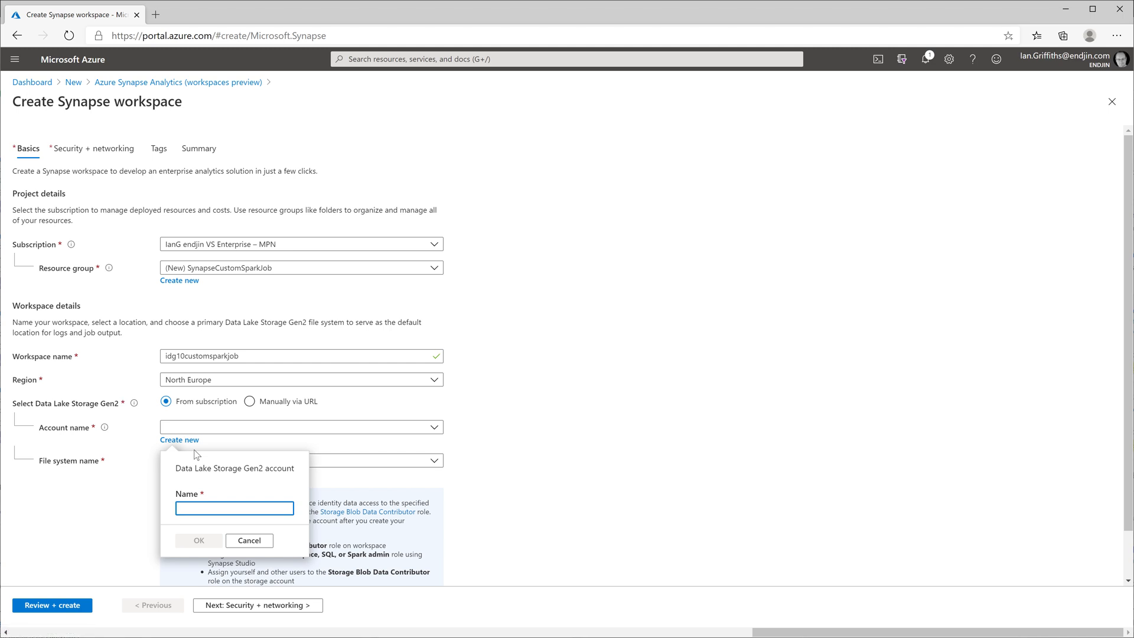
pyautogui.write('idg10customspar')
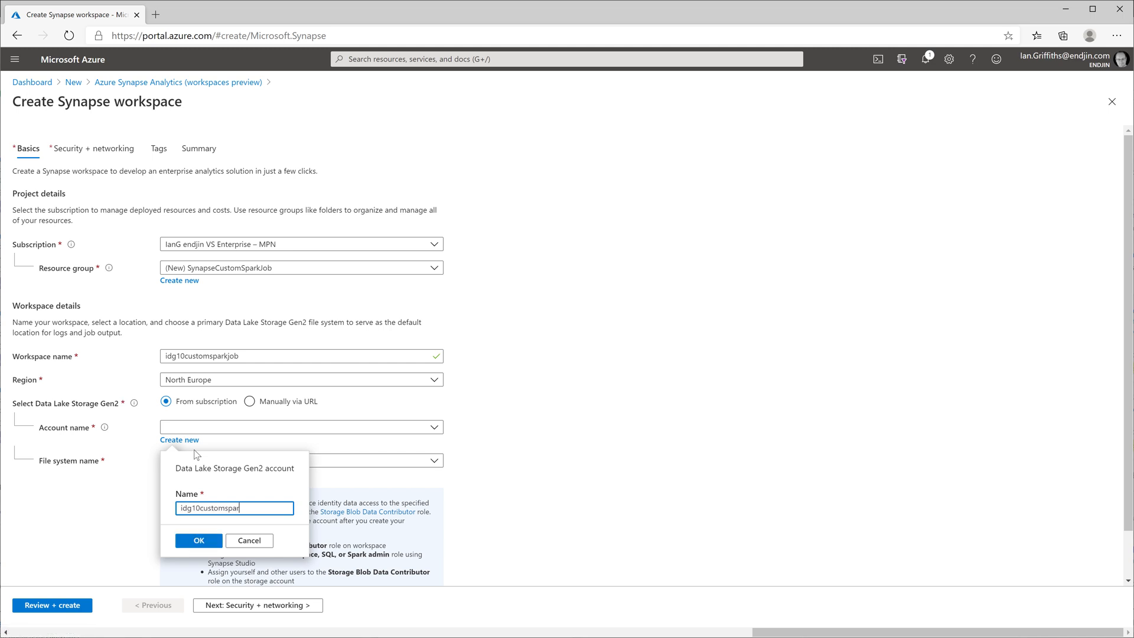
pyautogui.write('job')
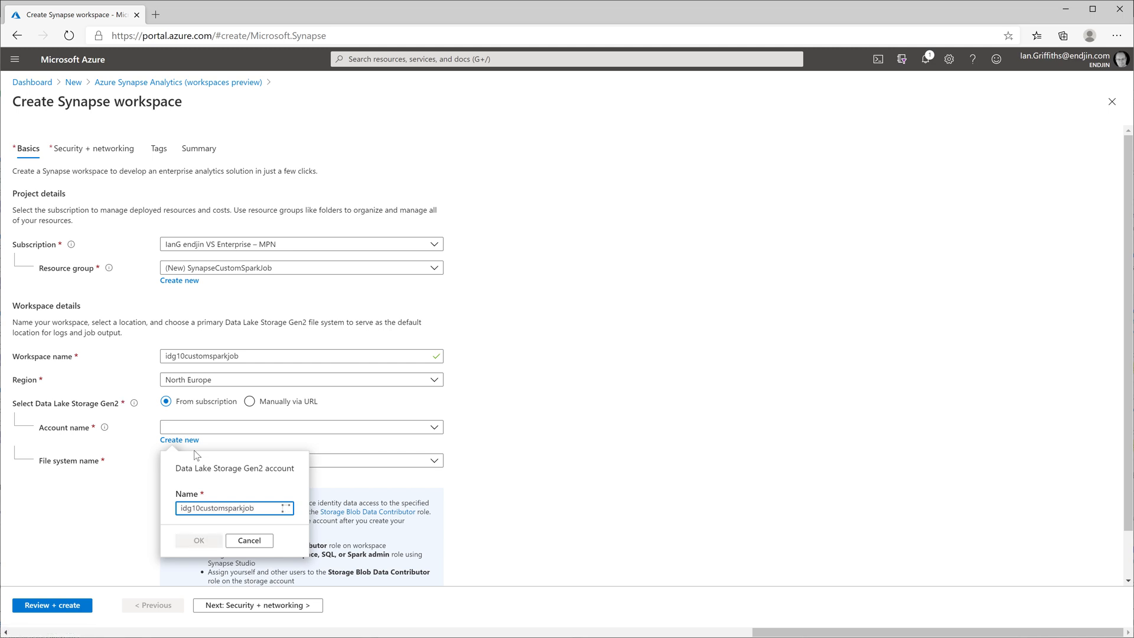
pyautogui.click(198, 541)
pyautogui.write('customsparkjob')
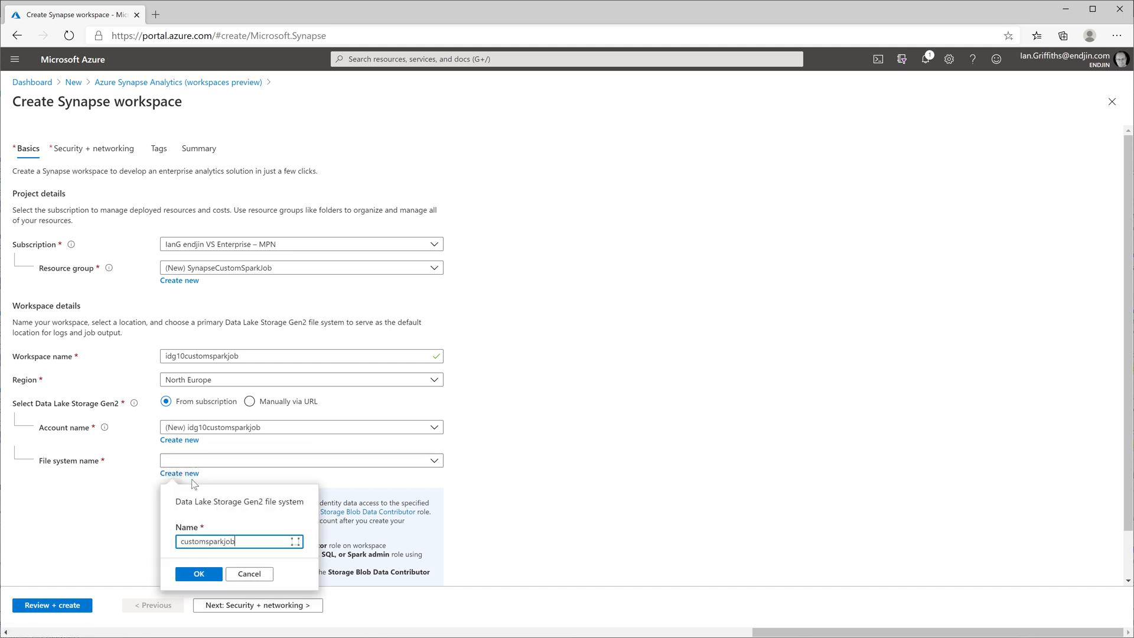
pyautogui.click(198, 573)
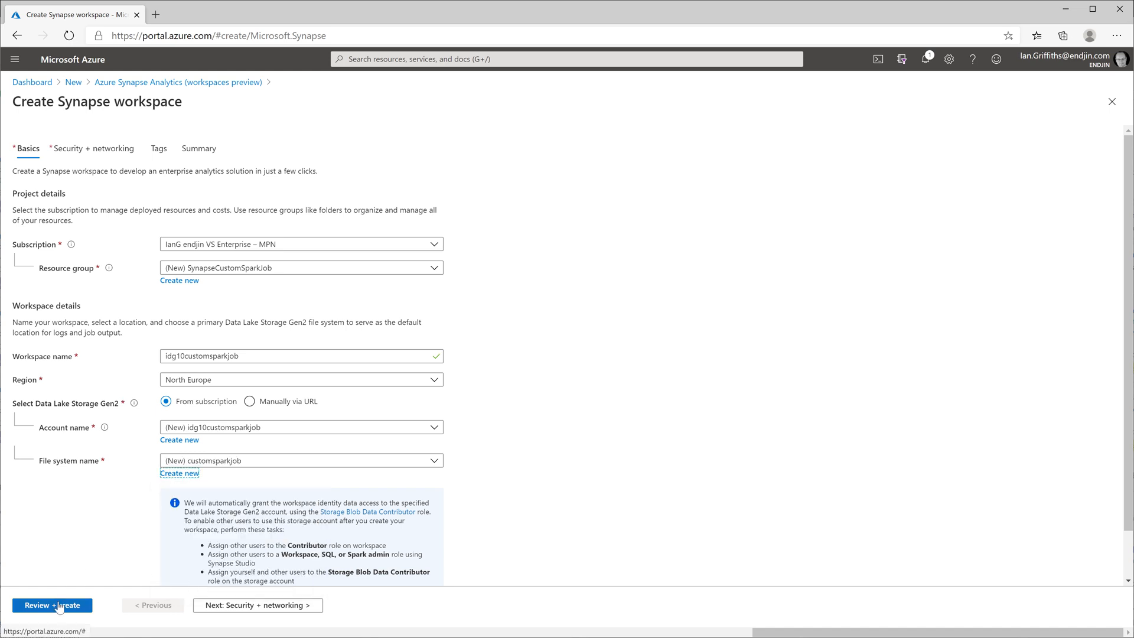
# Validate the Synapse workspace settings and submit the deployment.
pyautogui.click(51, 605)
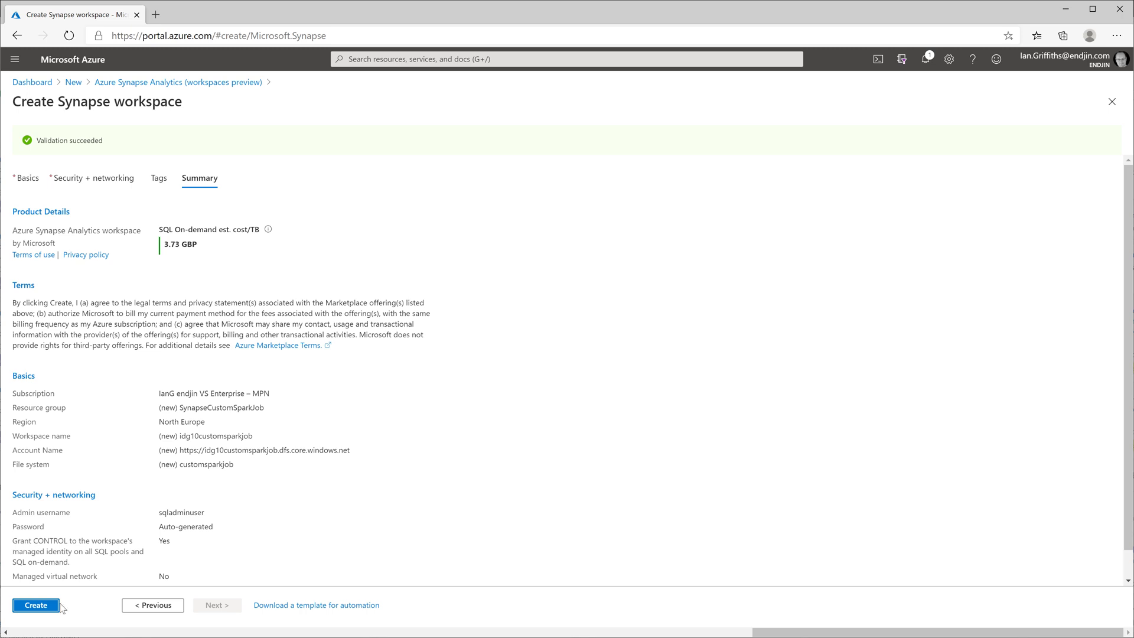
pyautogui.click(34, 605)
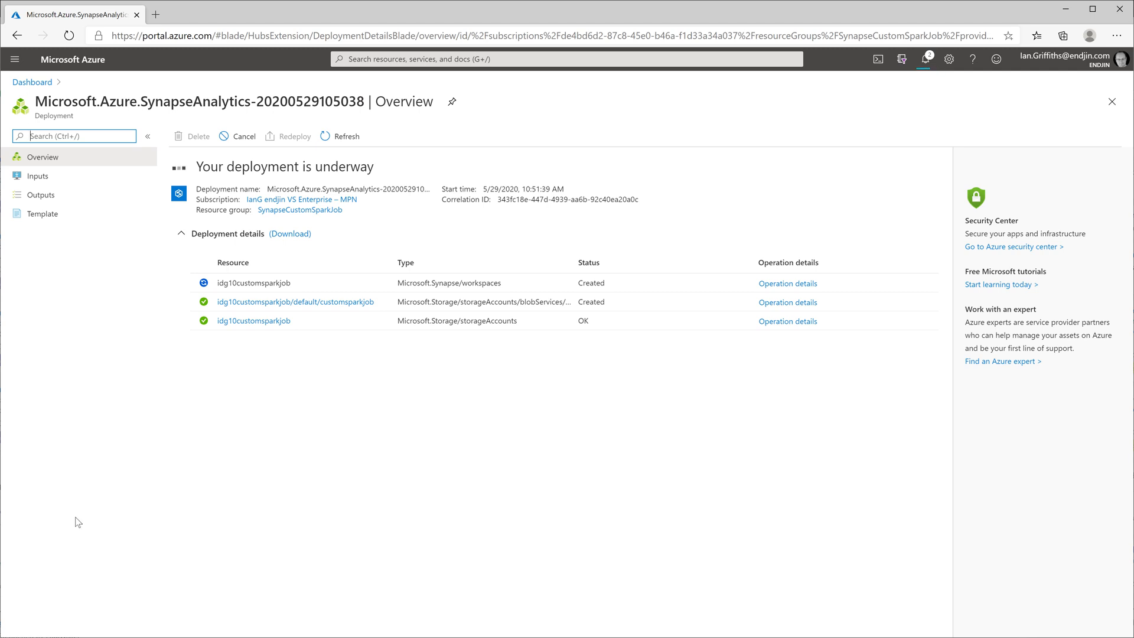
pyautogui.moveTo(300, 210)
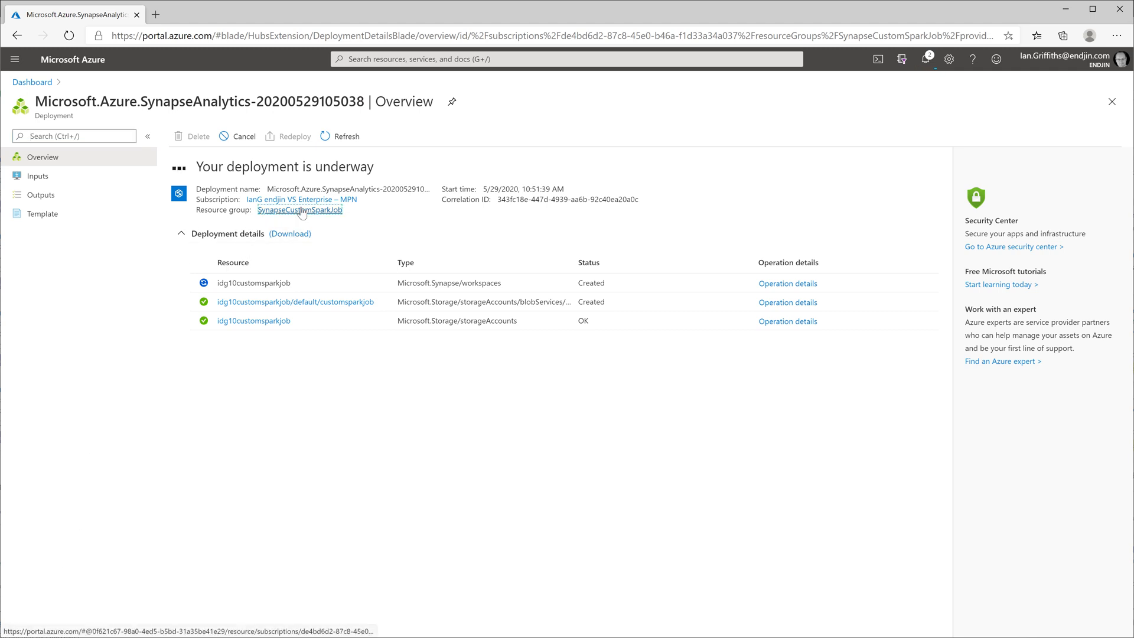
# Pin resource group SynapseCustomSparkJob to the dashboard and open storage account idg10customsparkjob.
pyautogui.click(299, 210)
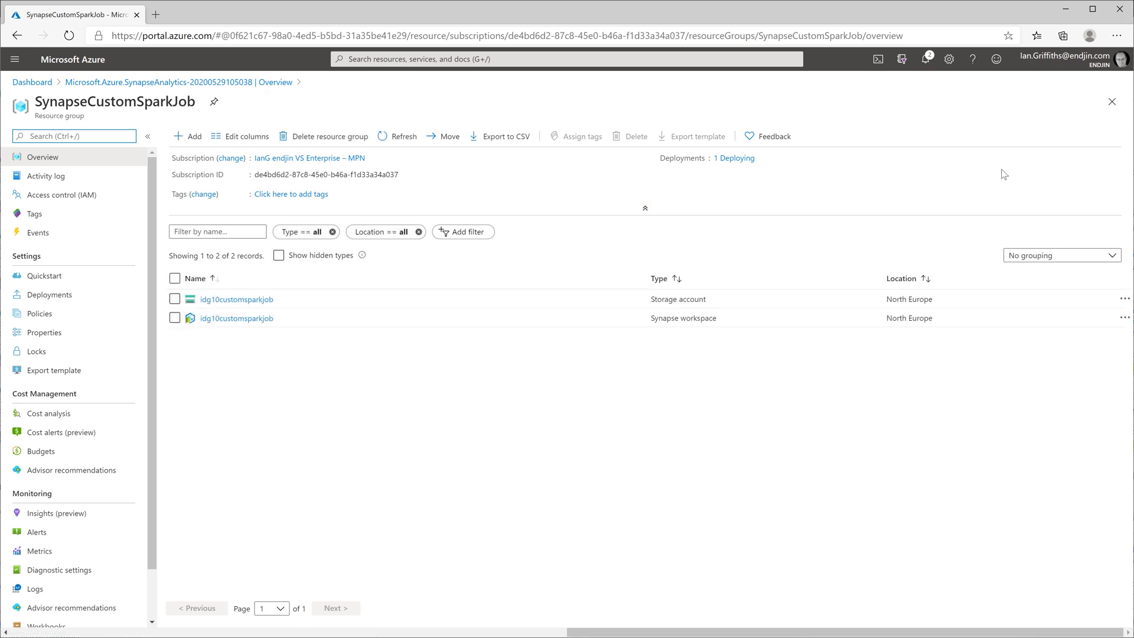
pyautogui.moveTo(232, 106)
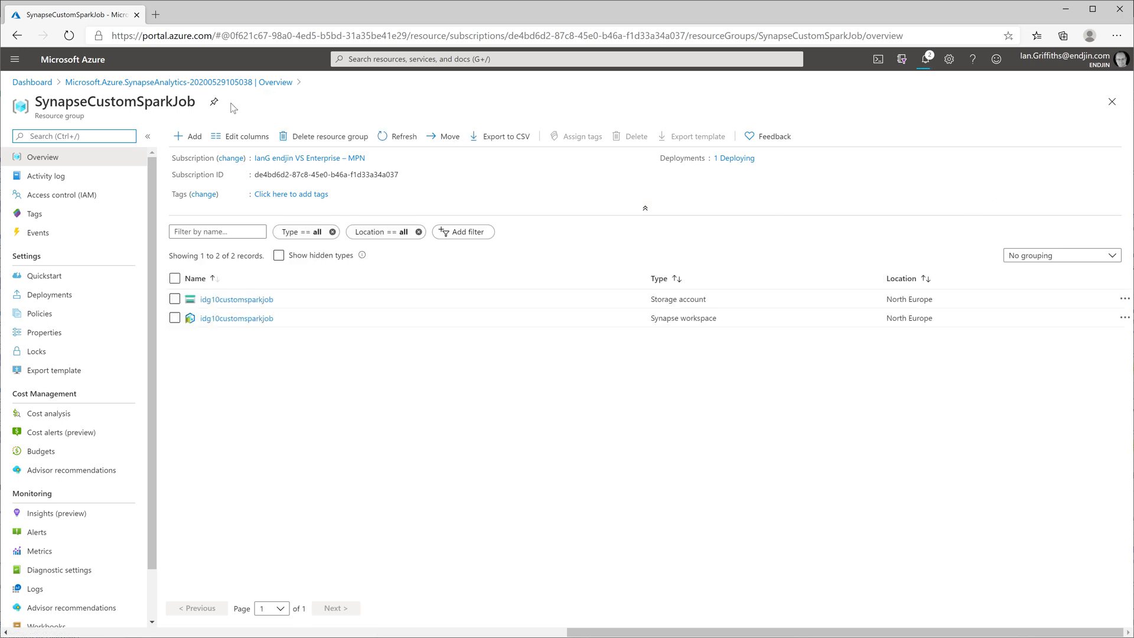
pyautogui.click(213, 102)
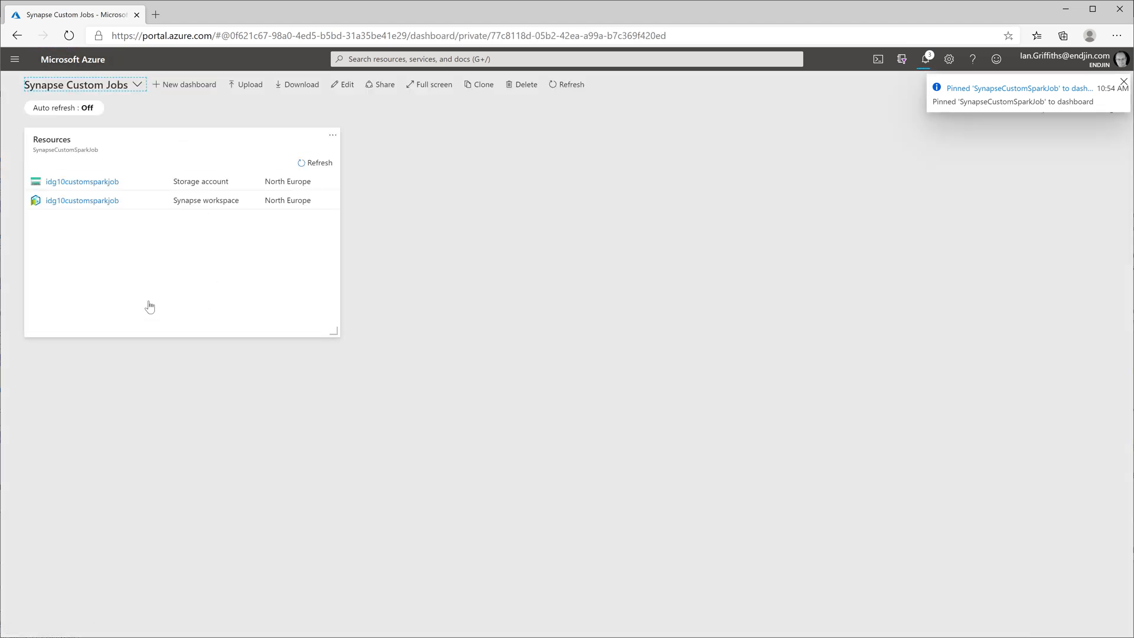
pyautogui.click(81, 181)
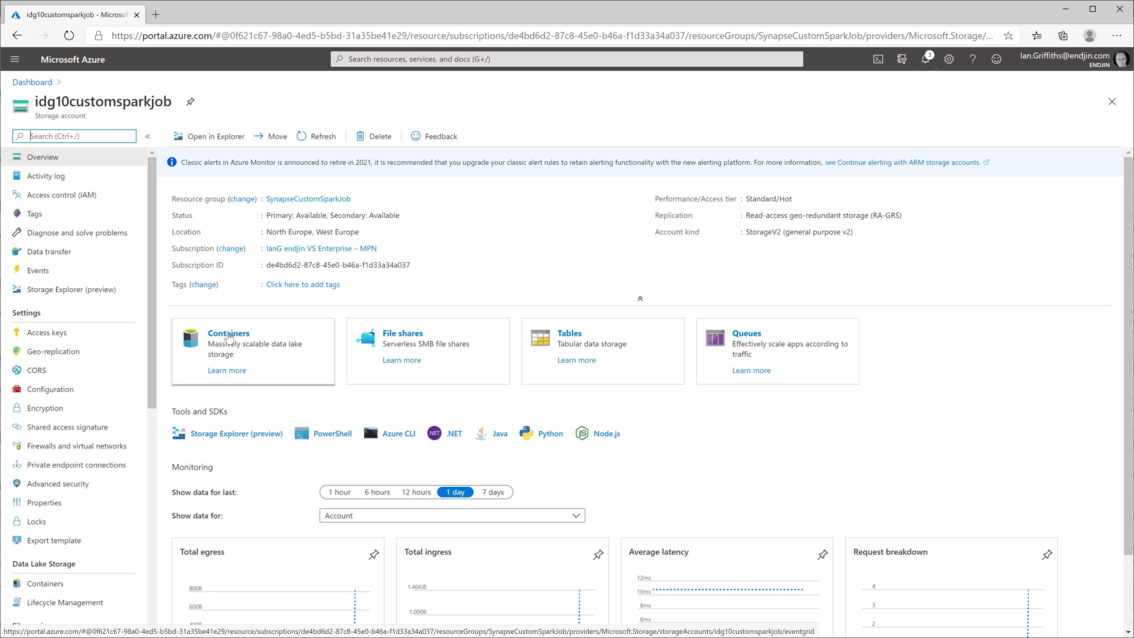
# Show Add options in the customsparkjob container's Access Control (IAM) page.
pyautogui.click(228, 351)
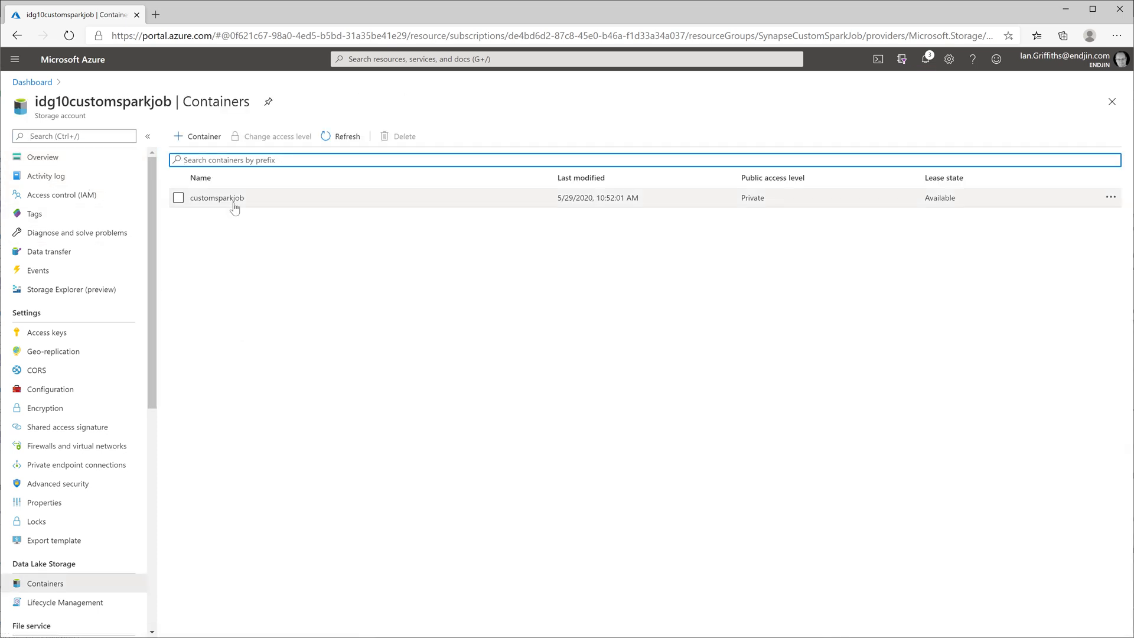
pyautogui.click(216, 197)
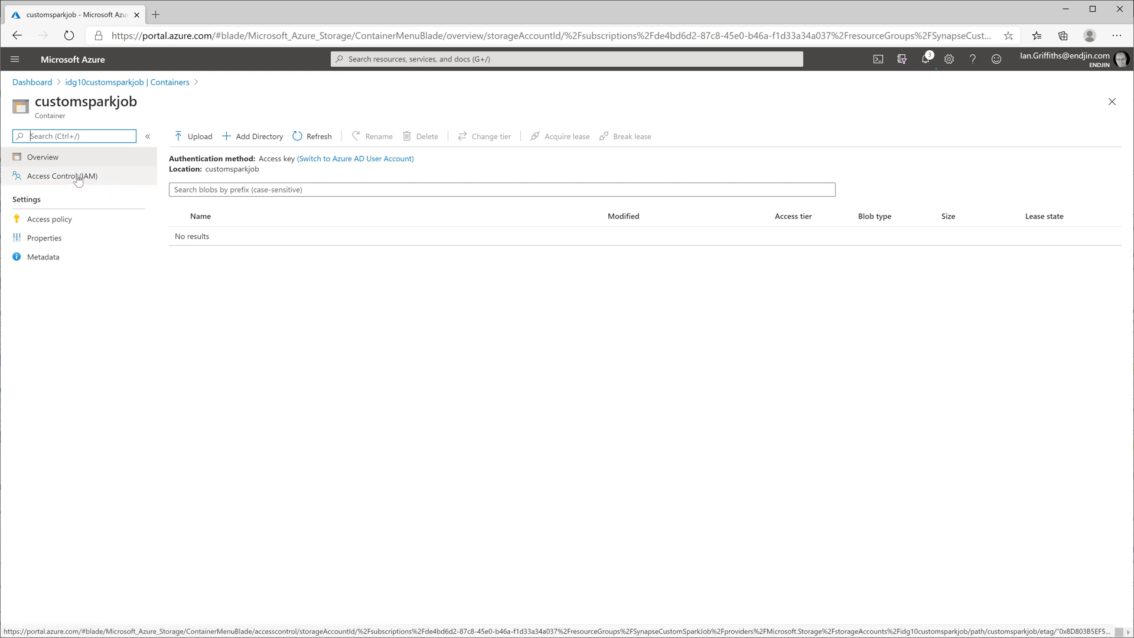
pyautogui.click(62, 176)
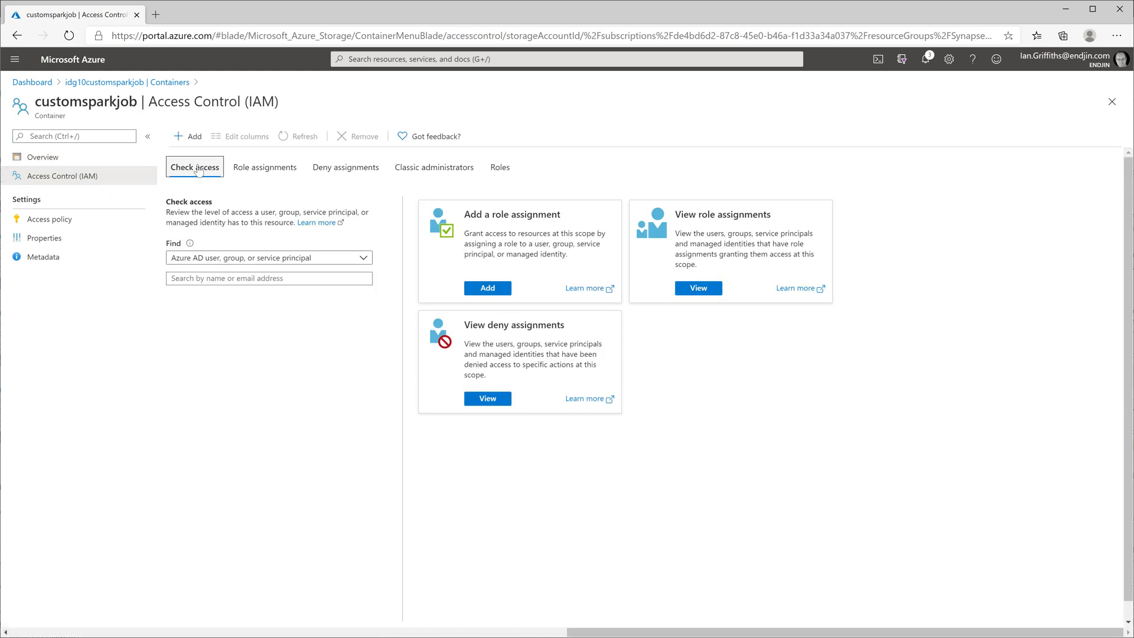
pyautogui.click(187, 136)
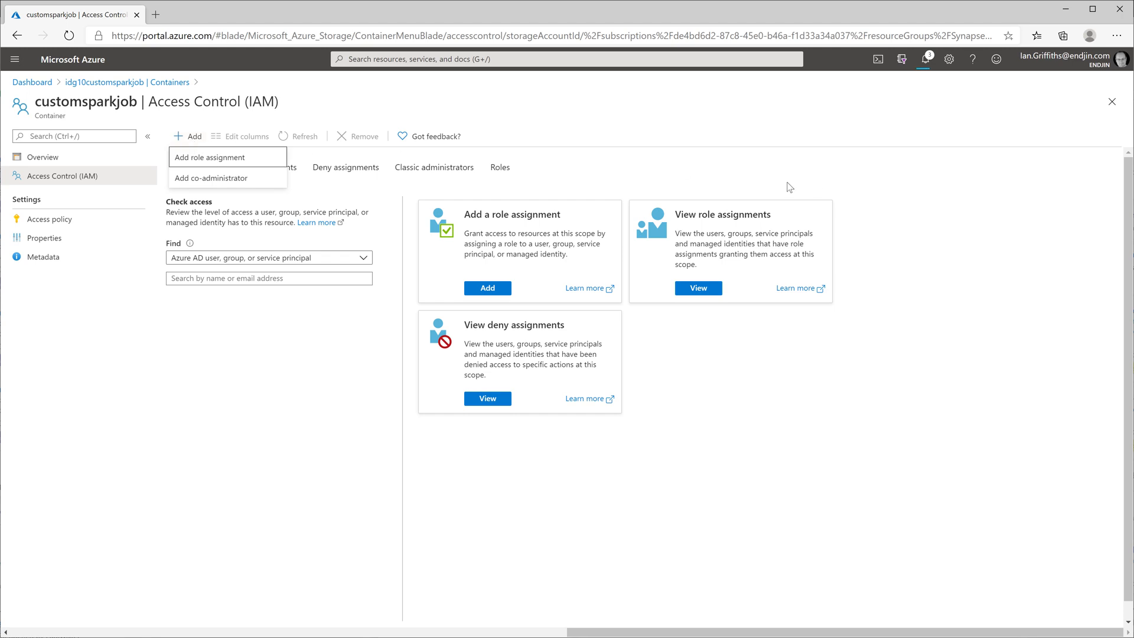
pyautogui.click(210, 157)
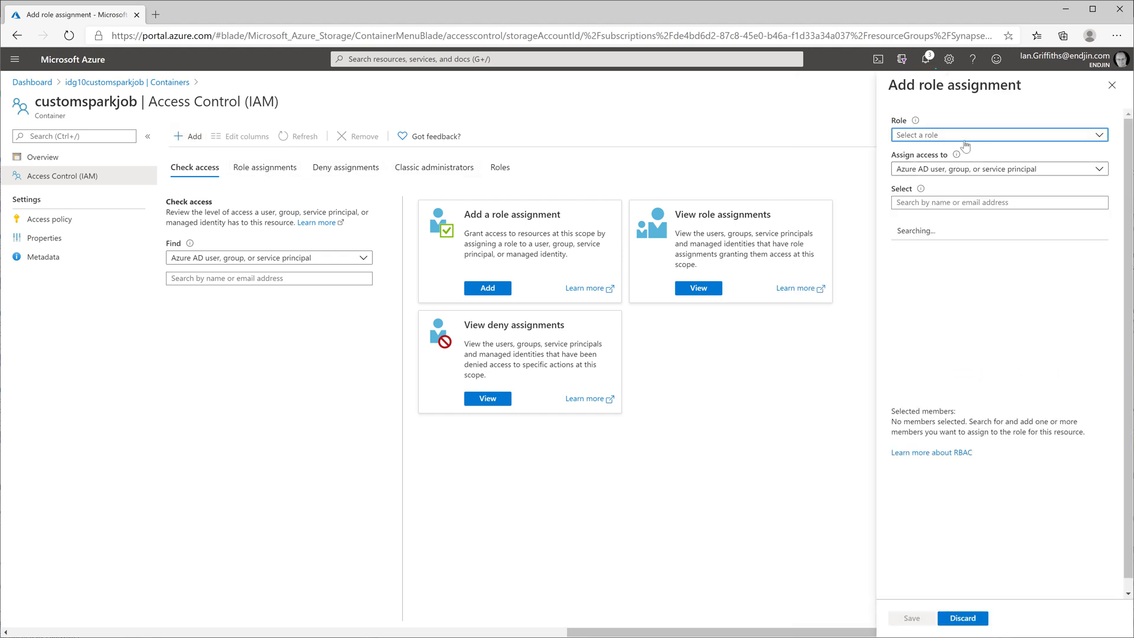
pyautogui.click(998, 134)
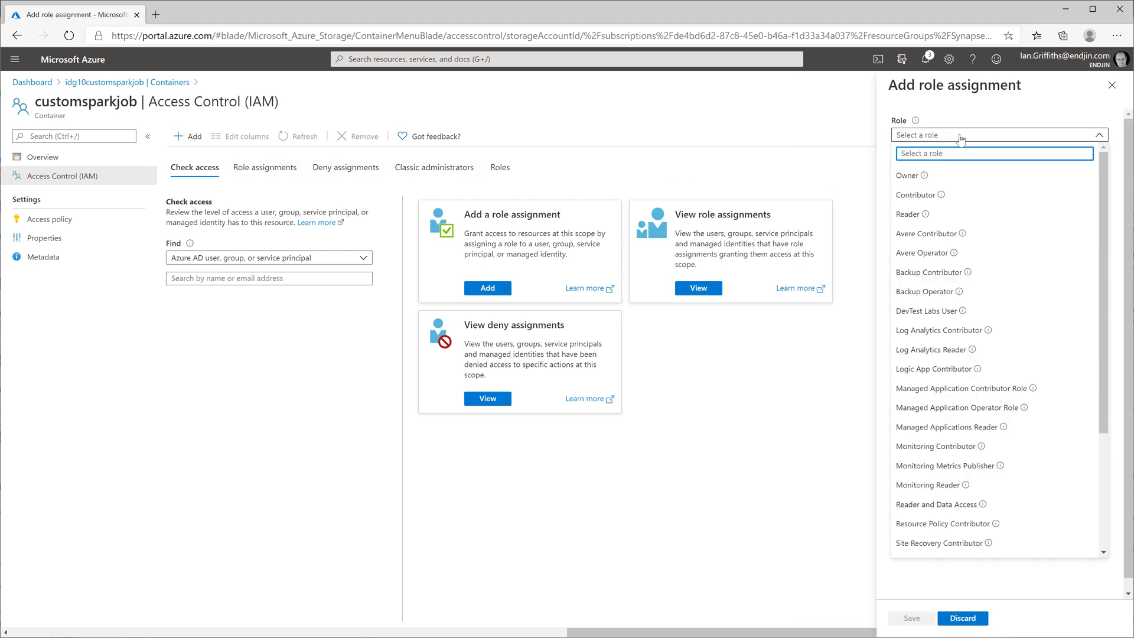
pyautogui.write('blob')
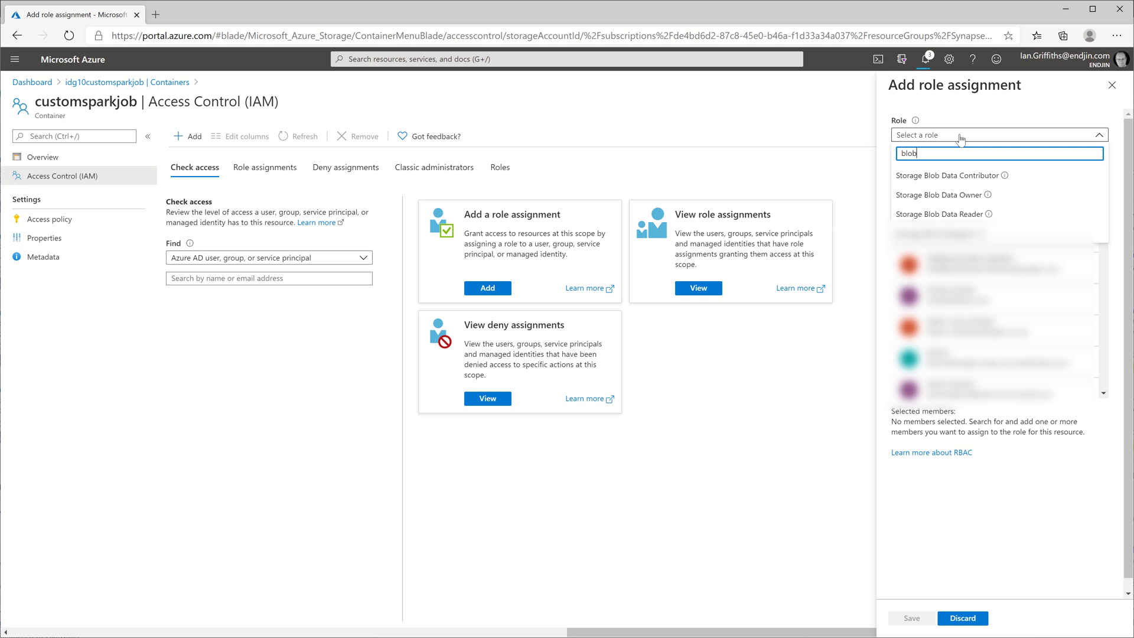
pyautogui.moveTo(961, 149)
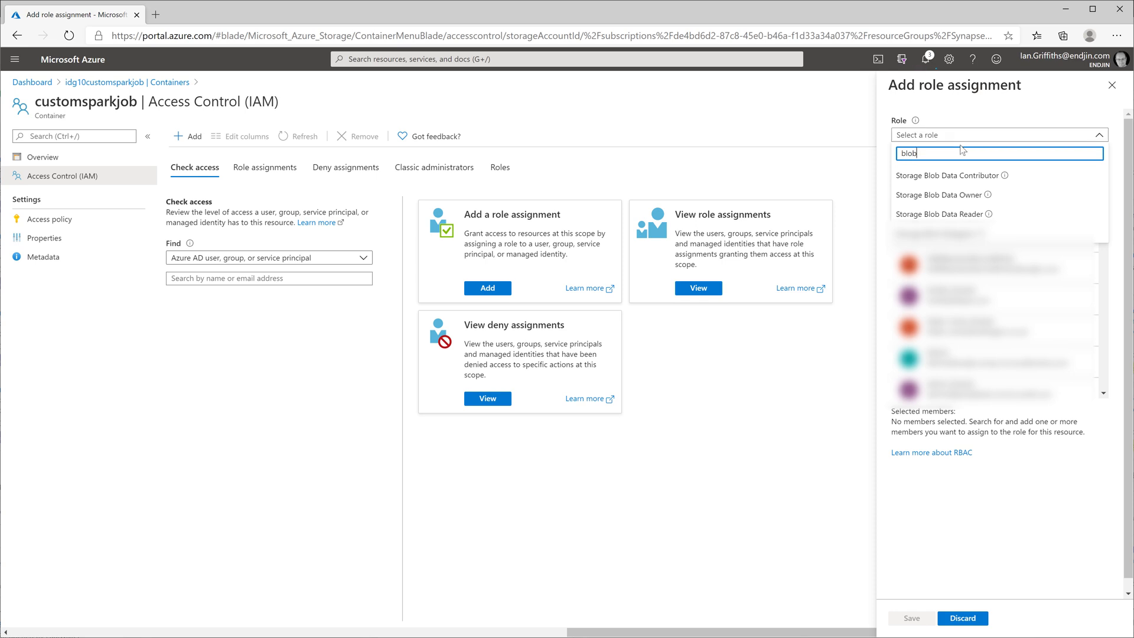
pyautogui.click(948, 175)
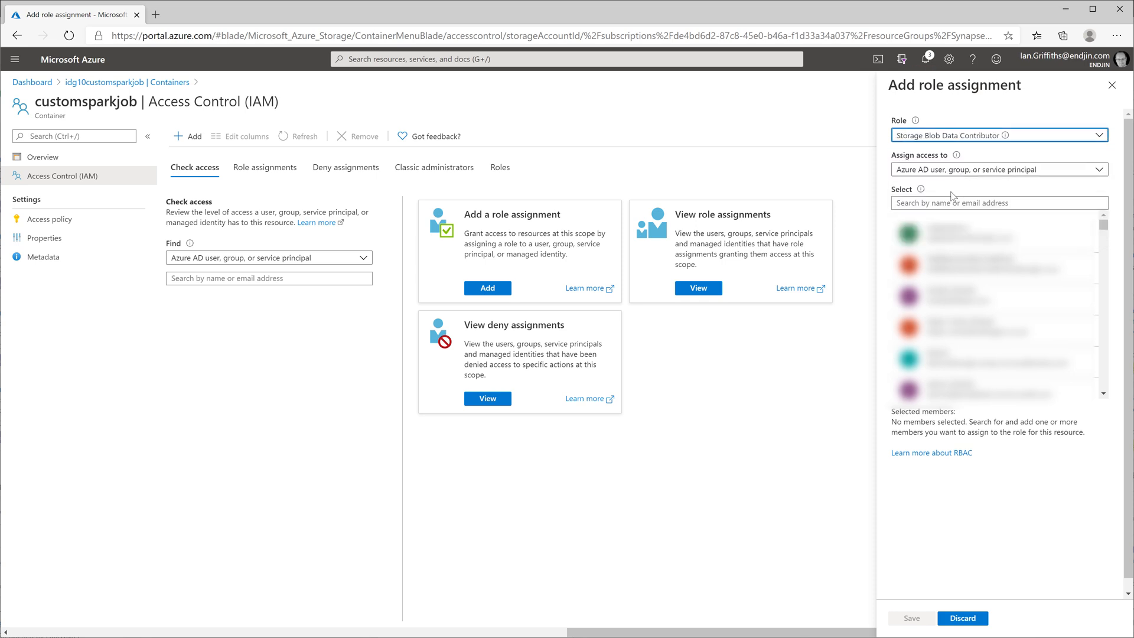
pyautogui.write('Ian.Griffiths')
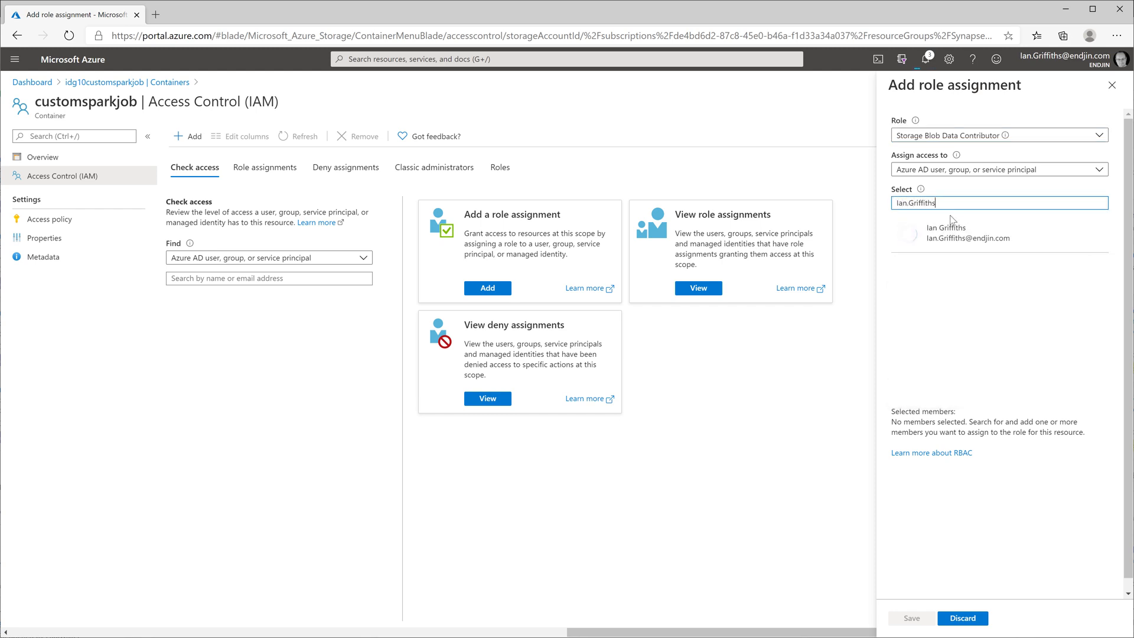
pyautogui.click(945, 232)
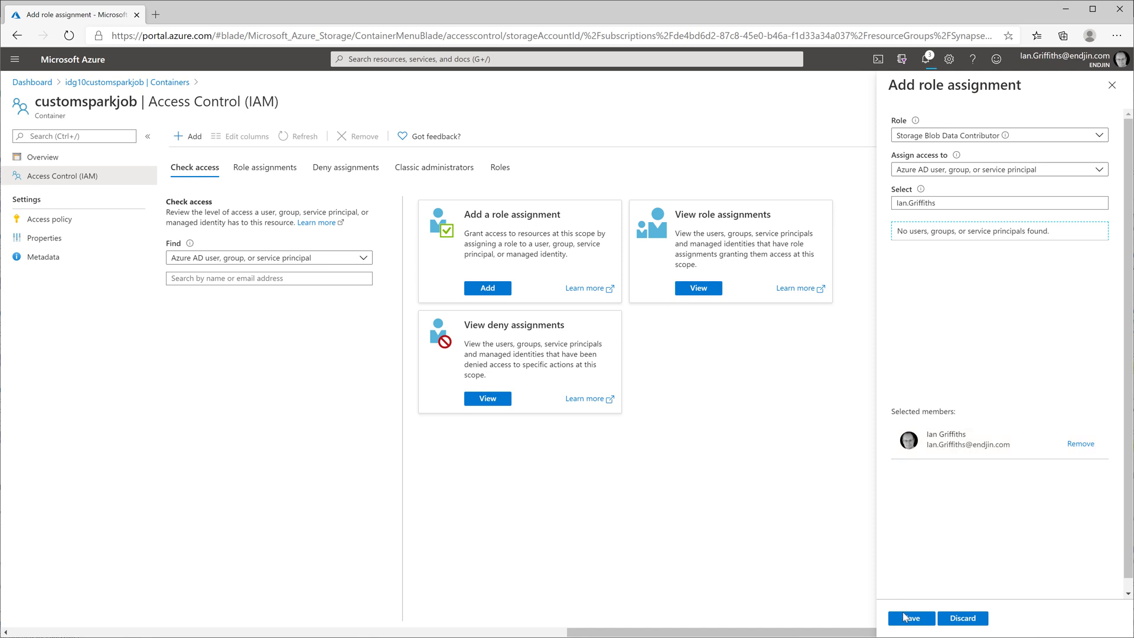
pyautogui.click(909, 618)
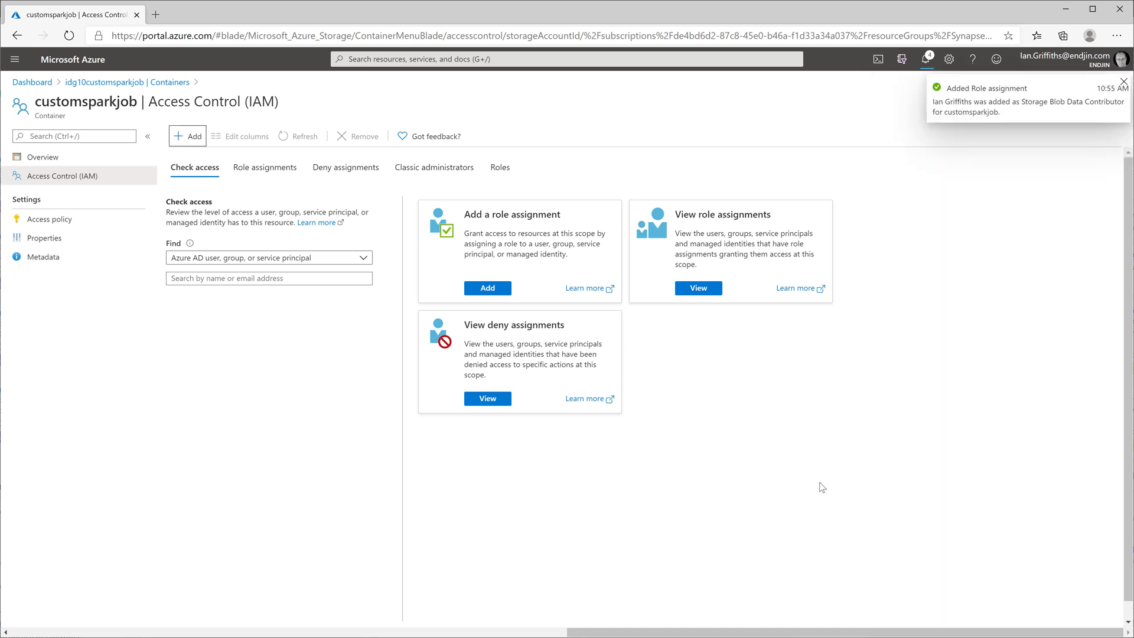
pyautogui.moveTo(43, 95)
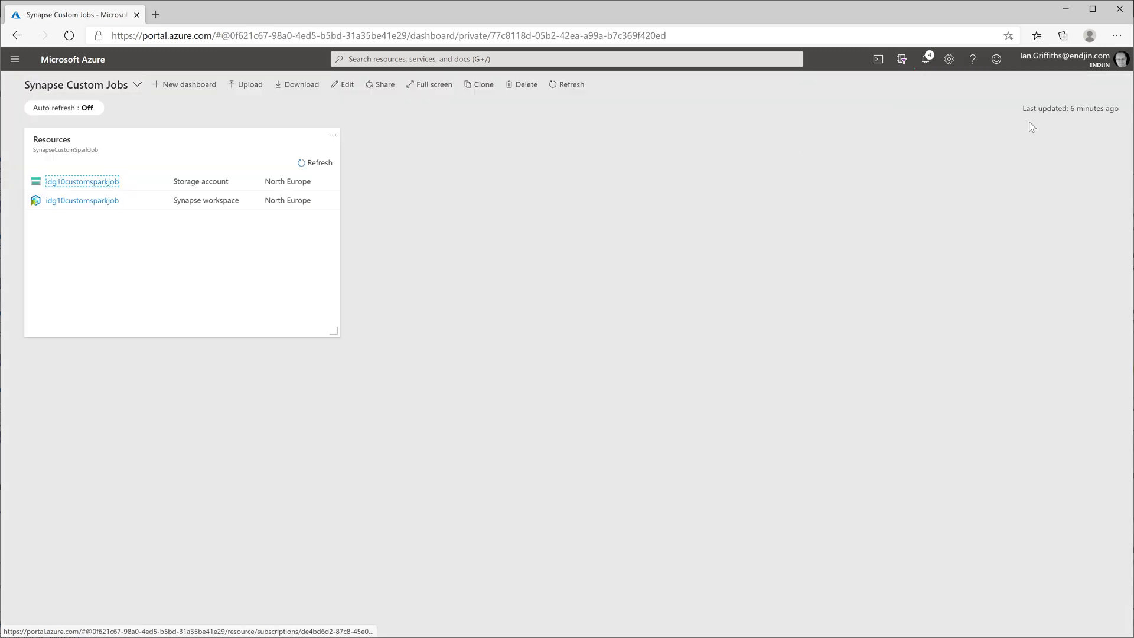
# Review notifications, then launch the idg10customsparkjob workspace in Synapse Studio.
pyautogui.click(924, 59)
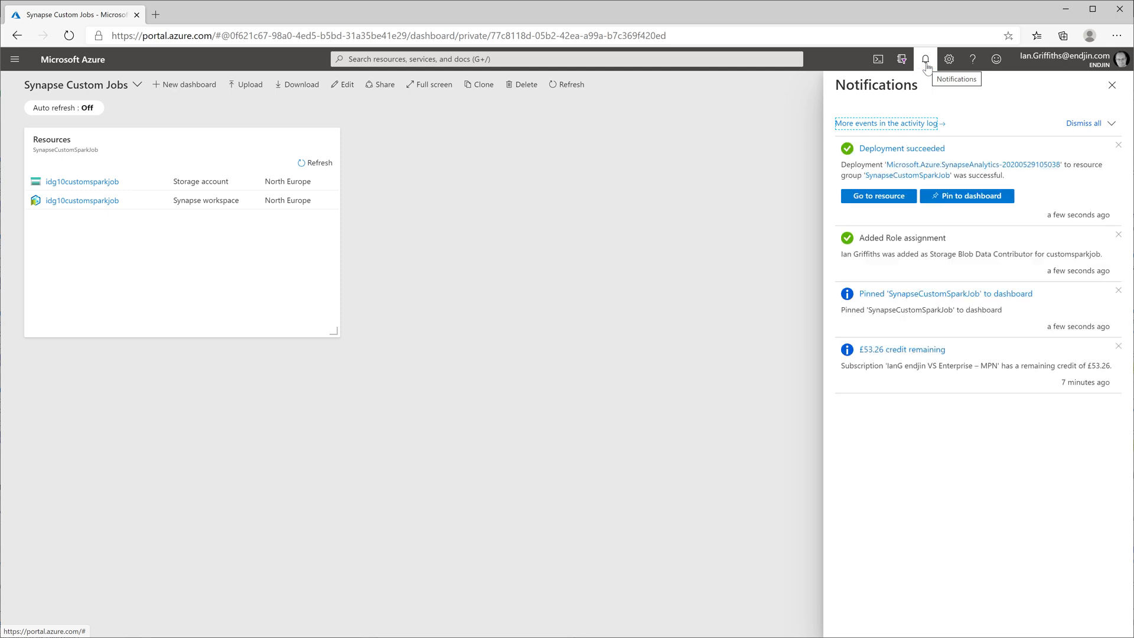
pyautogui.click(1112, 84)
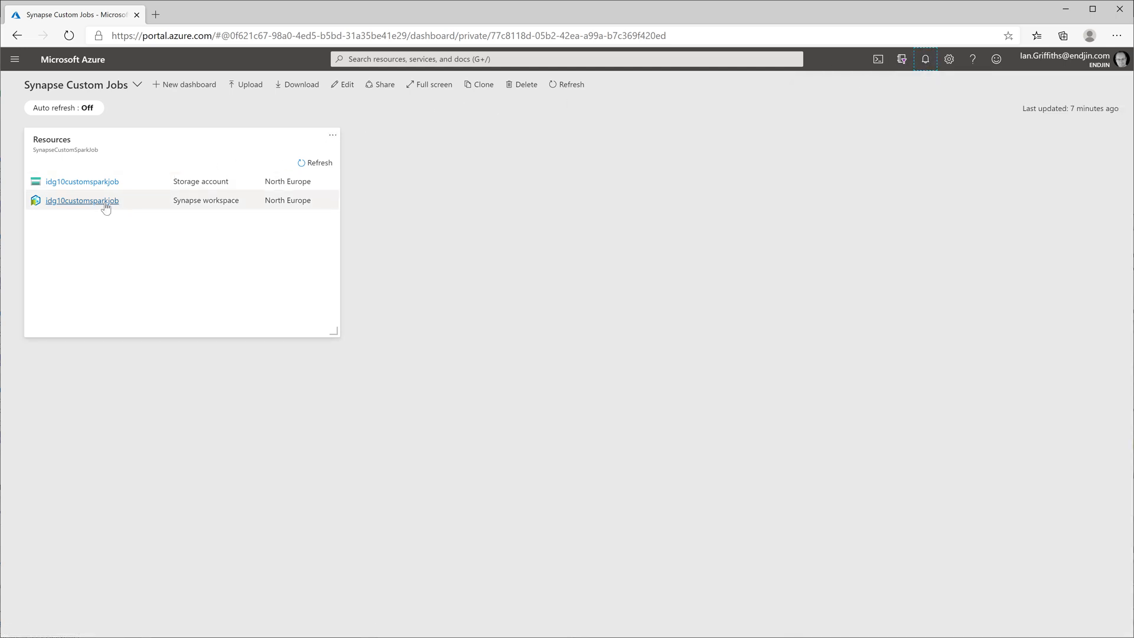
pyautogui.moveTo(82, 200)
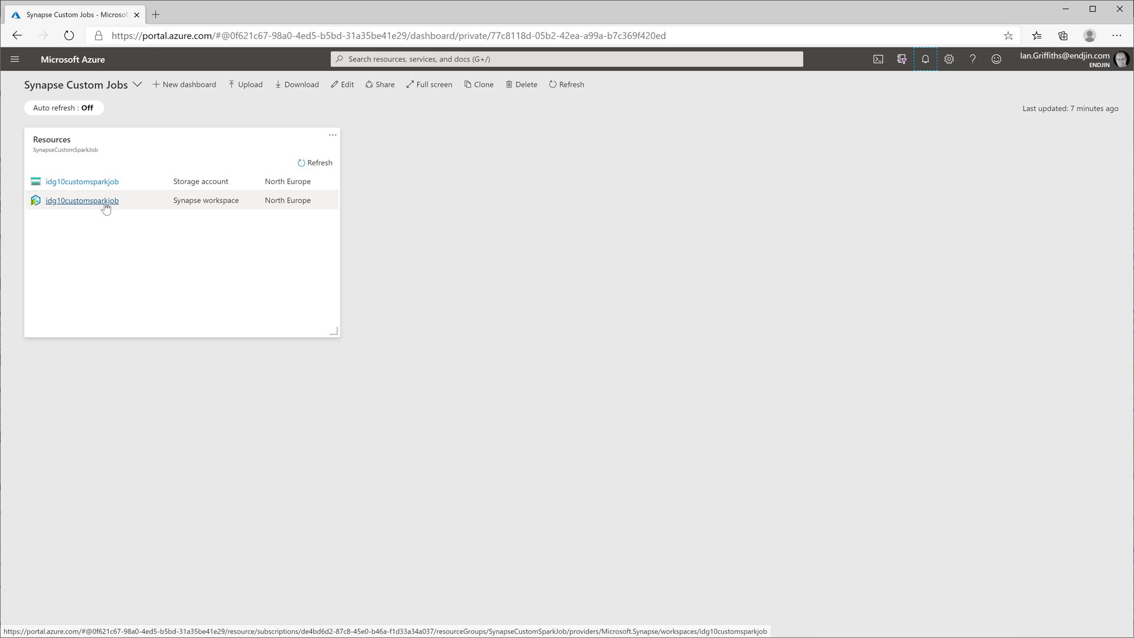
pyautogui.click(81, 201)
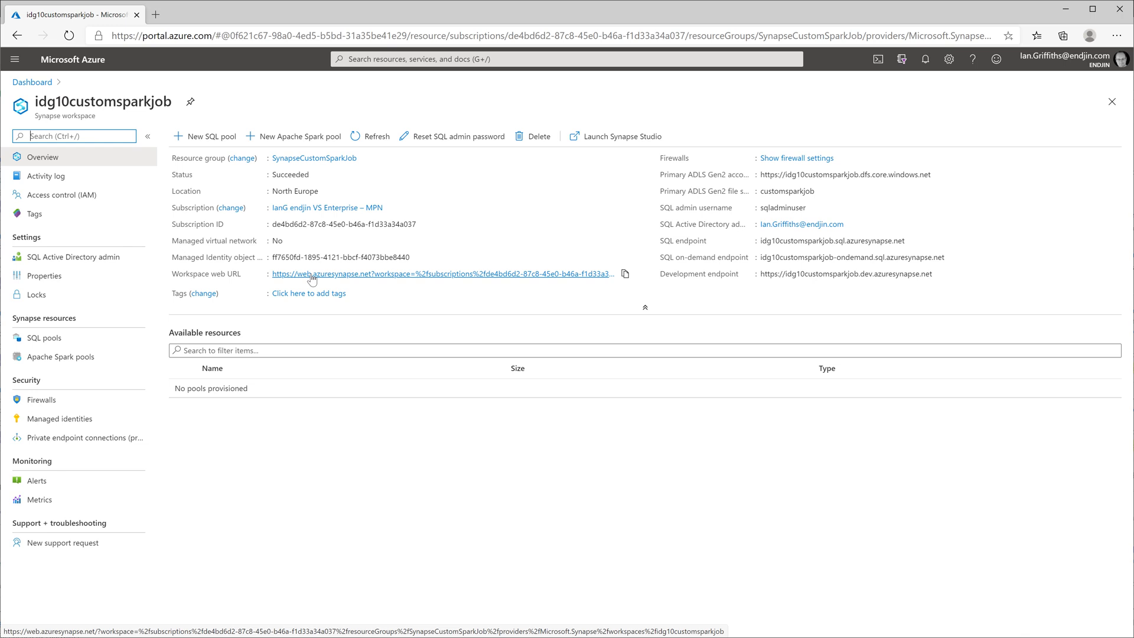
pyautogui.click(444, 274)
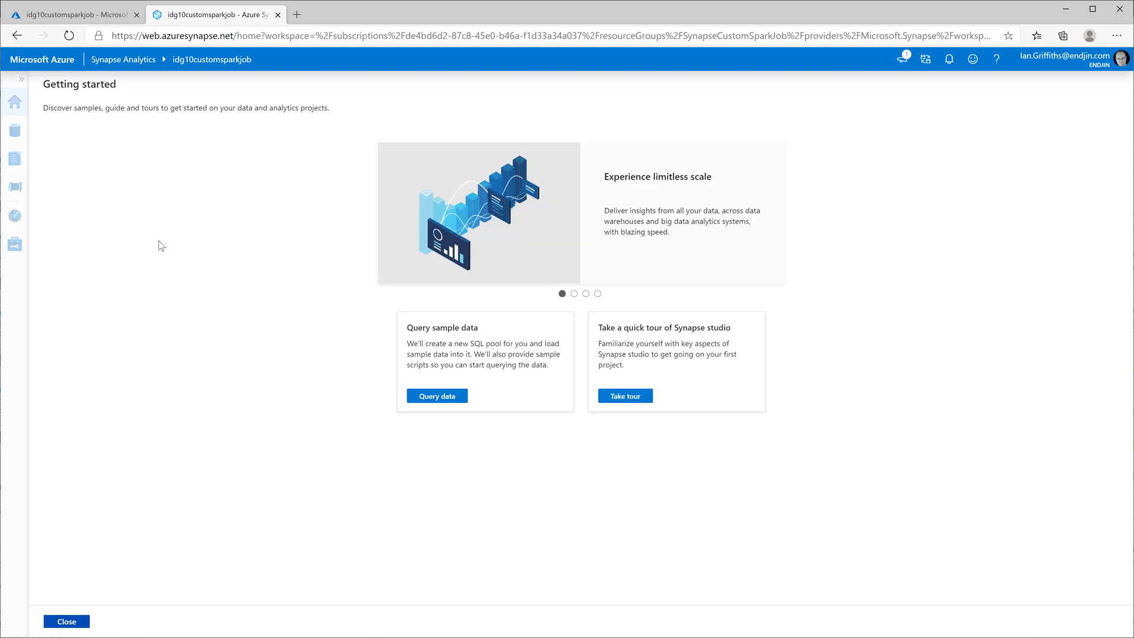
pyautogui.moveTo(79, 608)
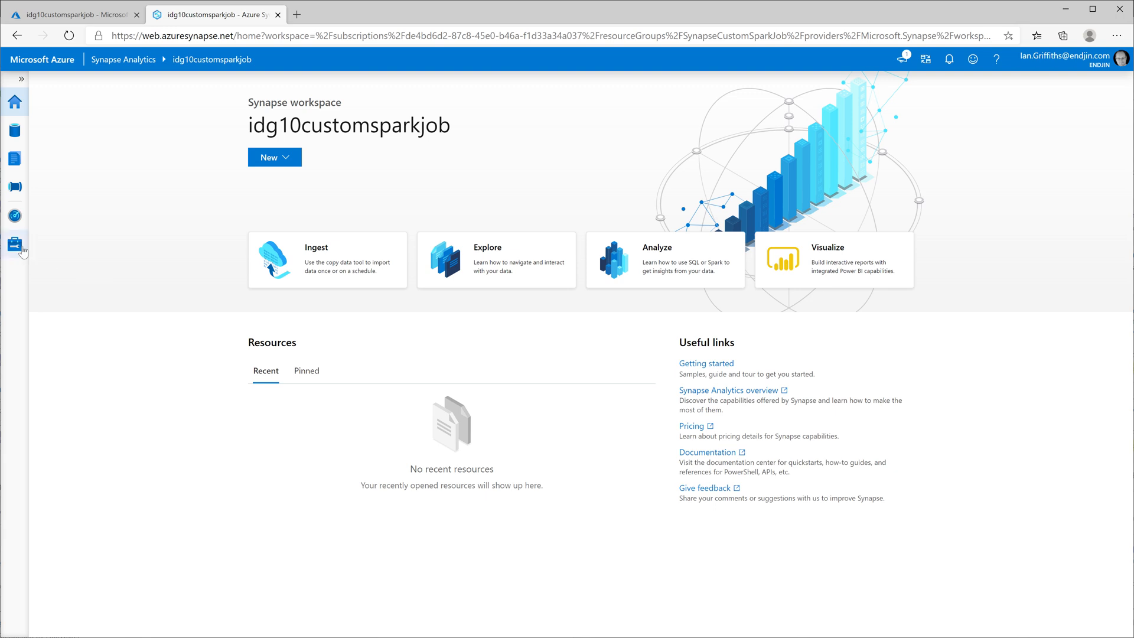
pyautogui.moveTo(14, 244)
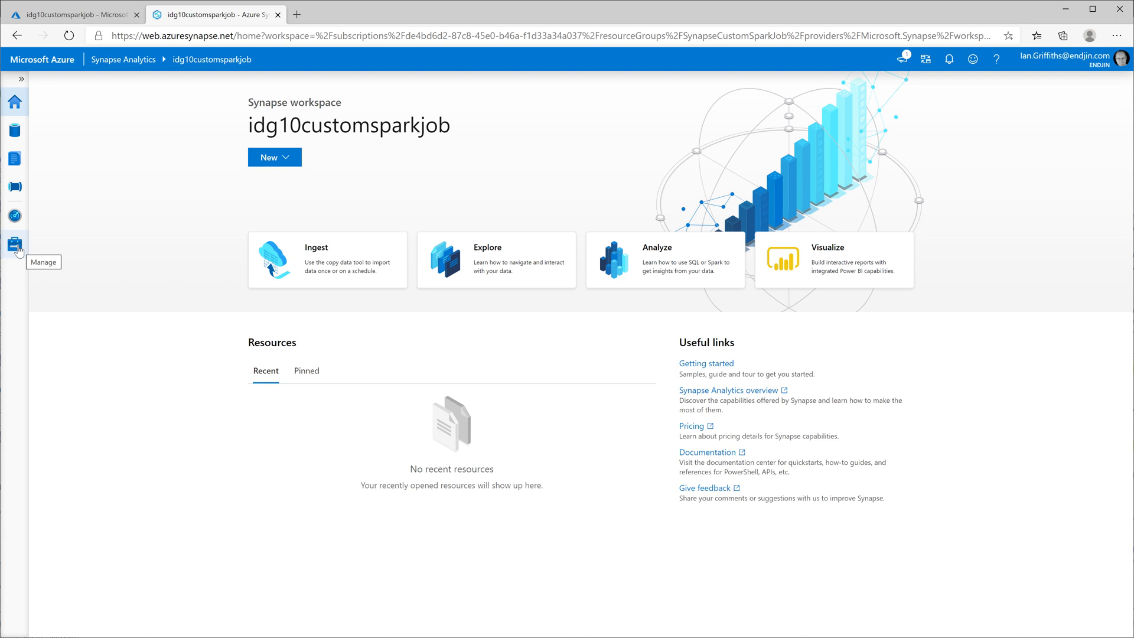
# Open Apache Spark pools in the Manage hub for idg10customsparkjob.
pyautogui.click(14, 244)
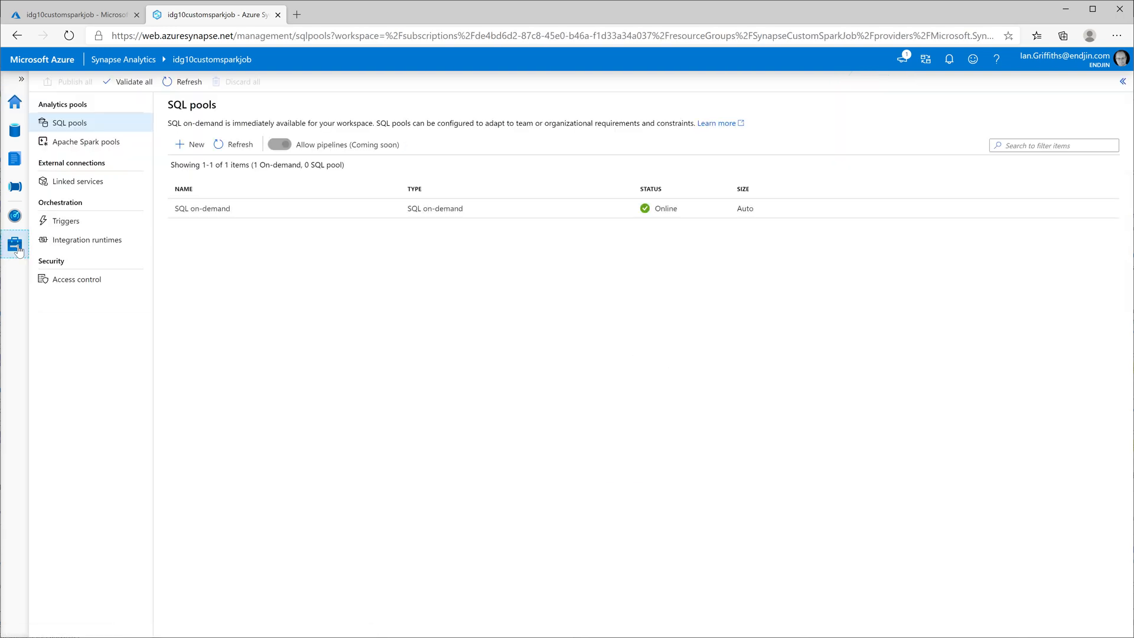
pyautogui.click(88, 142)
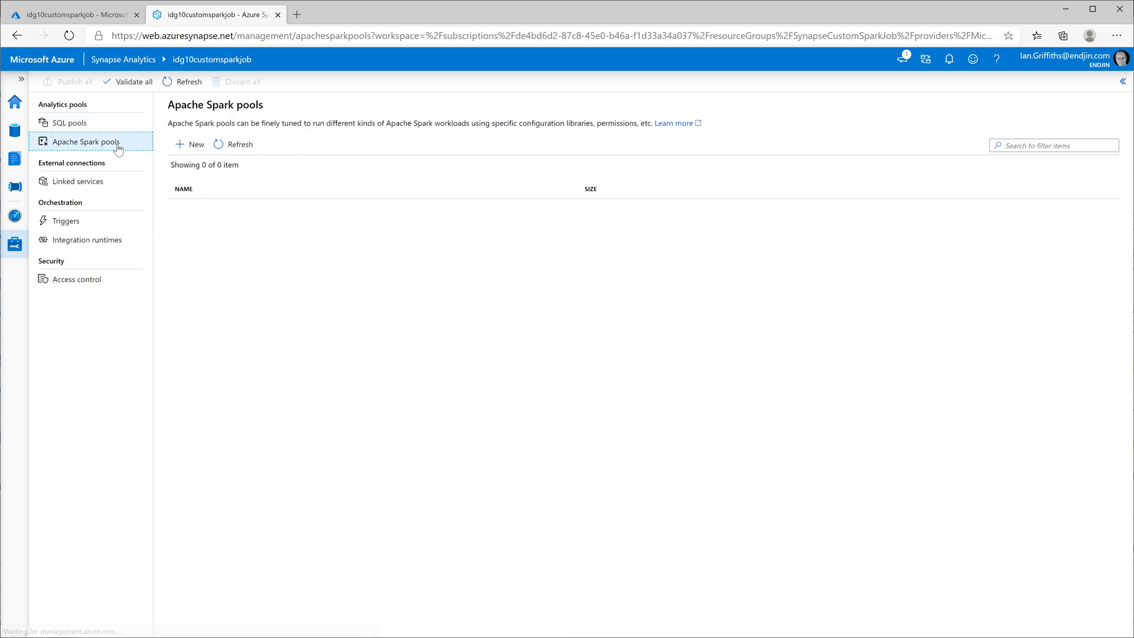
# Create Spark pool 'small' with 3 Small nodes and autoscale disabled.
pyautogui.click(190, 144)
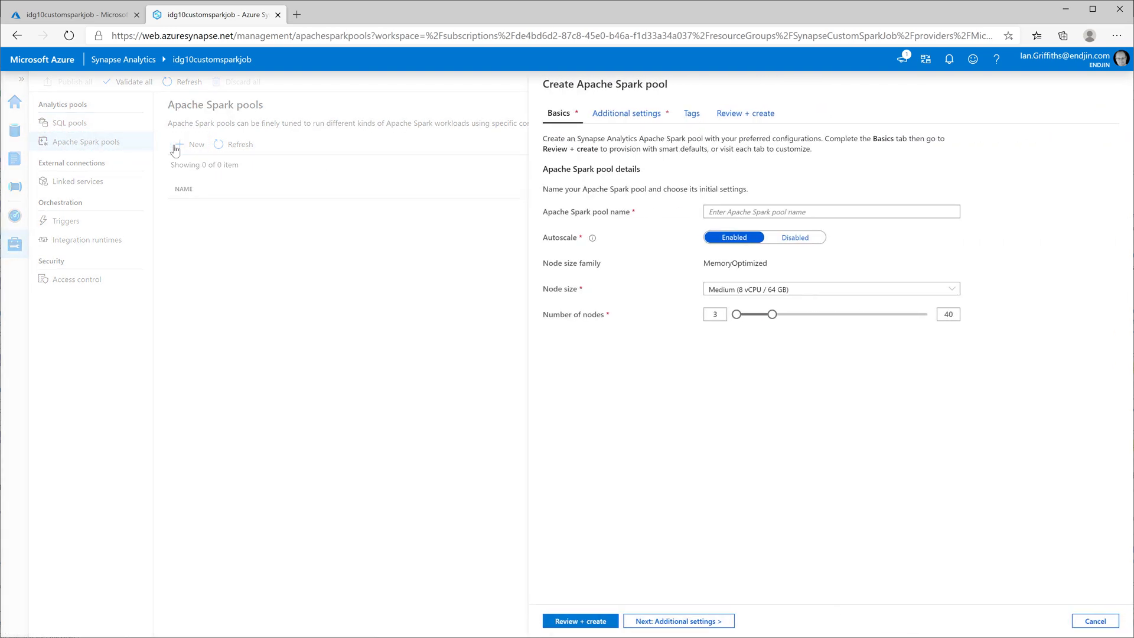
pyautogui.click(579, 619)
pyautogui.write('small')
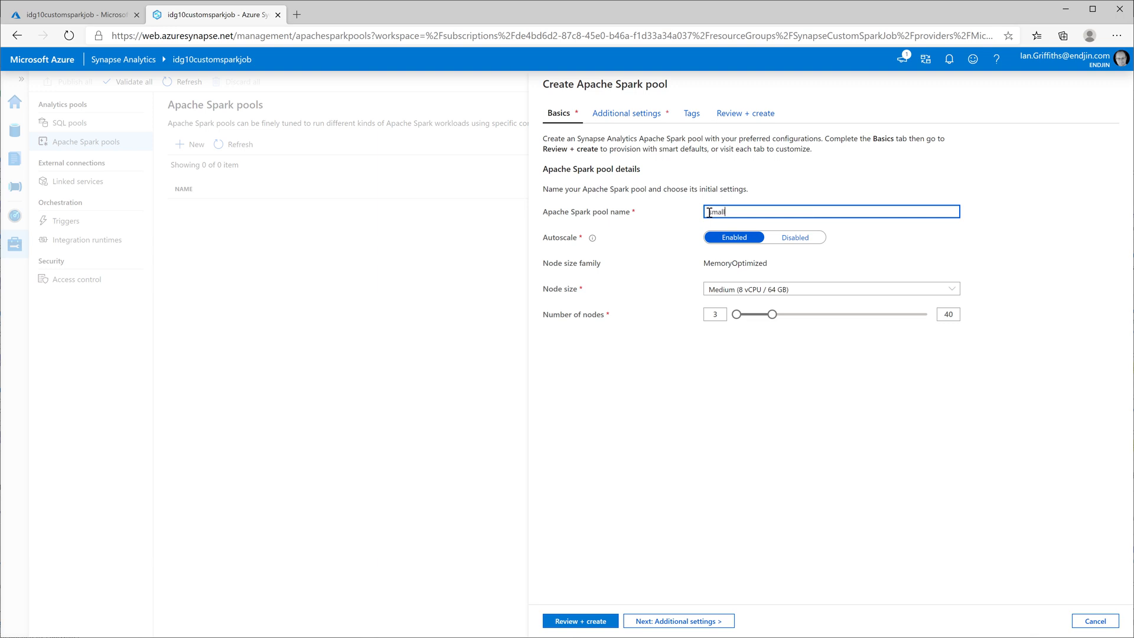
pyautogui.click(794, 237)
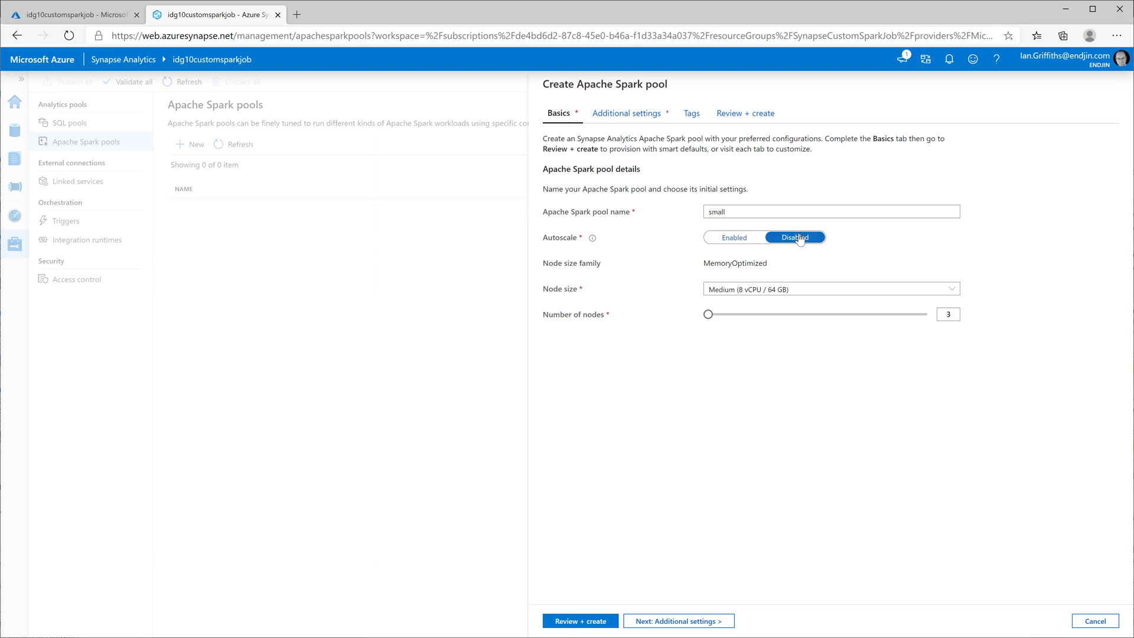
pyautogui.click(829, 289)
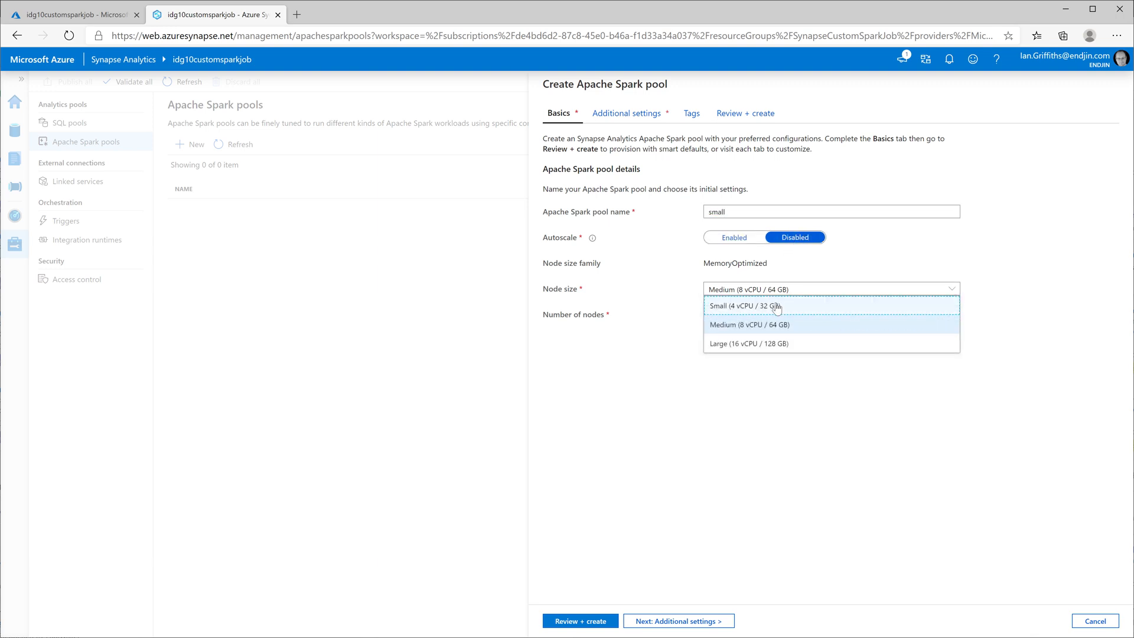
pyautogui.click(744, 305)
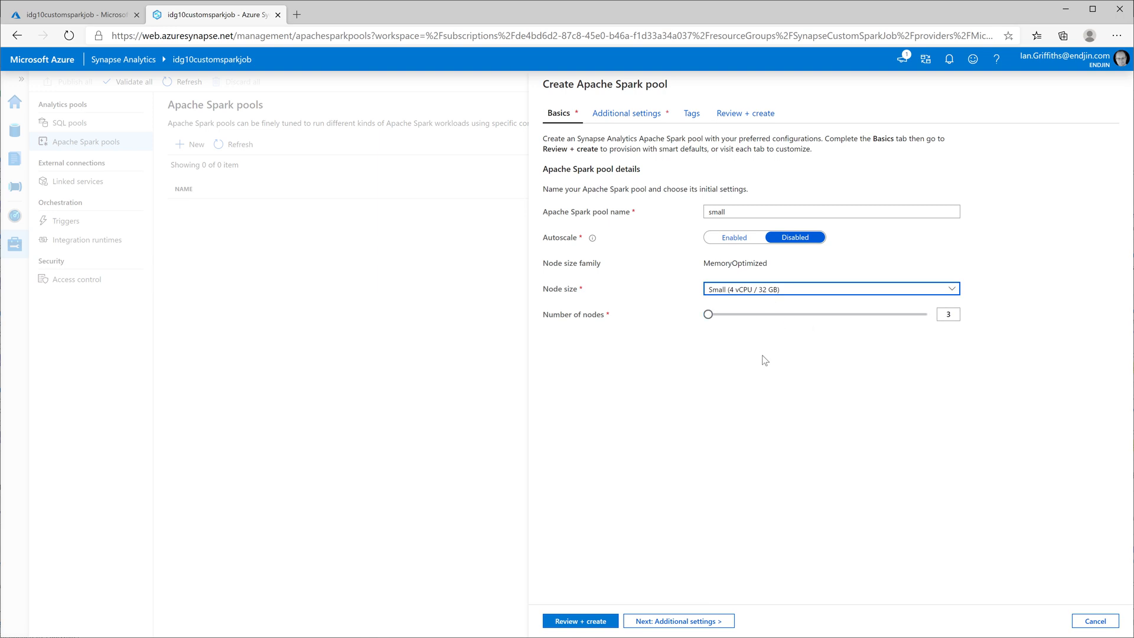
pyautogui.moveTo(612, 577)
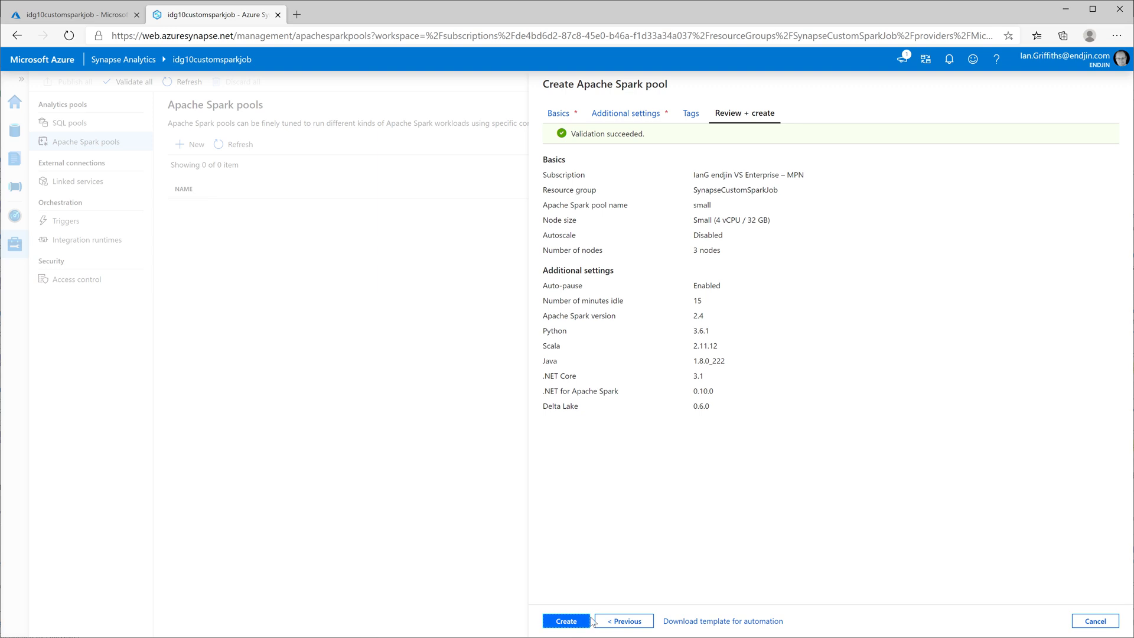
pyautogui.click(566, 620)
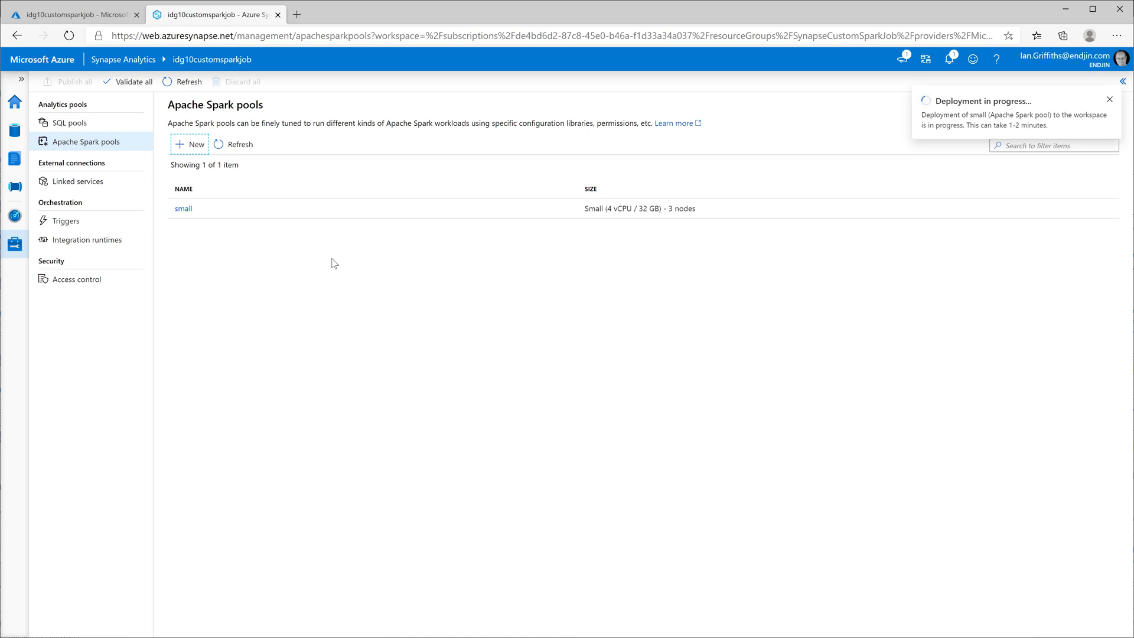
pyautogui.click(1108, 99)
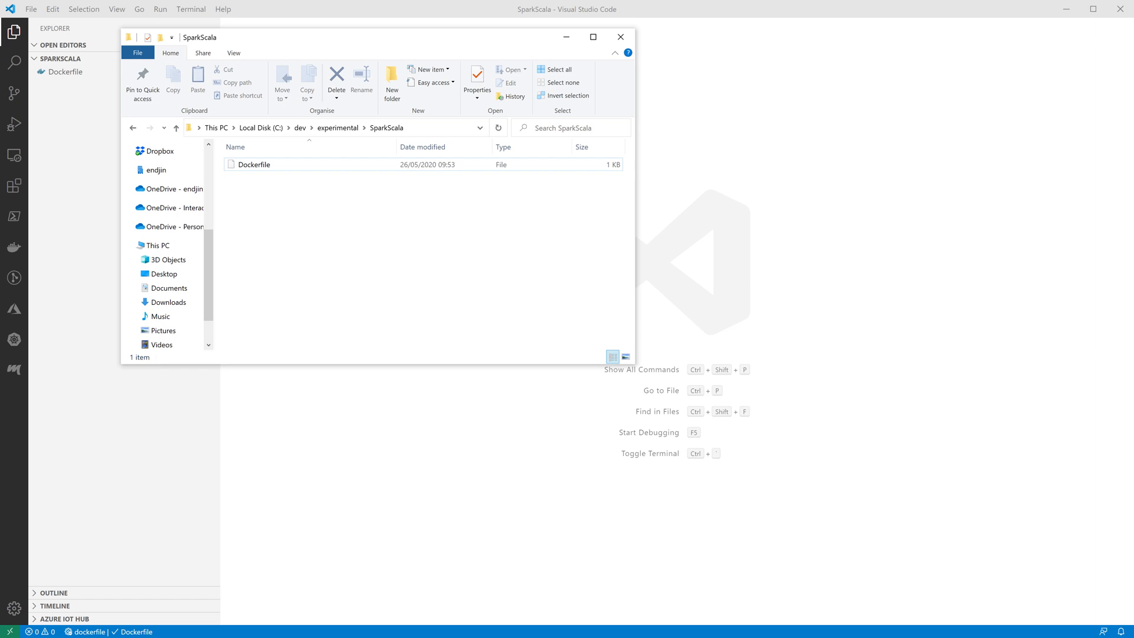
# Open the Dockerfile and review its maven:3-openjdk-8 base and sbt install lines.
pyautogui.click(620, 37)
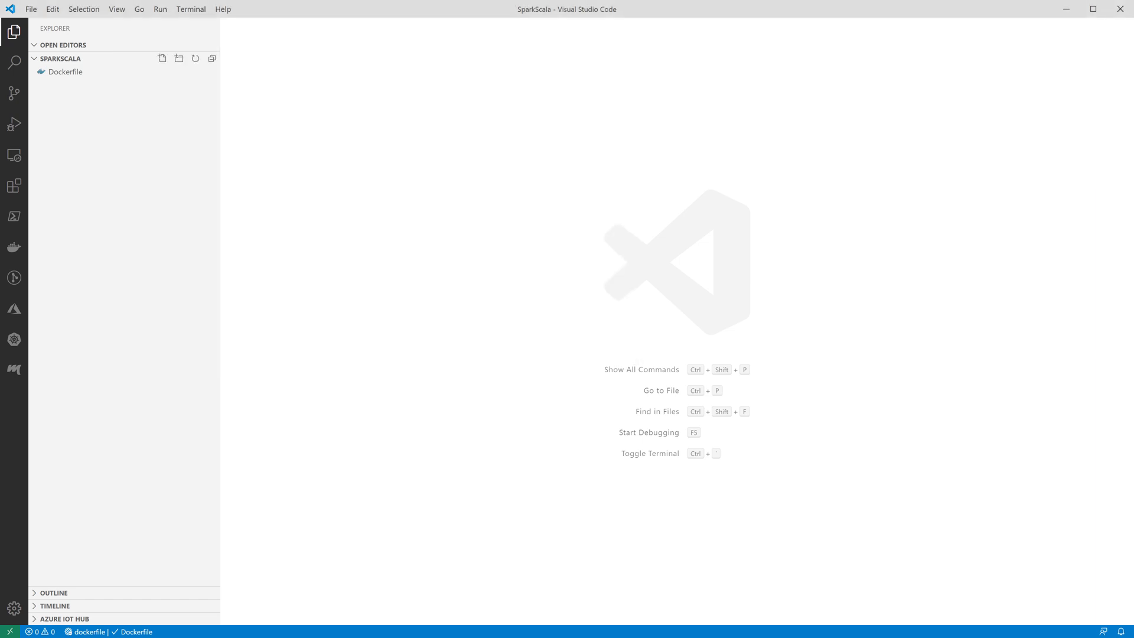
pyautogui.click(65, 71)
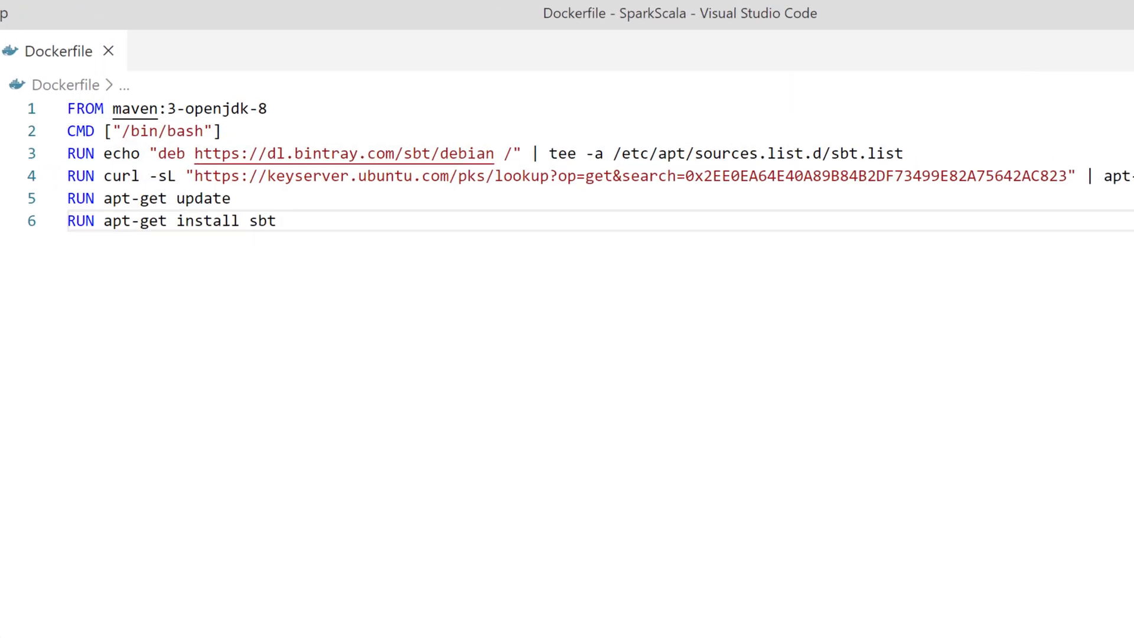
pyautogui.doubleClick(135, 109)
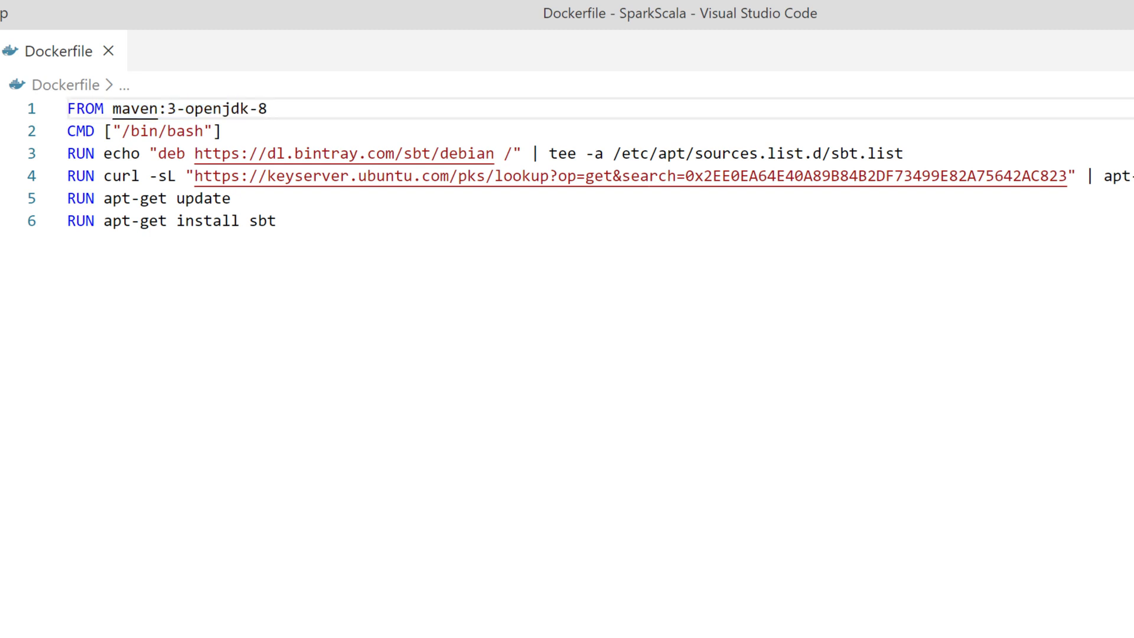
pyautogui.doubleClick(260, 220)
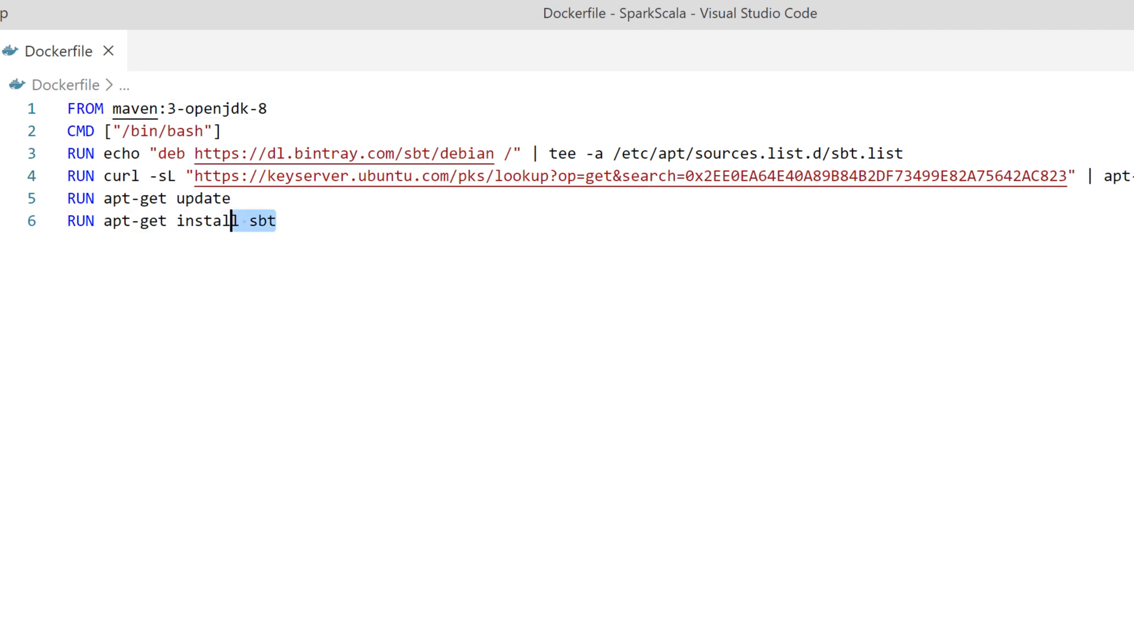
pyautogui.moveTo(231, 220); pyautogui.dragTo(68, 198)
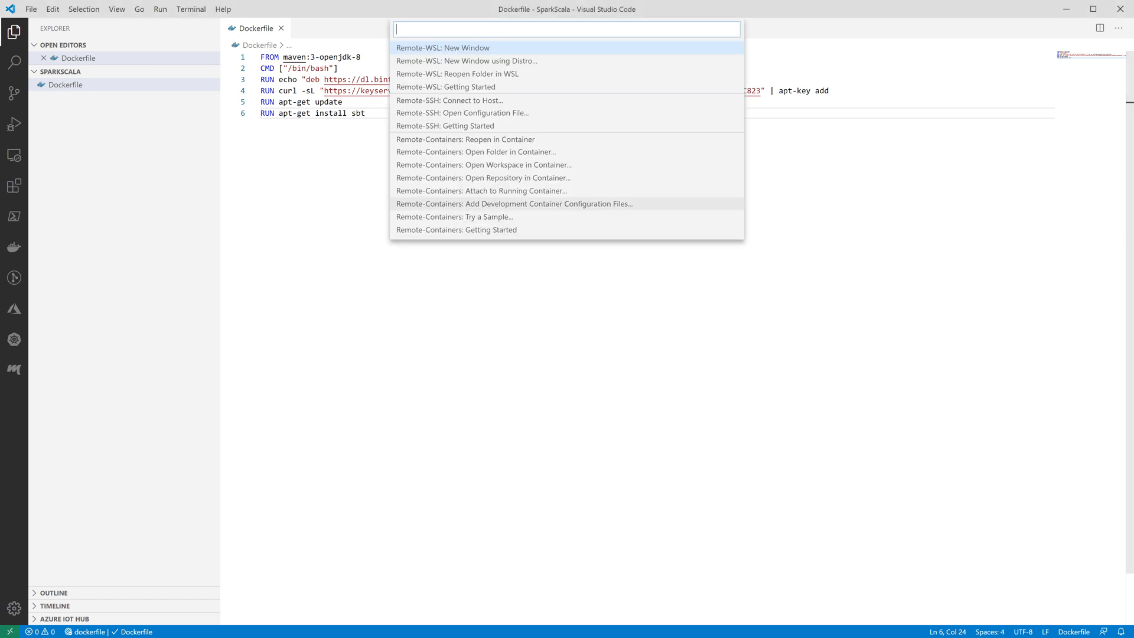
pyautogui.moveTo(483, 165)
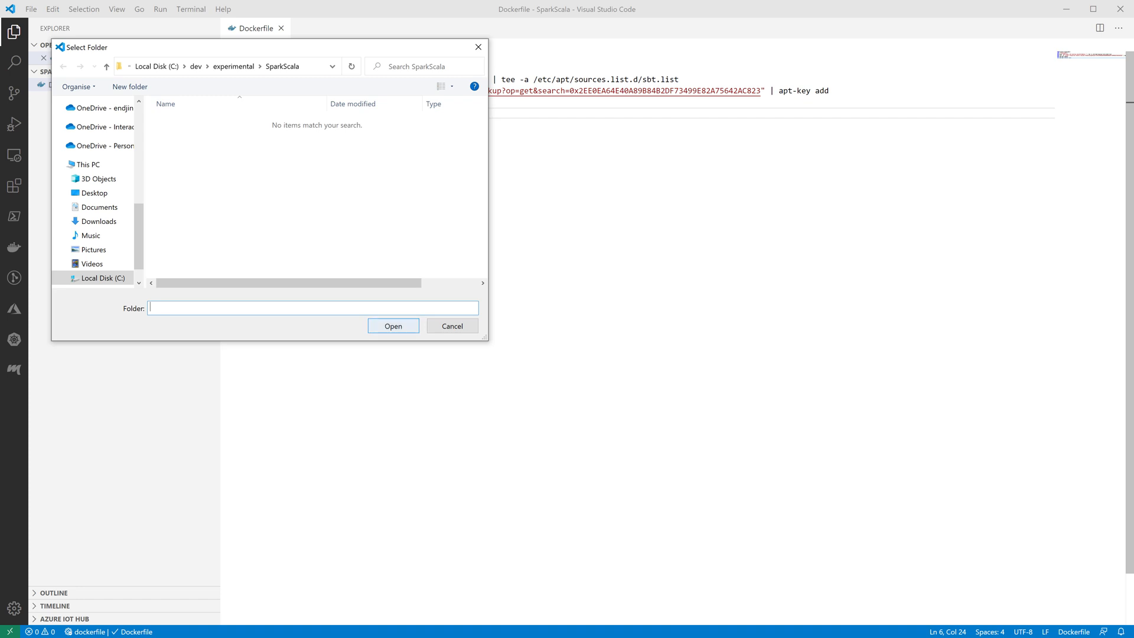
# Pick SparkScala as the folder to reopen in the dev container.
pyautogui.click(451, 325)
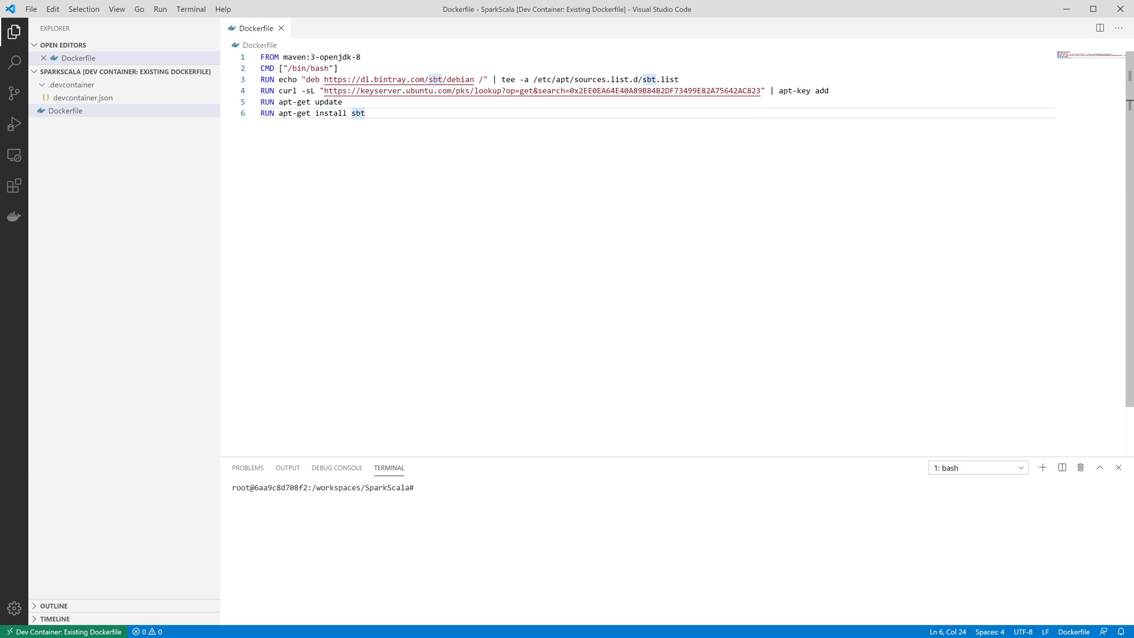
# Run sbt new scala/hello-world.g8 in the terminal, naming the project SynapseSparkScala.
pyautogui.click(365, 113)
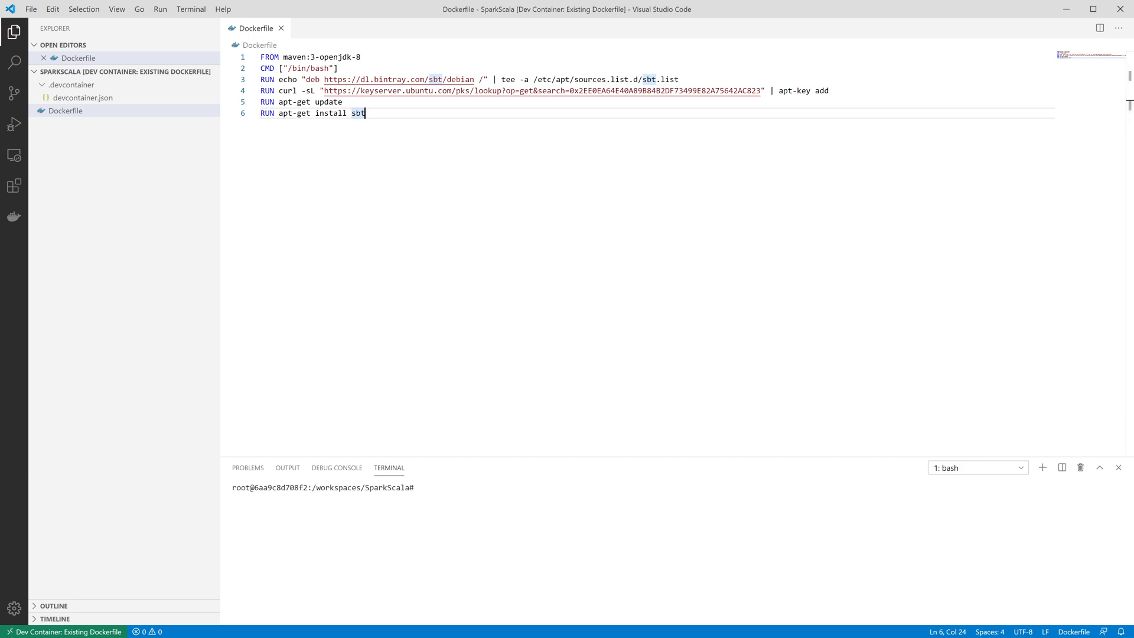
pyautogui.write('sbt new scala')
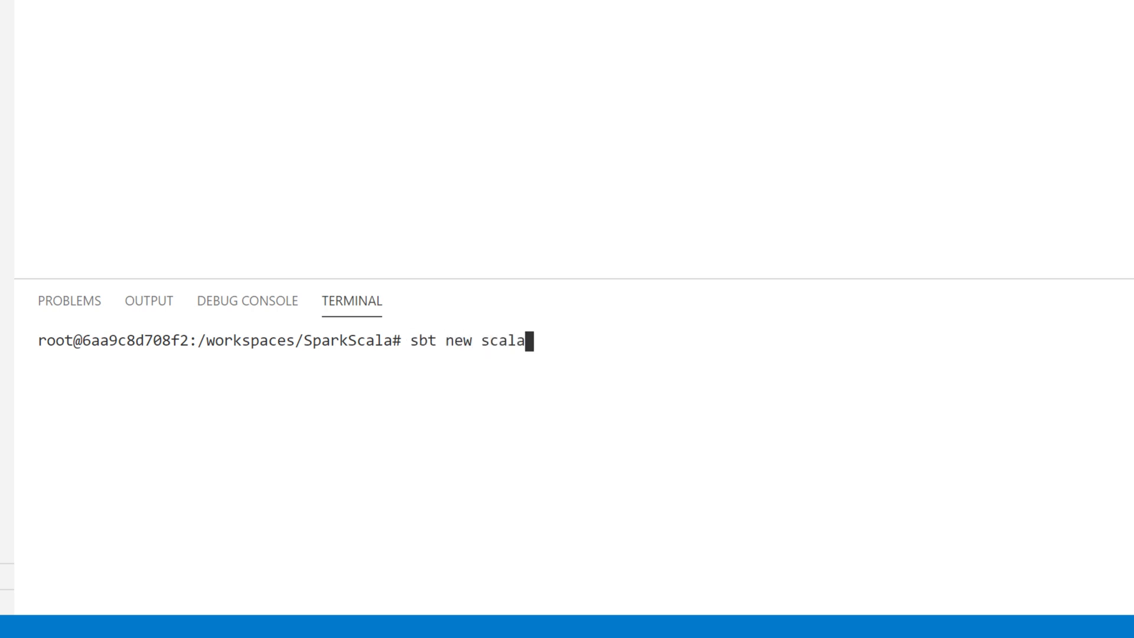
pyautogui.write('/hello')
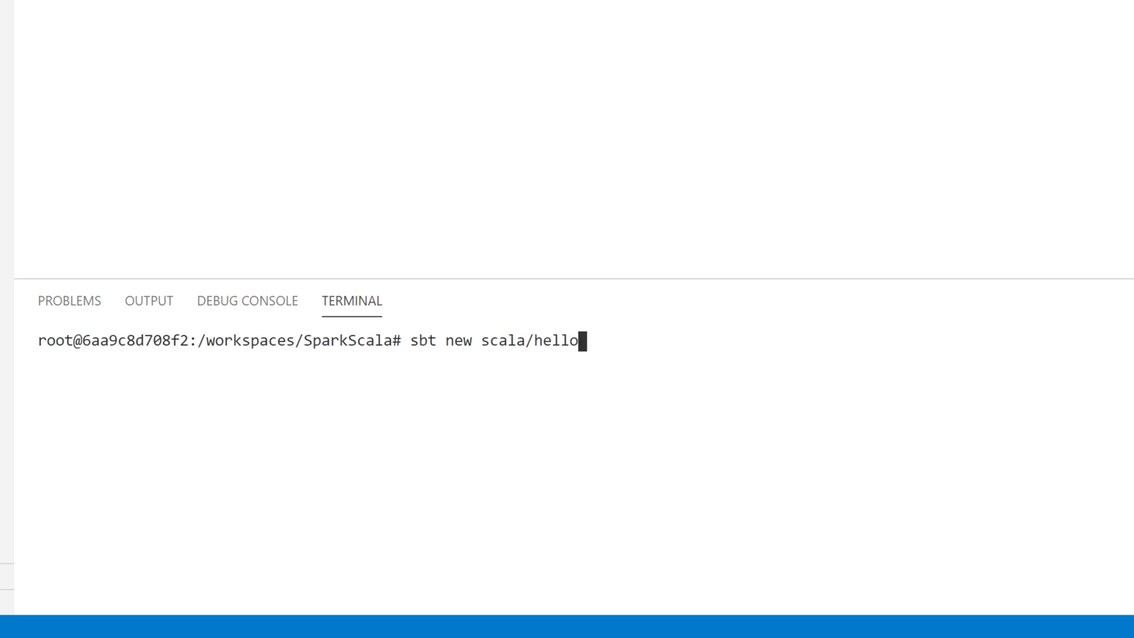
pyautogui.write('-world.g8')
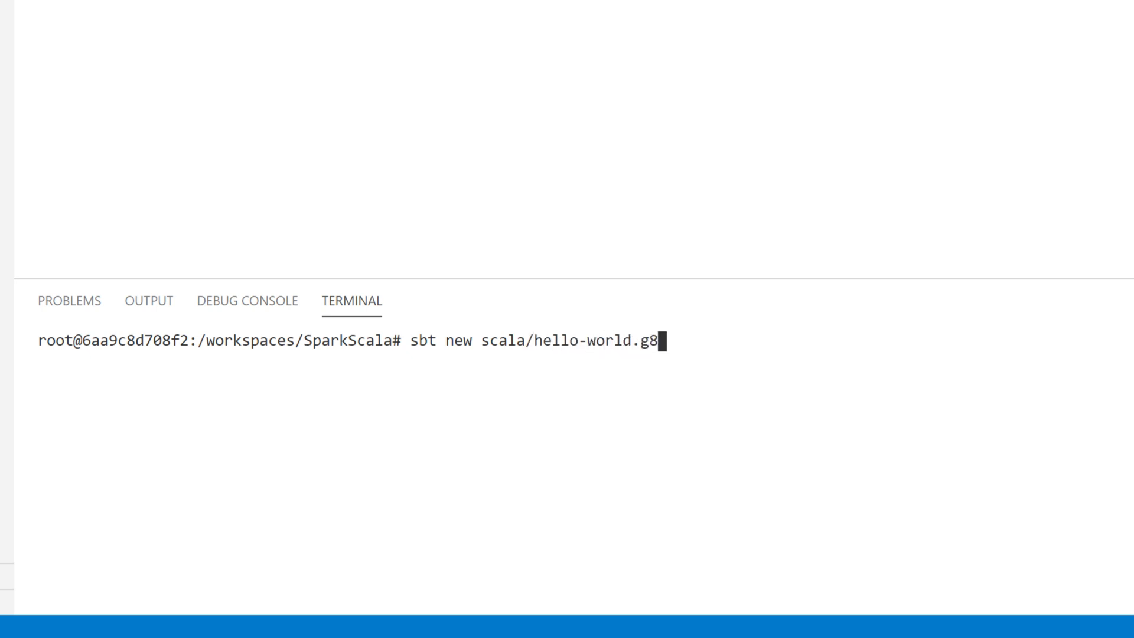
pyautogui.press('Return')
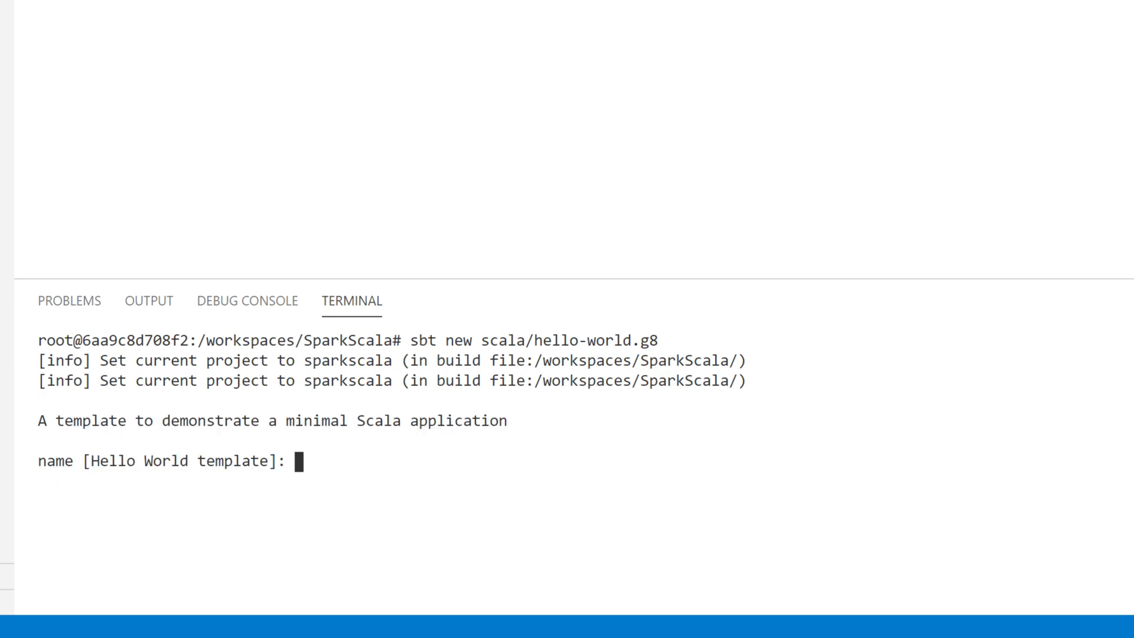
pyautogui.write('Synapse')
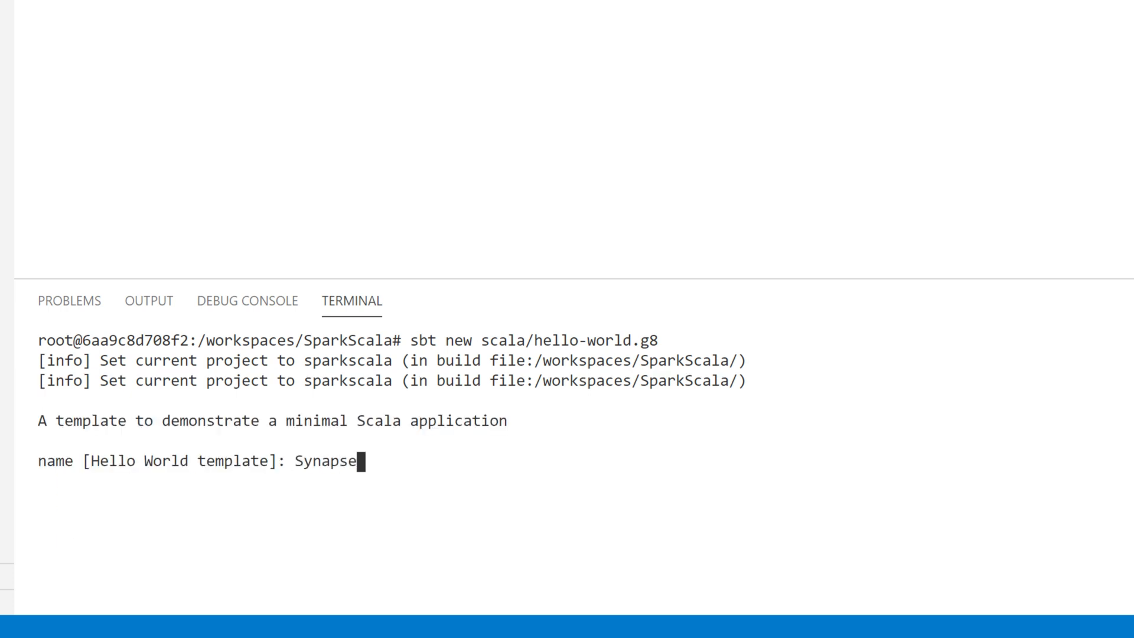
pyautogui.write('SparkS')
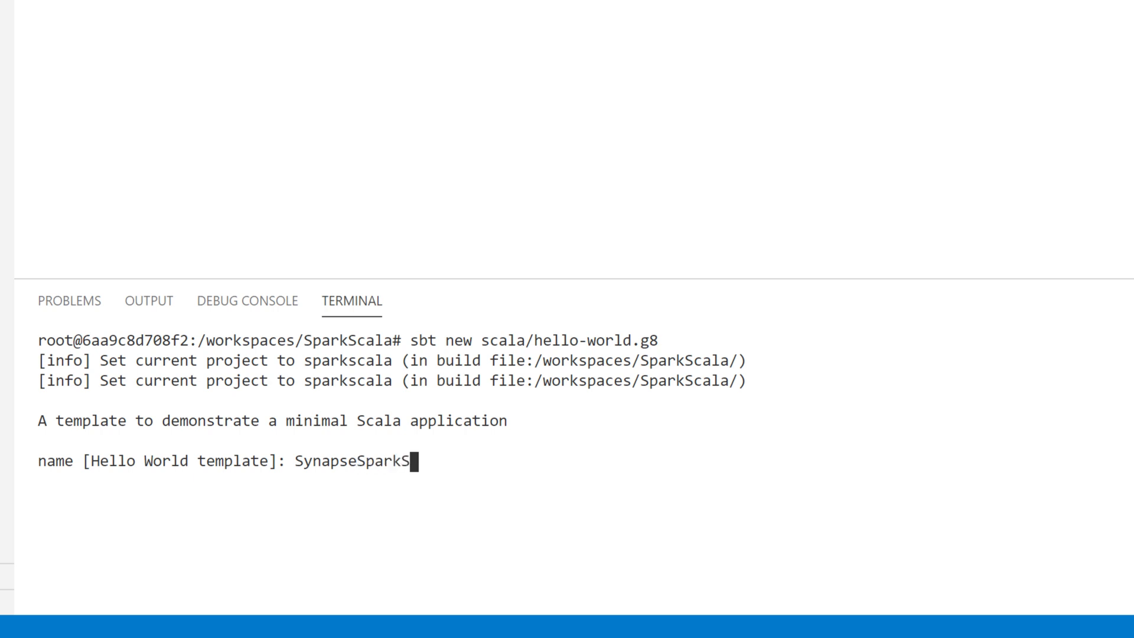
pyautogui.press('Return')
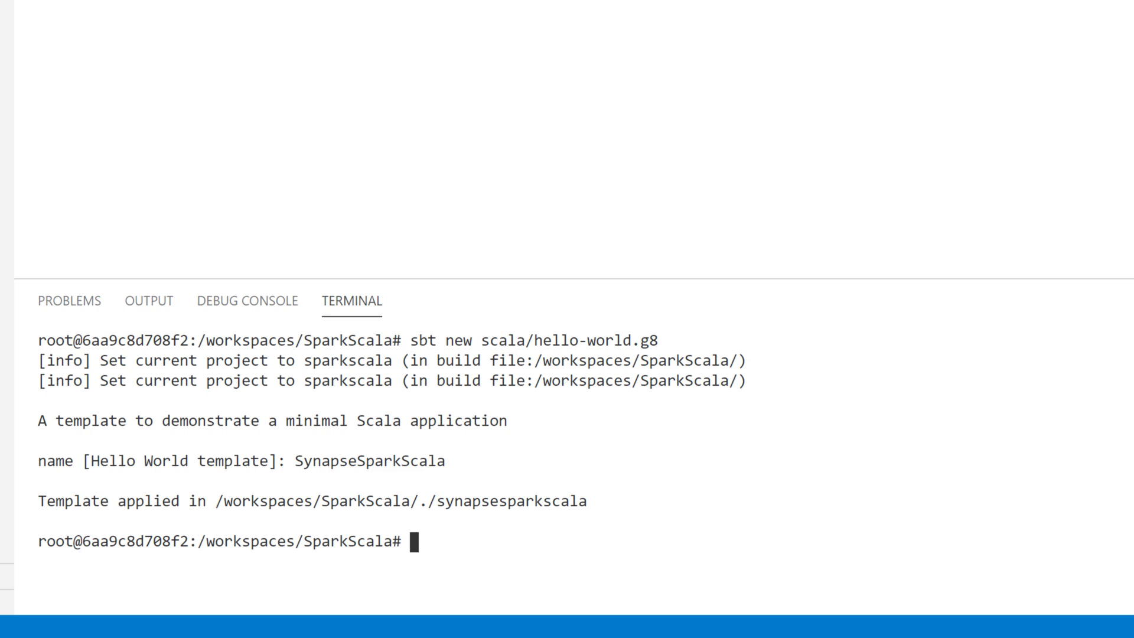
pyautogui.write('cd sy')
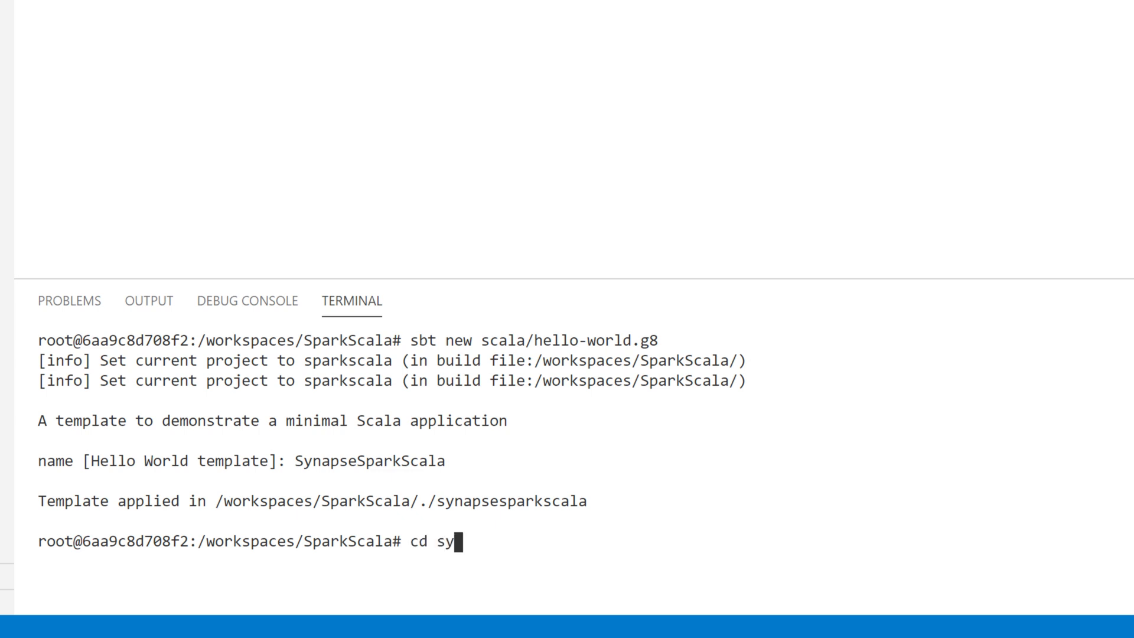
# Enter synapsesparkscala and set build.sbt's scalaVersion to the supported 2.11.12.
pyautogui.press('Return')
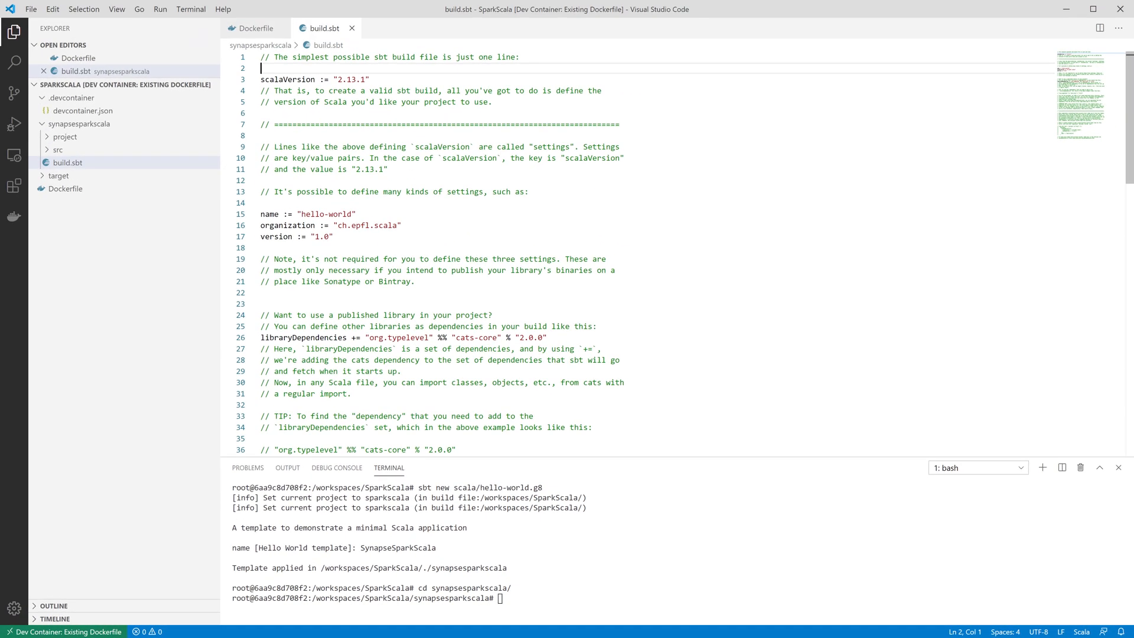
pyautogui.doubleClick(345, 80)
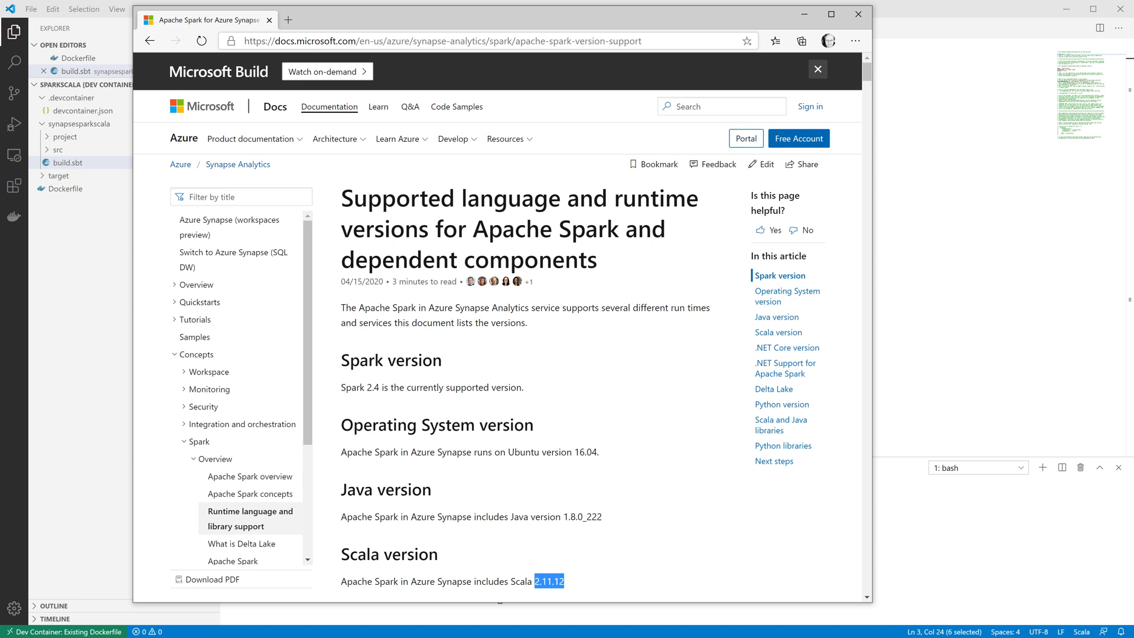
pyautogui.moveTo(391, 360)
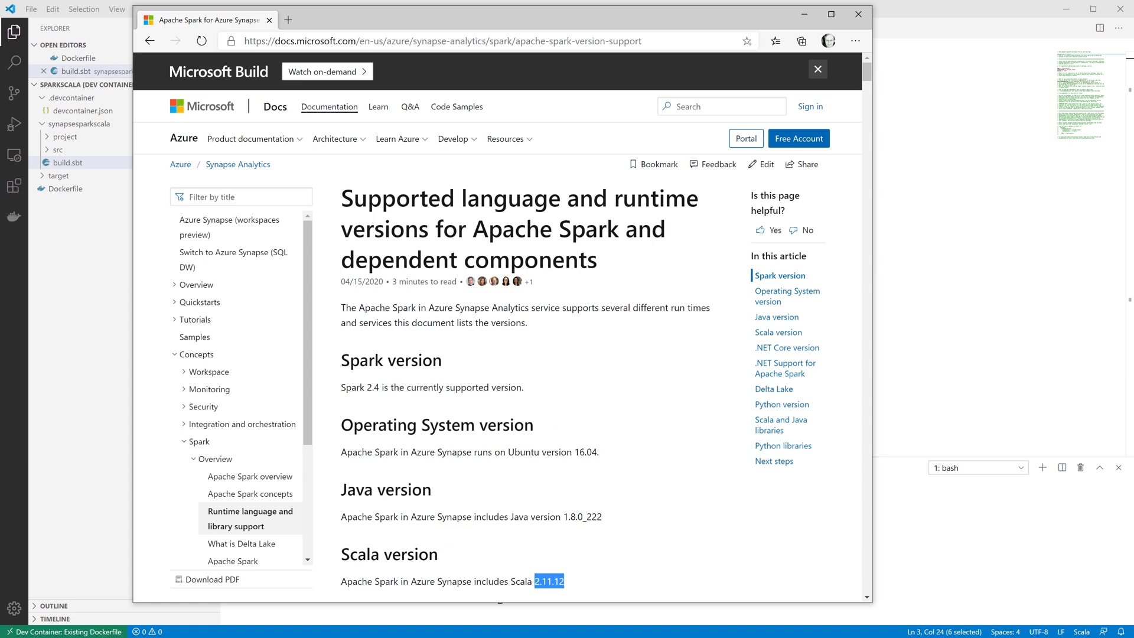
pyautogui.moveTo(389, 554)
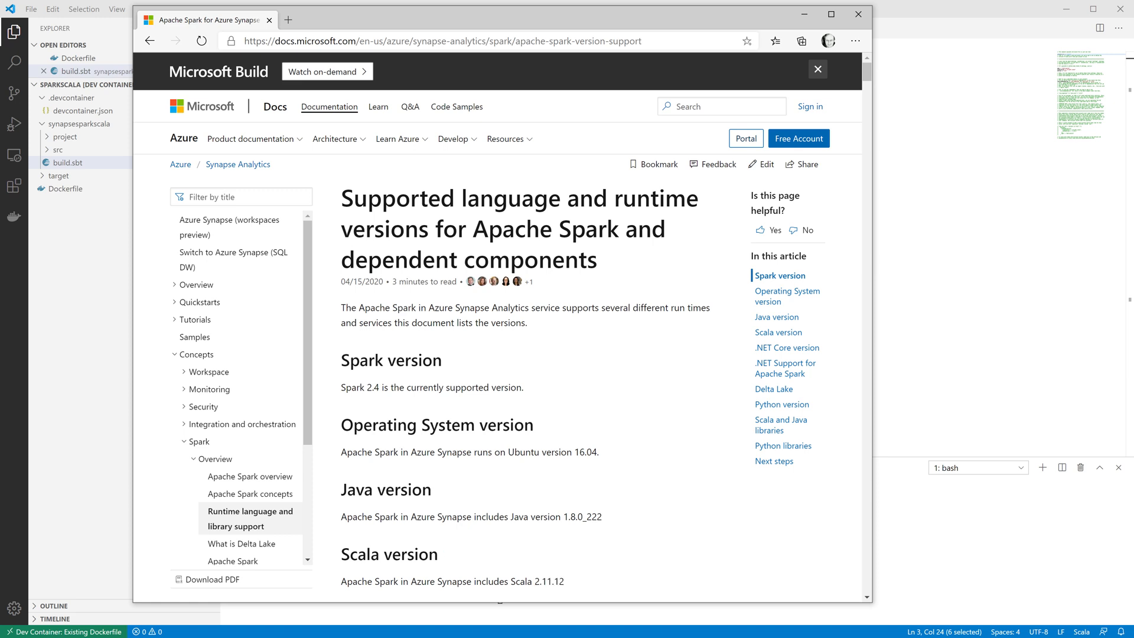
pyautogui.doubleClick(546, 581)
pyautogui.write('libraryDependencies += "org.apa')
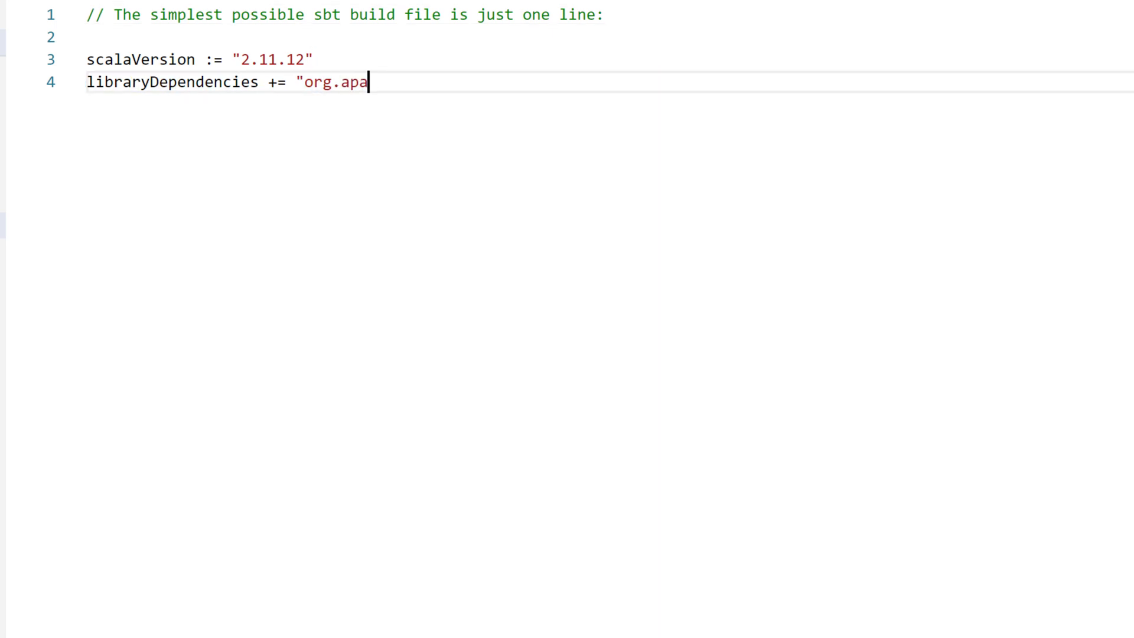
# Add the org.apache.spark spark-sql_2.11 dependency, version 2.4.5, to build.sbt.
pyautogui.write('che.spark"')
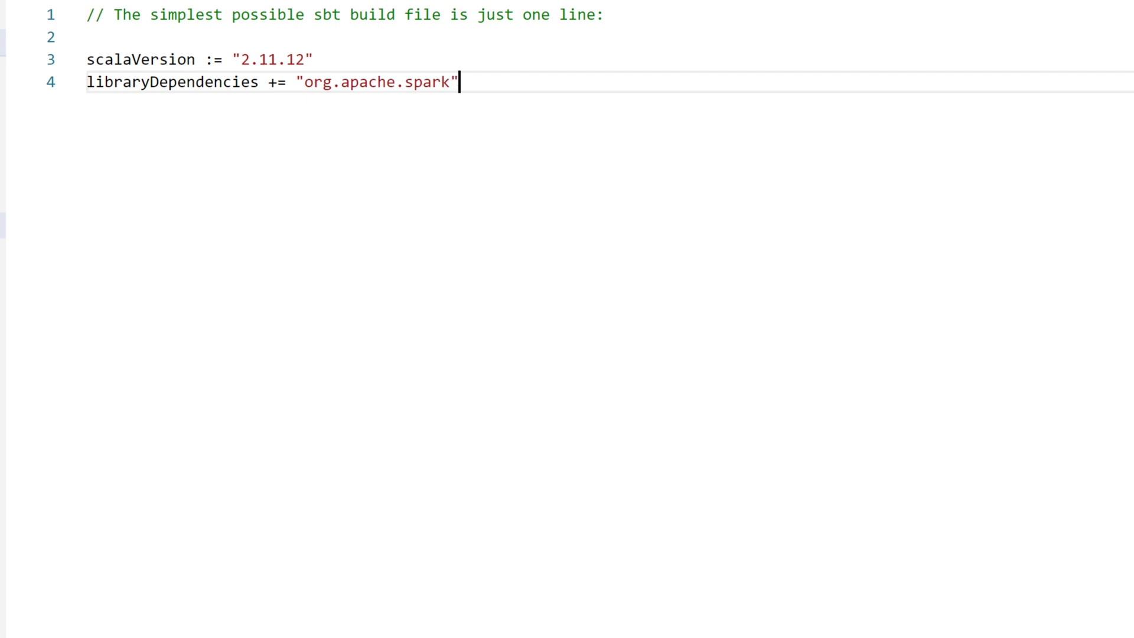
pyautogui.write('% ""')
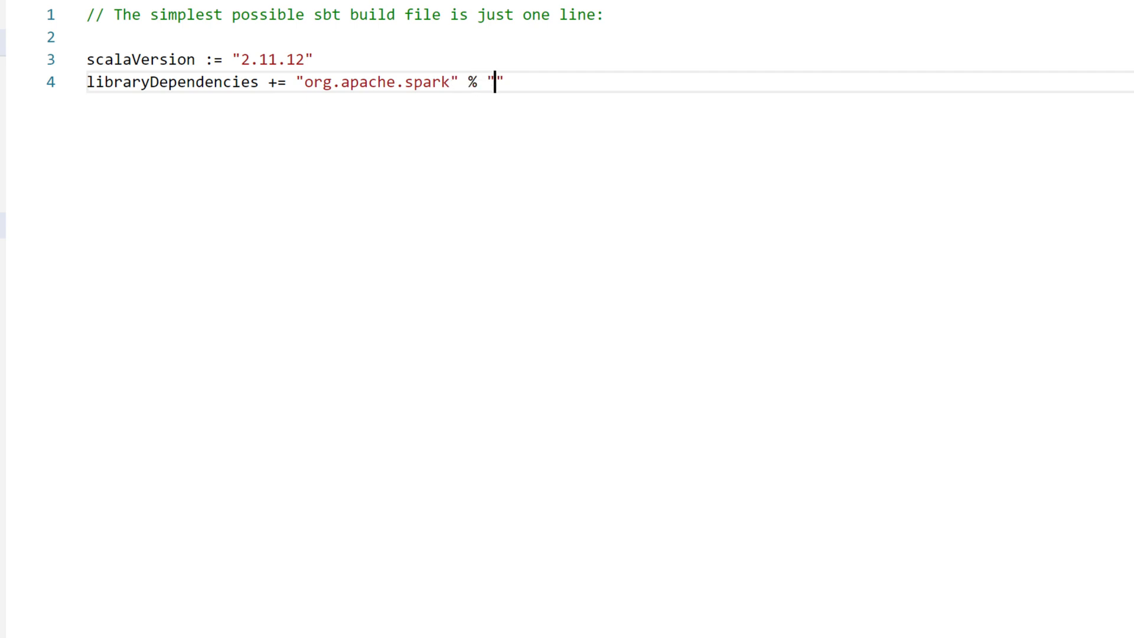
pyautogui.write('spark-sql')
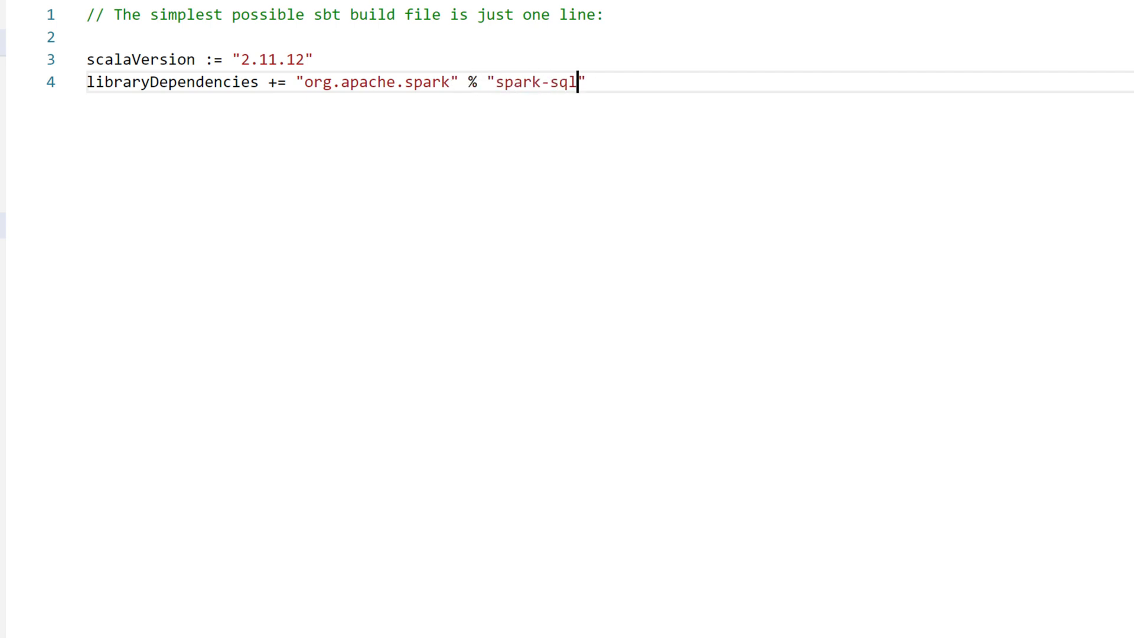
pyautogui.write('_2.11')
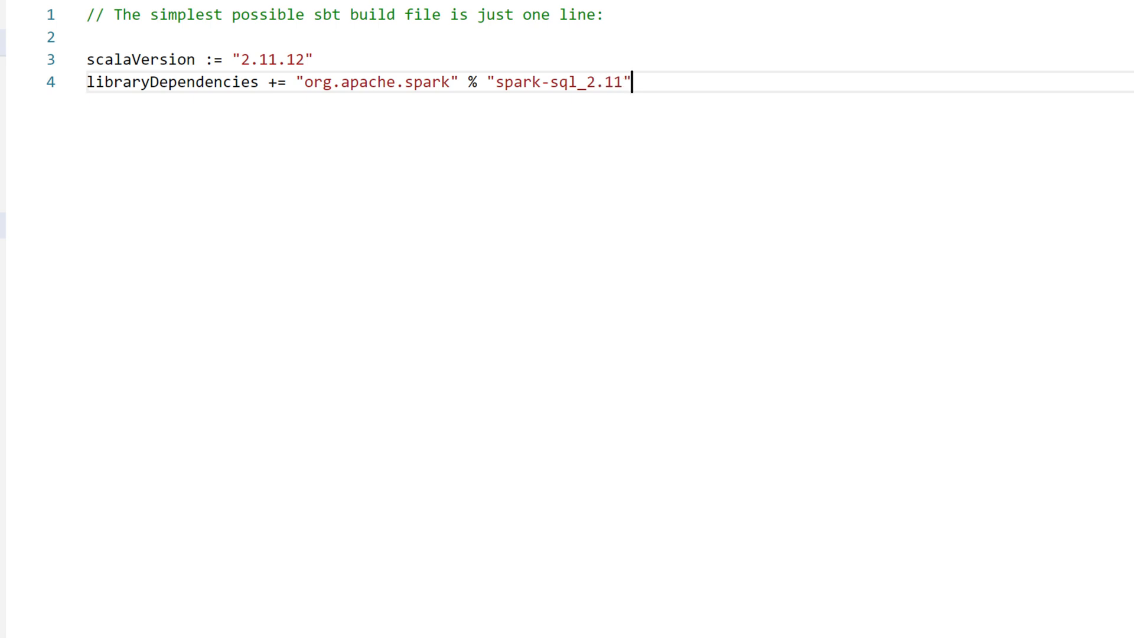
pyautogui.write('% 2.4.5')
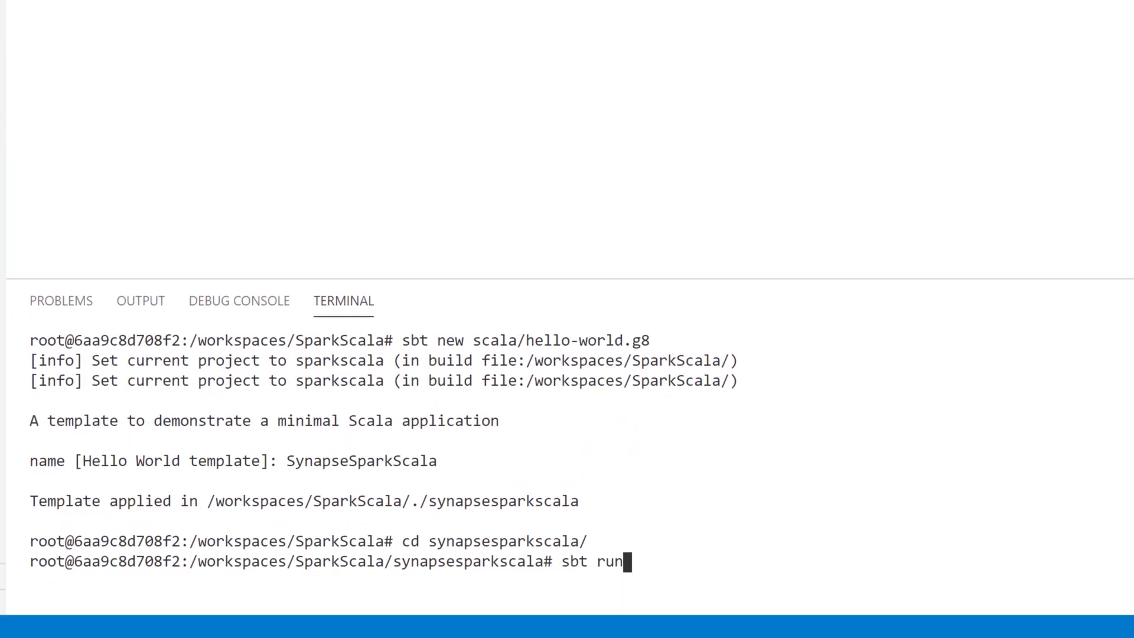
# Run sbt run so the project compiles and prints Hello, World!
pyautogui.press('Return')
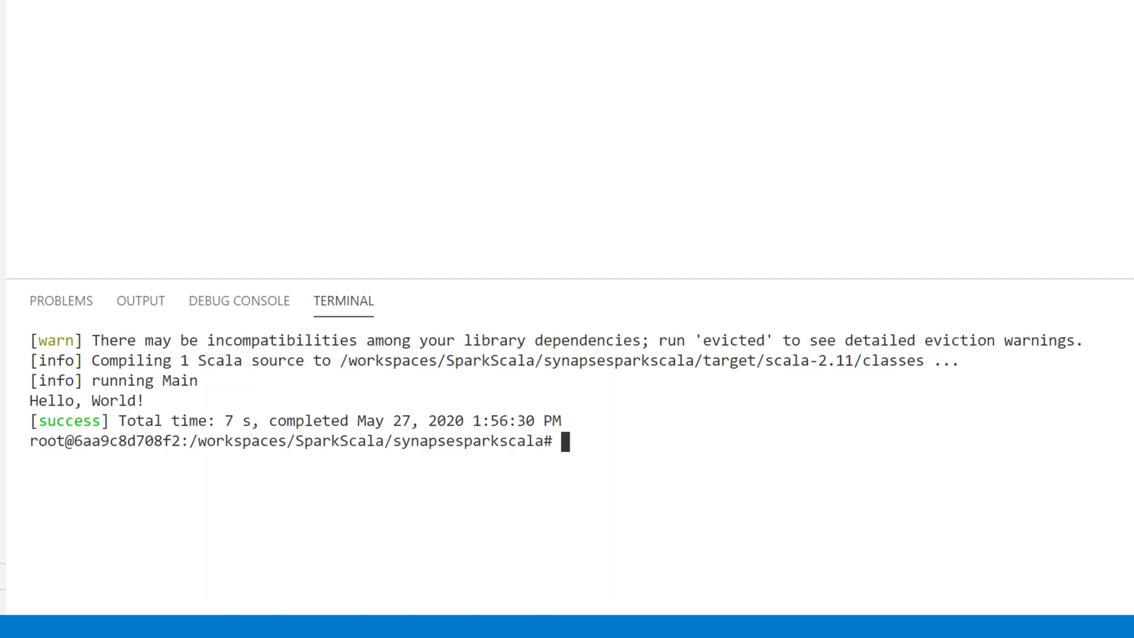
pyautogui.doubleClick(42, 401)
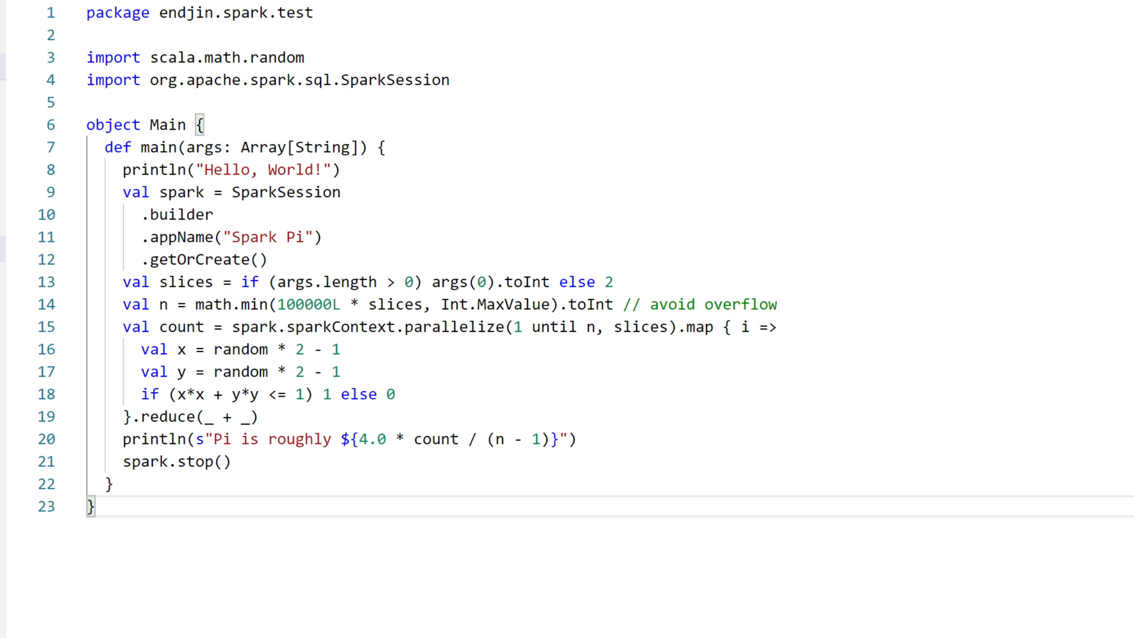
# Review Main.scala's SparkSession import, session creation and builder lines 9–12.
pyautogui.click(93, 506)
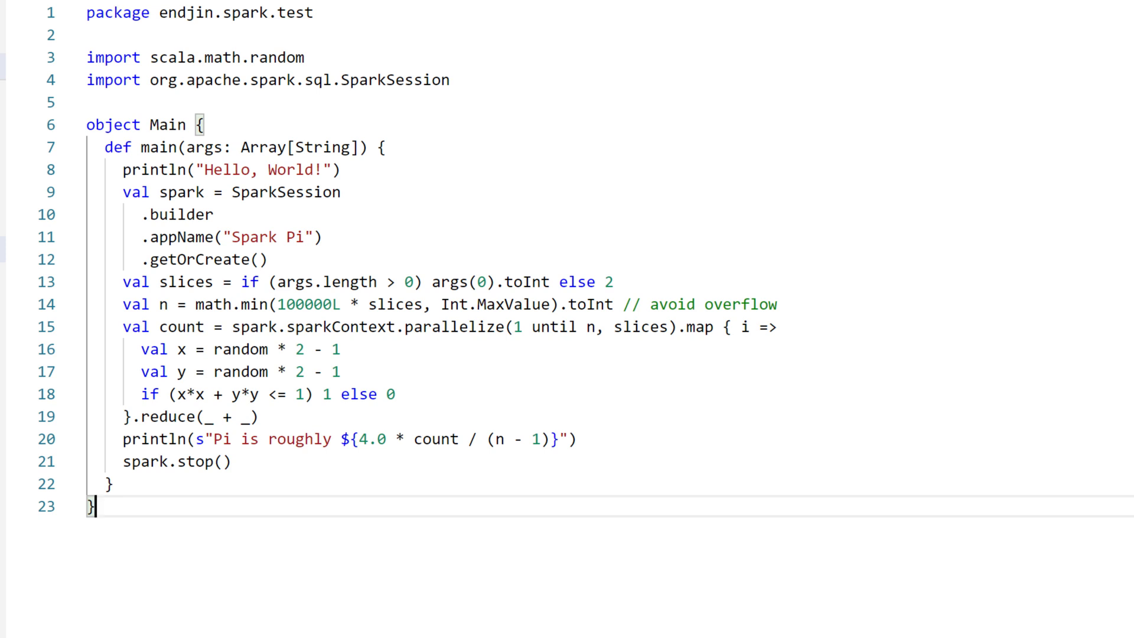
pyautogui.doubleClick(299, 79)
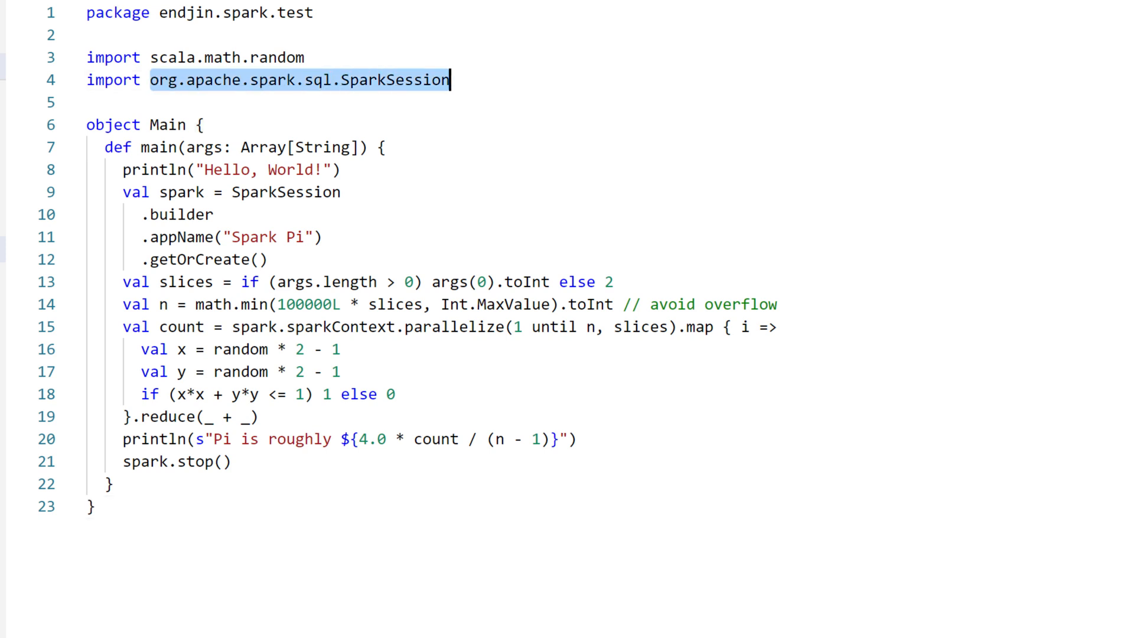
pyautogui.doubleClick(286, 191)
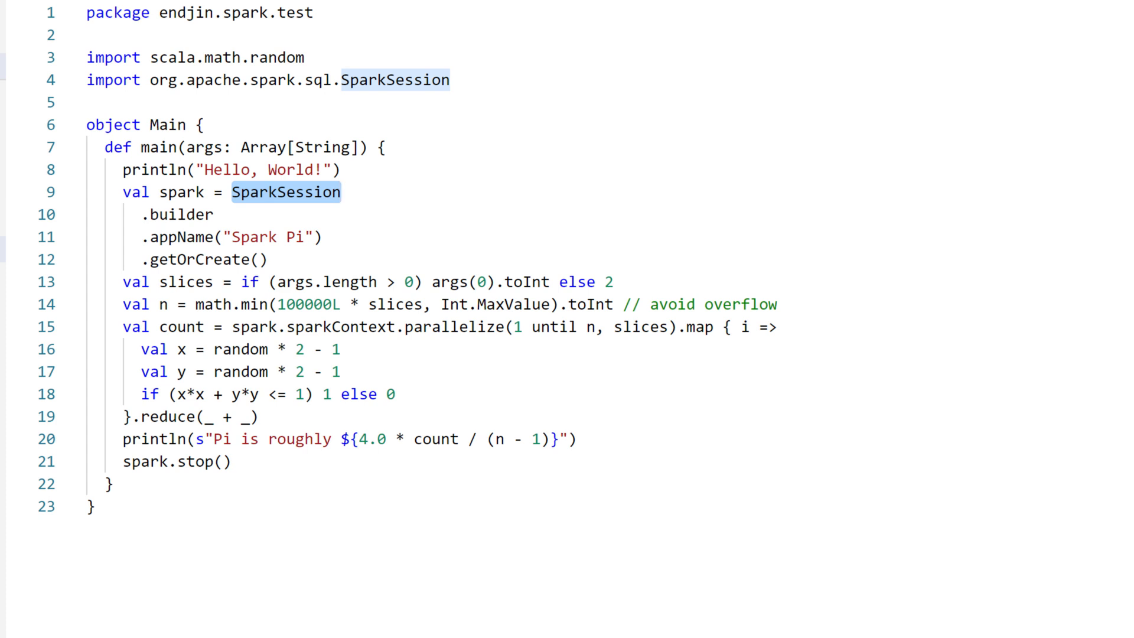
pyautogui.doubleClick(393, 326)
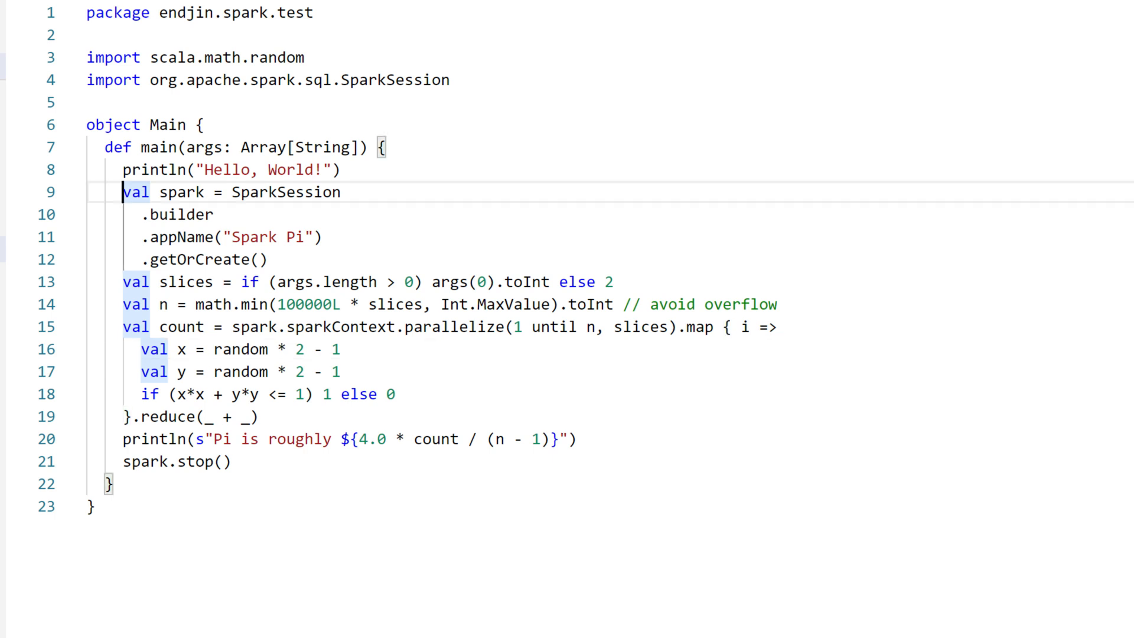
pyautogui.moveTo(122, 191); pyautogui.dragTo(267, 259)
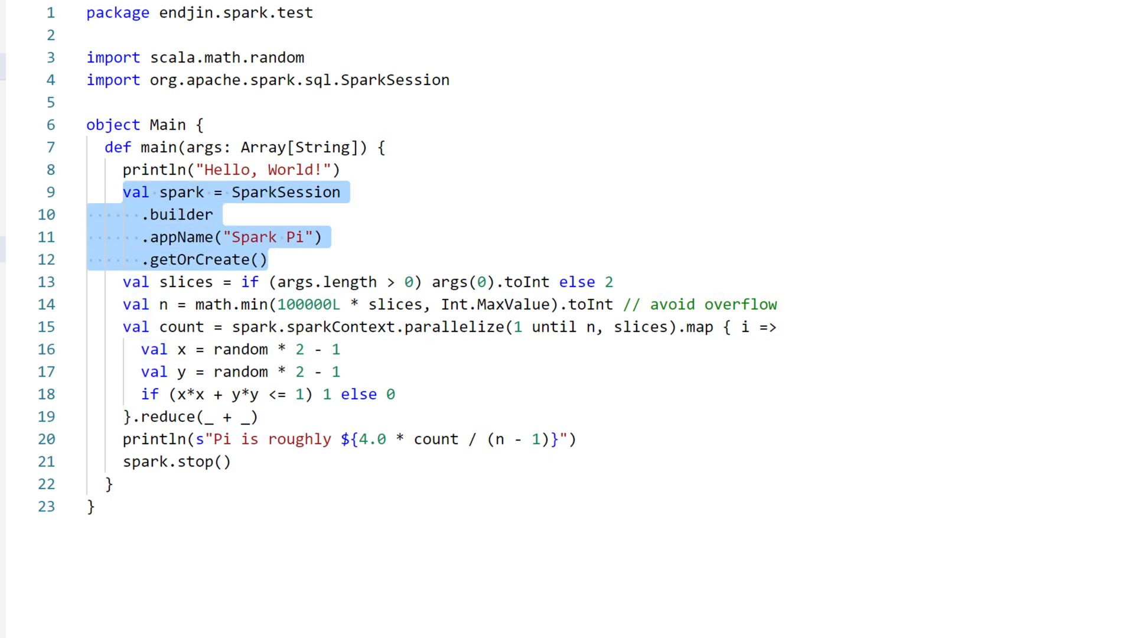
pyautogui.click(268, 260)
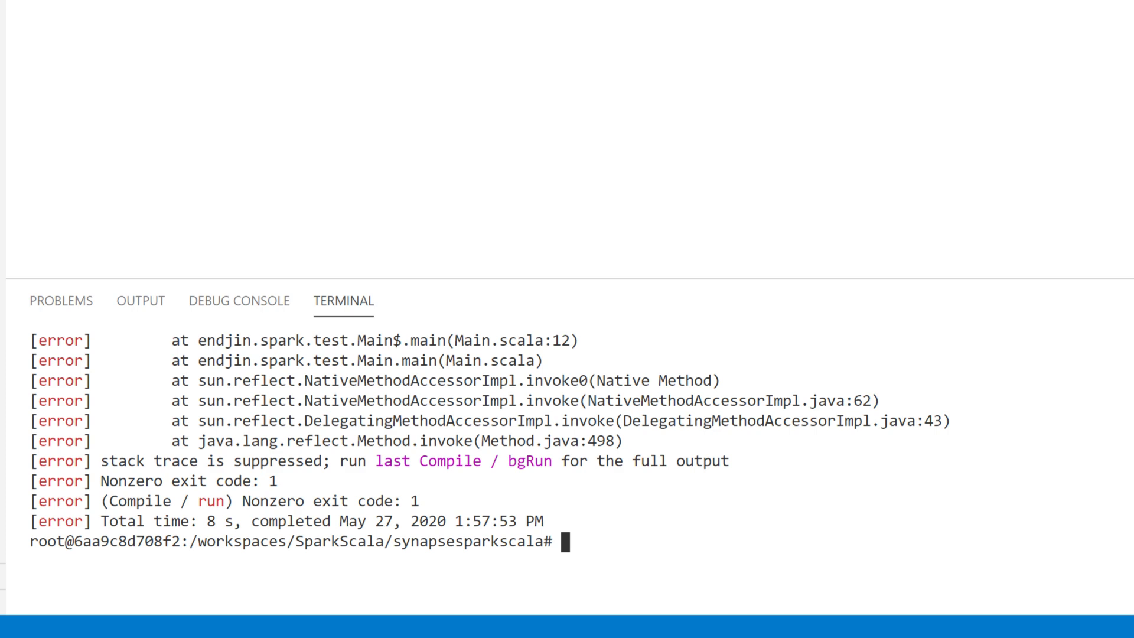
pyautogui.scroll(3)
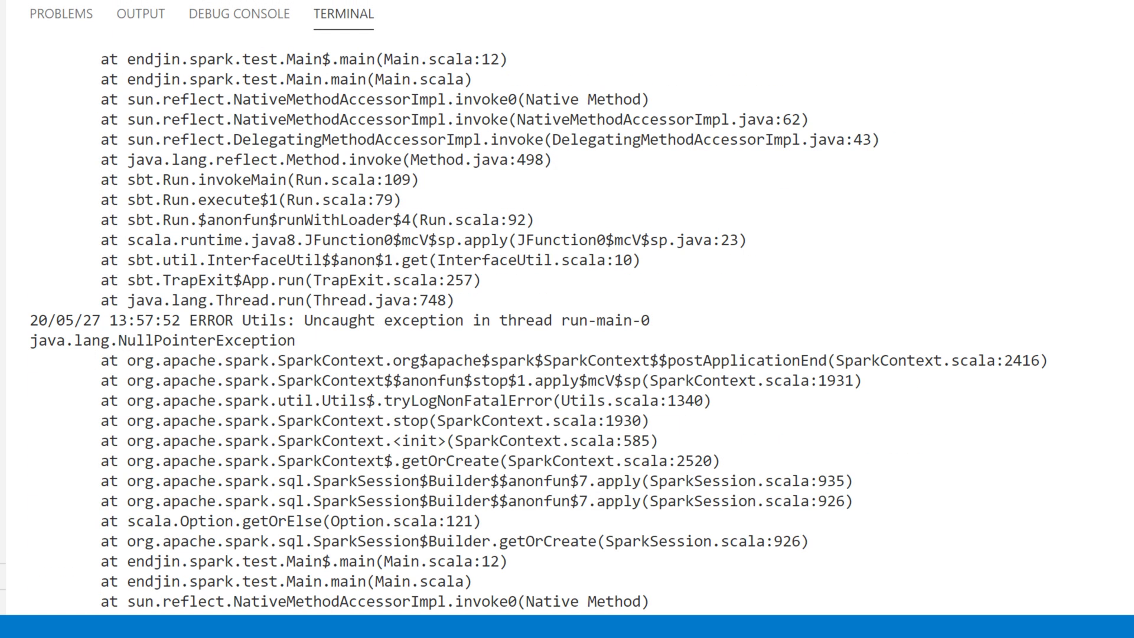
pyautogui.scroll(3)
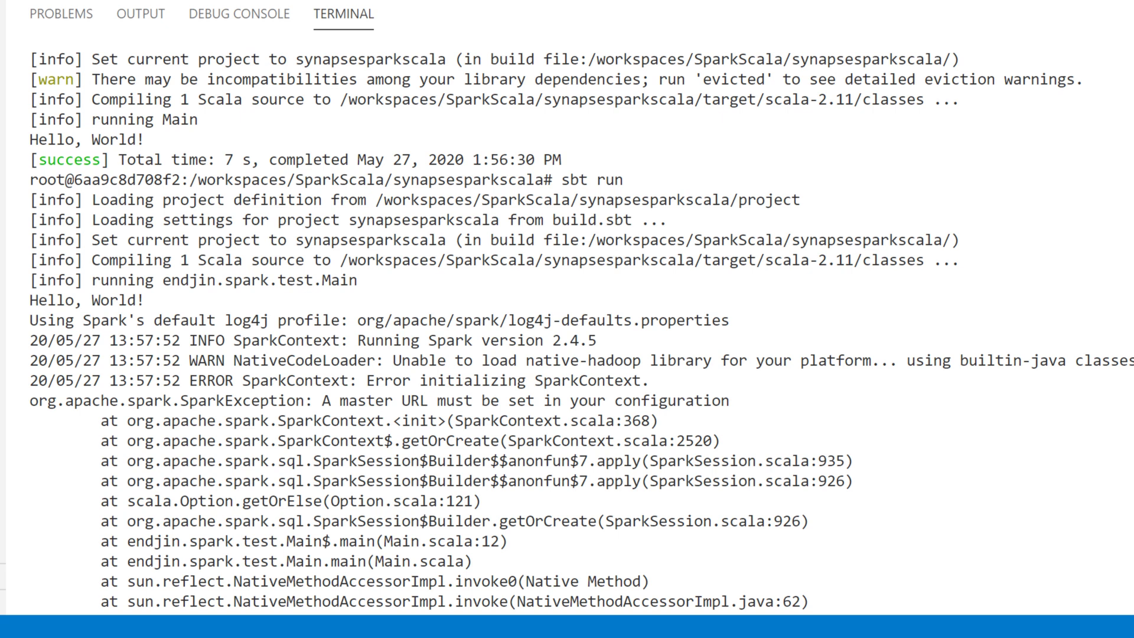
pyautogui.doubleClick(242, 402)
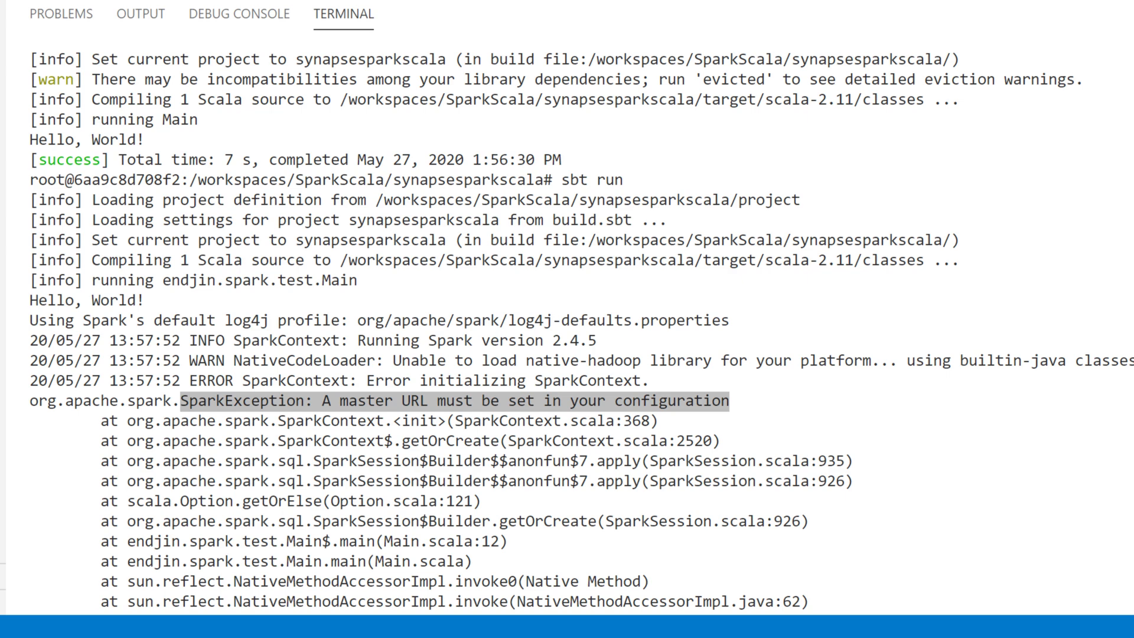
pyautogui.scroll(-3)
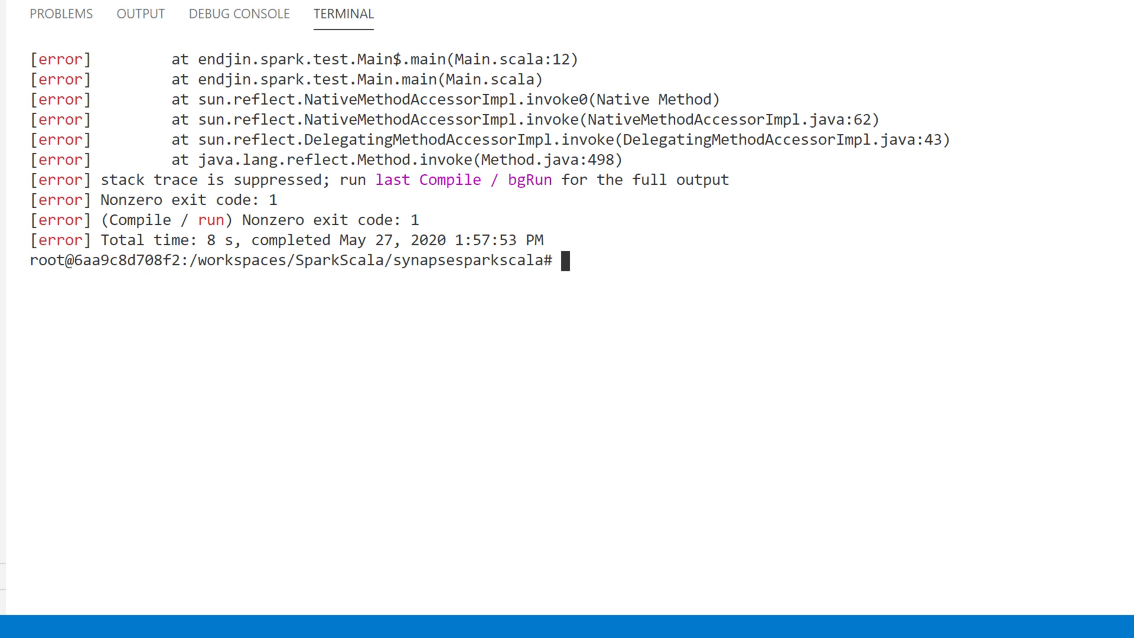
# Change the terminal command from sbt run to sbt package.
pyautogui.write('sbt run')
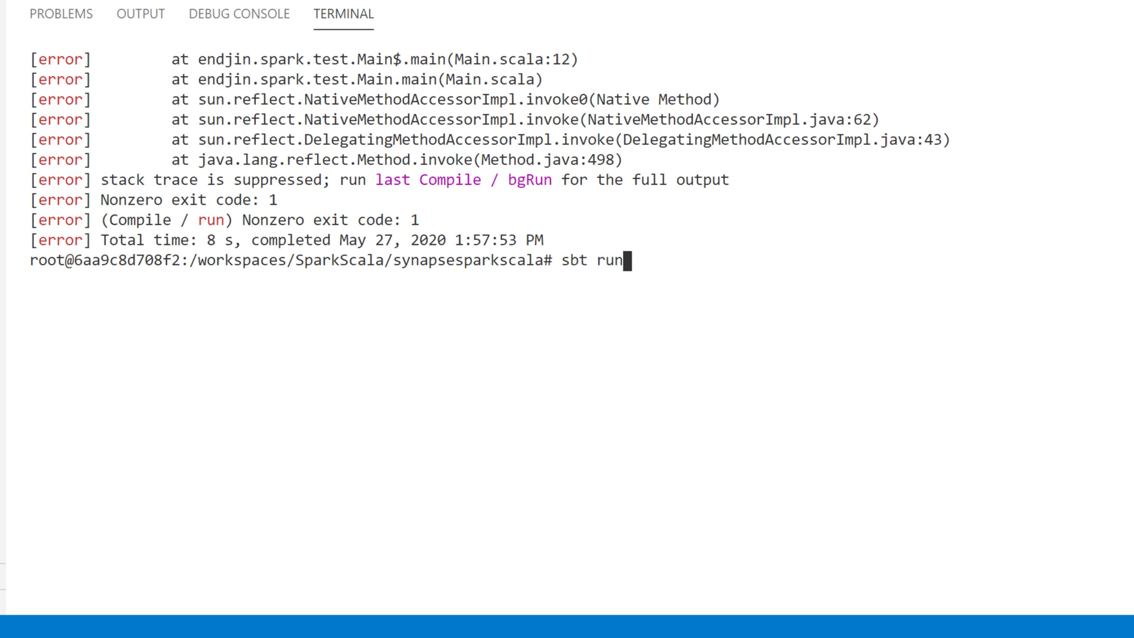
pyautogui.press('BackSpace')
pyautogui.write('package')
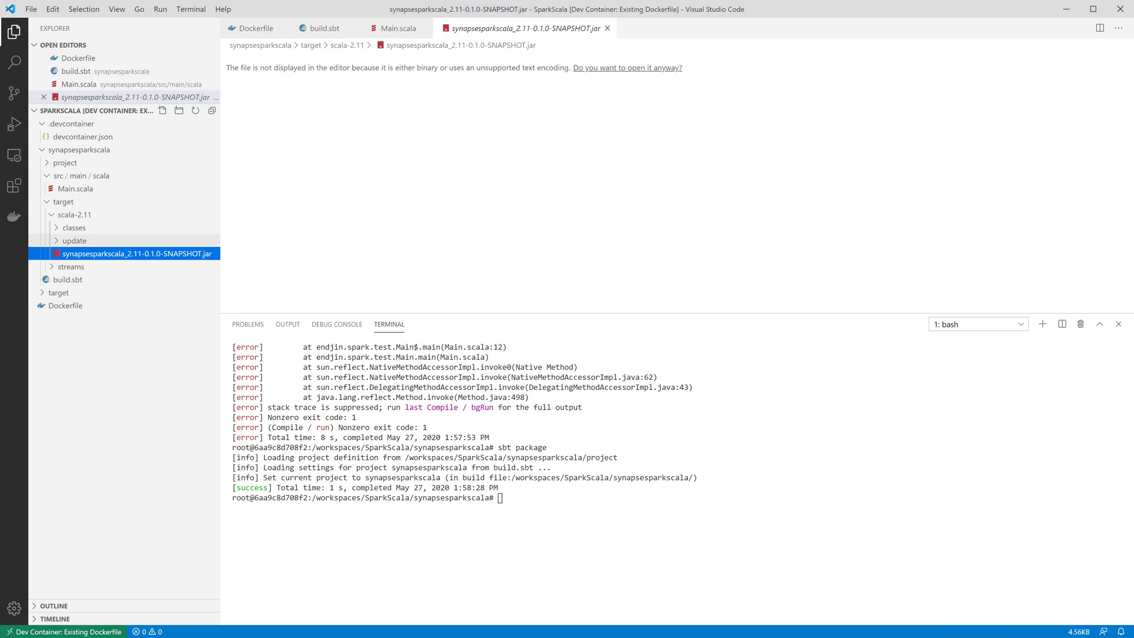
pyautogui.moveTo(70, 267)
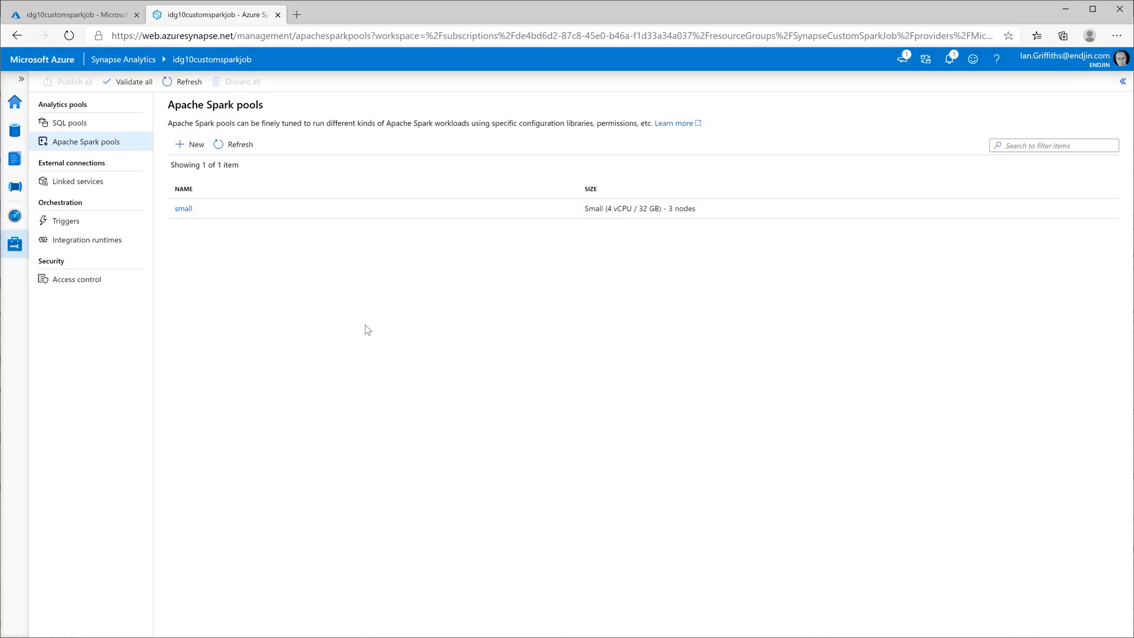
pyautogui.moveTo(15, 130)
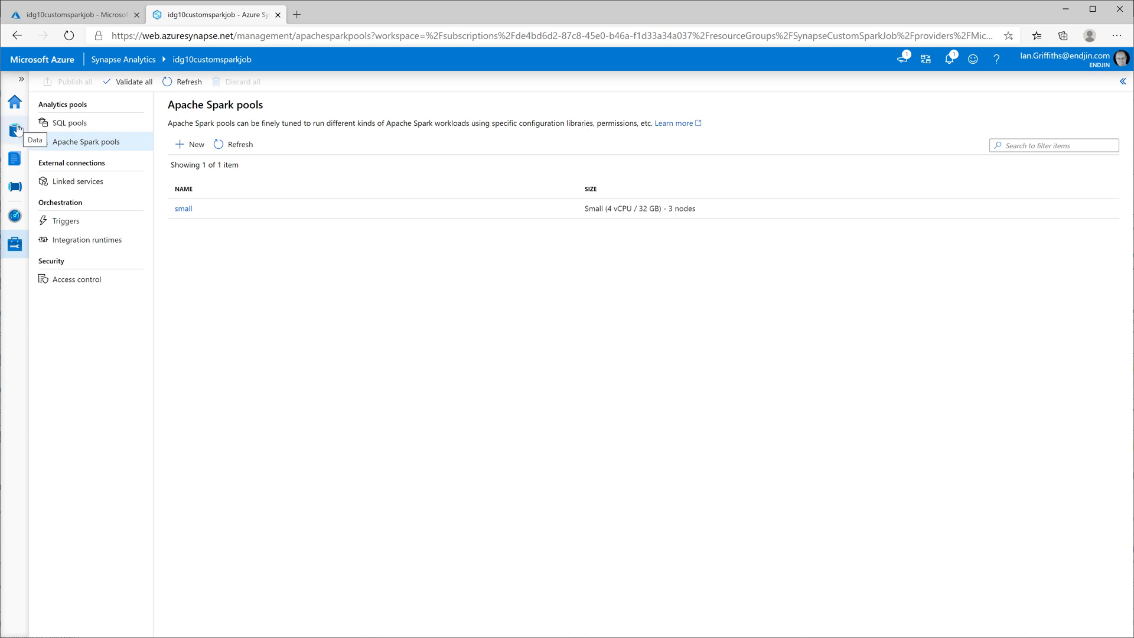
# Browse Data hub > Linked > Storage accounts to the customsparkjob (Primary) container.
pyautogui.click(14, 130)
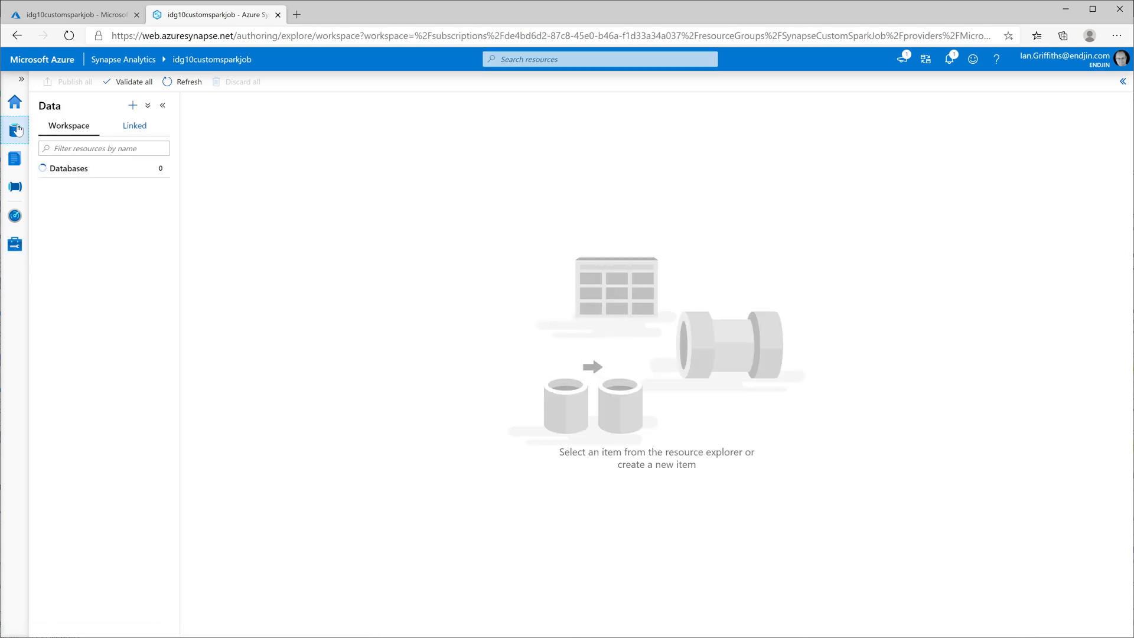
pyautogui.click(134, 125)
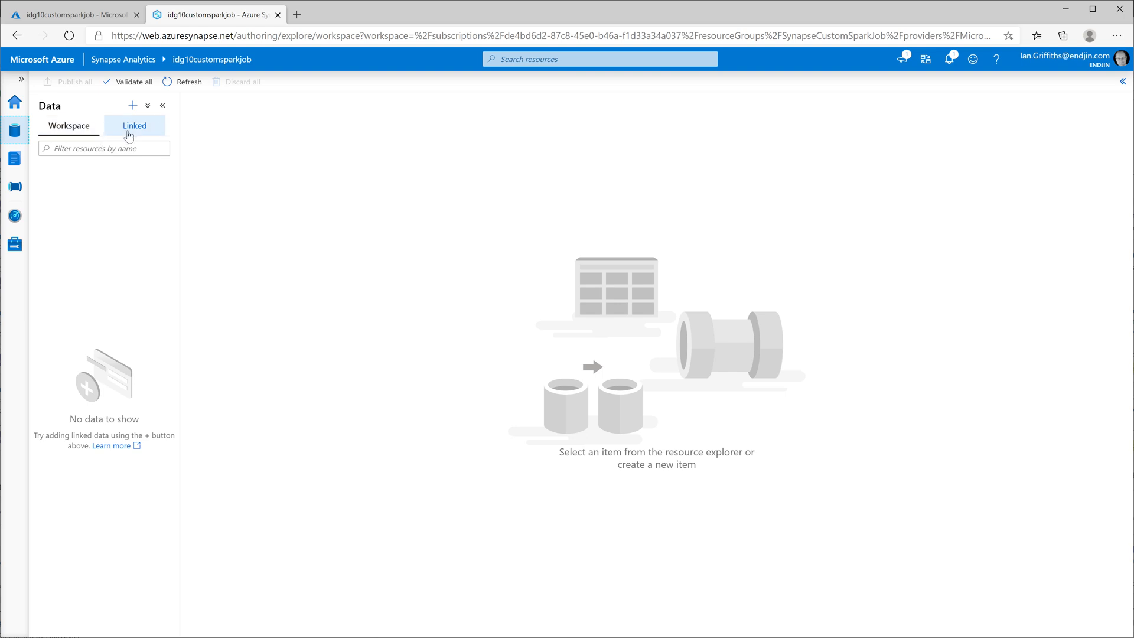
pyautogui.click(134, 126)
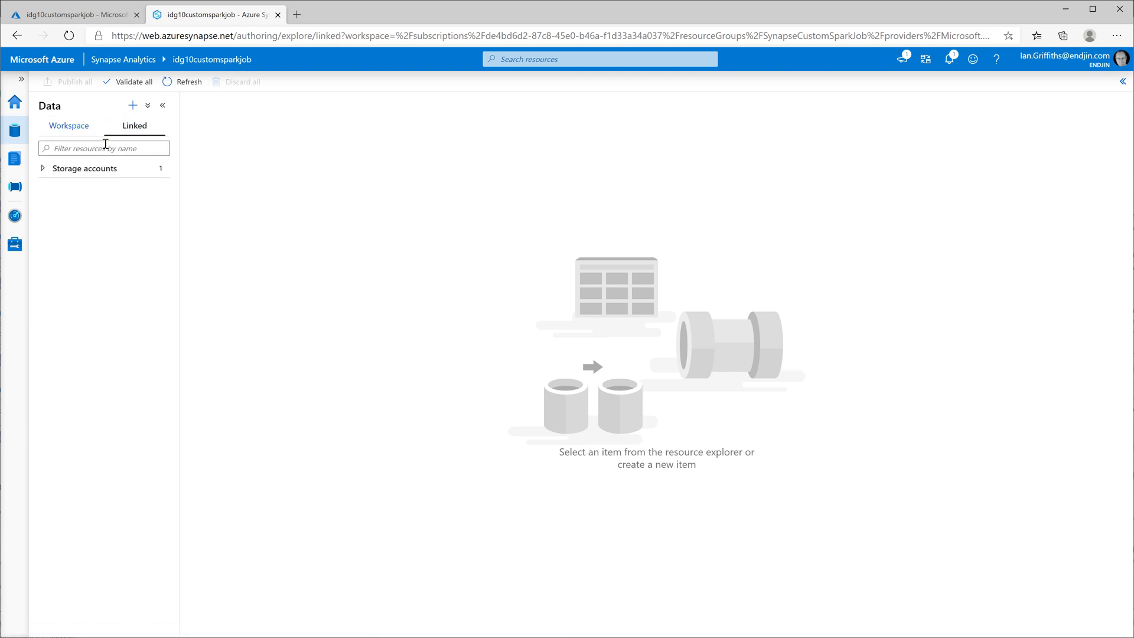
pyautogui.click(43, 167)
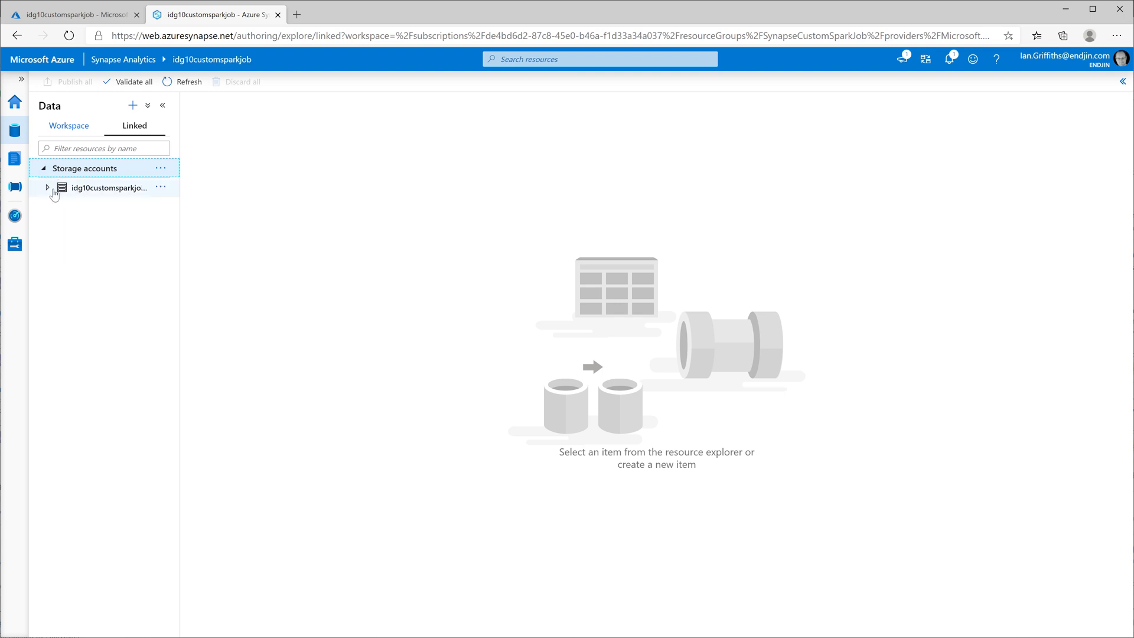
pyautogui.click(48, 193)
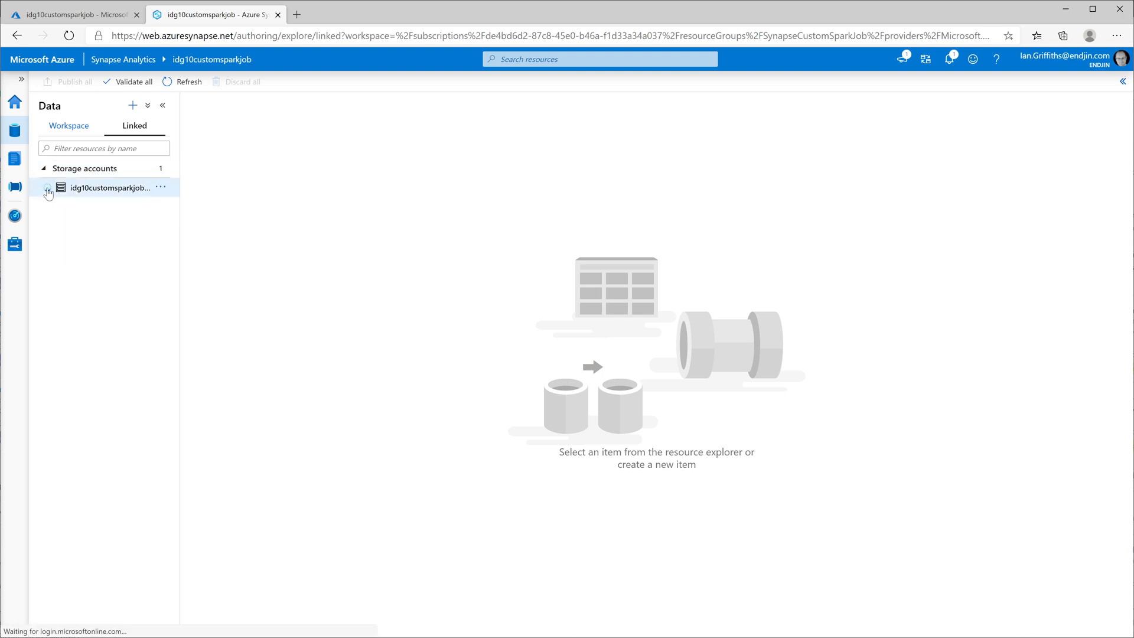
pyautogui.click(48, 187)
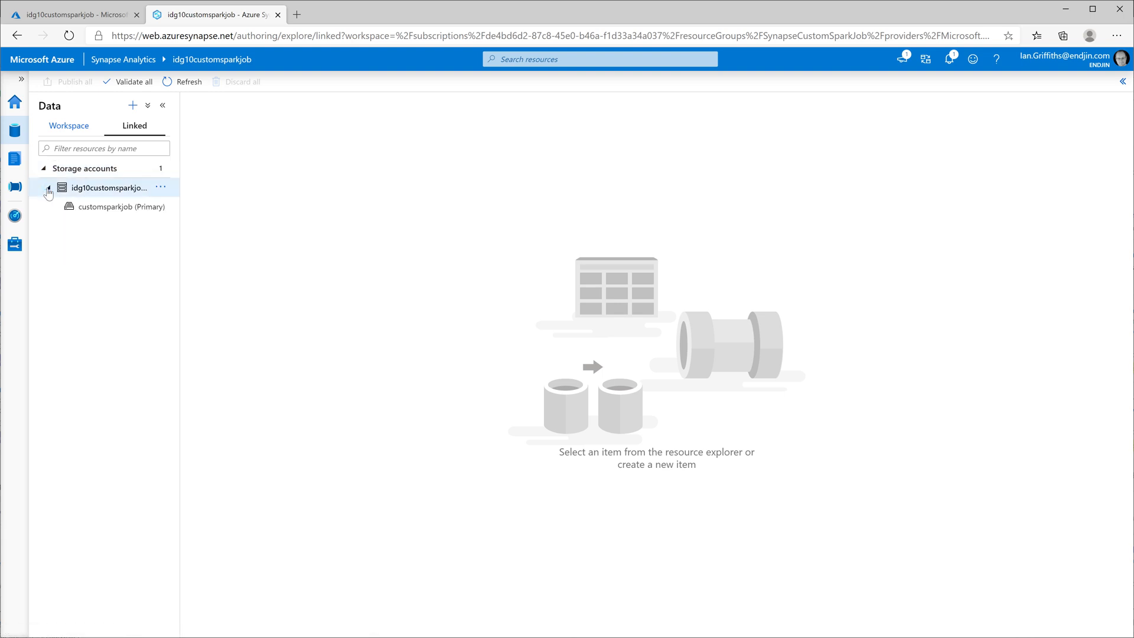
pyautogui.moveTo(89, 210)
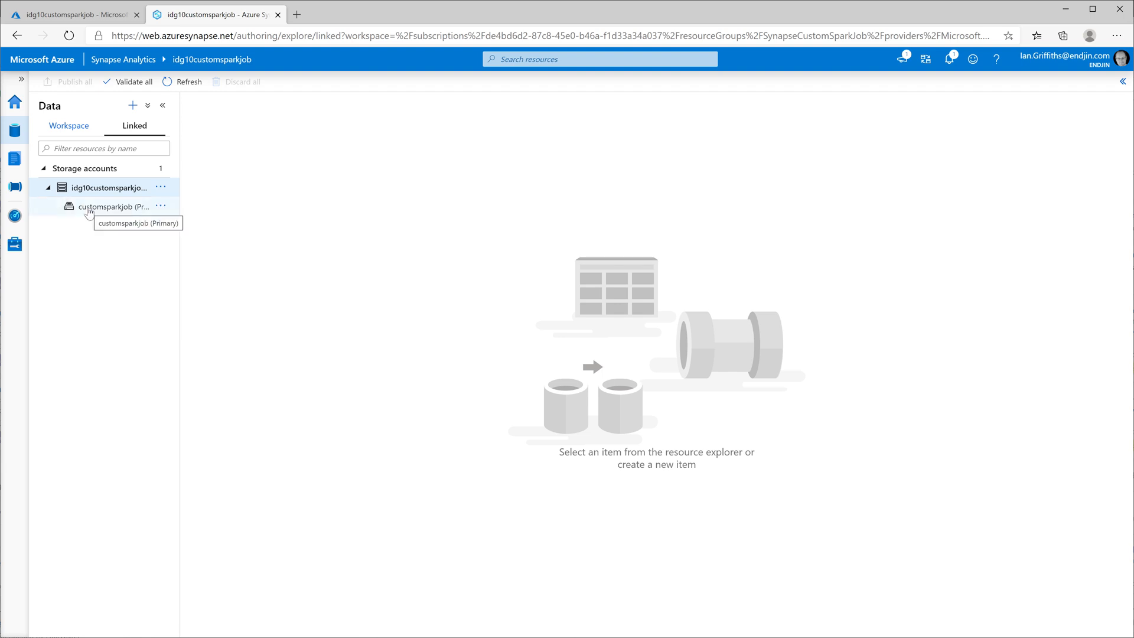
pyautogui.click(113, 206)
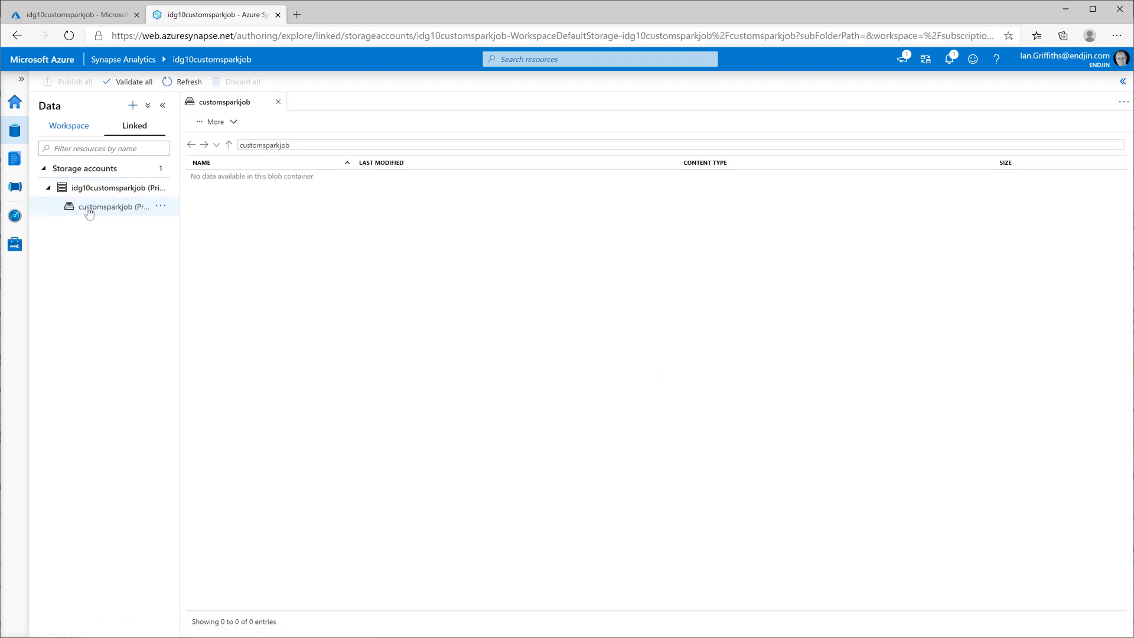
# Add a new folder named ScalaJob in customsparkjob and open it.
pyautogui.click(215, 121)
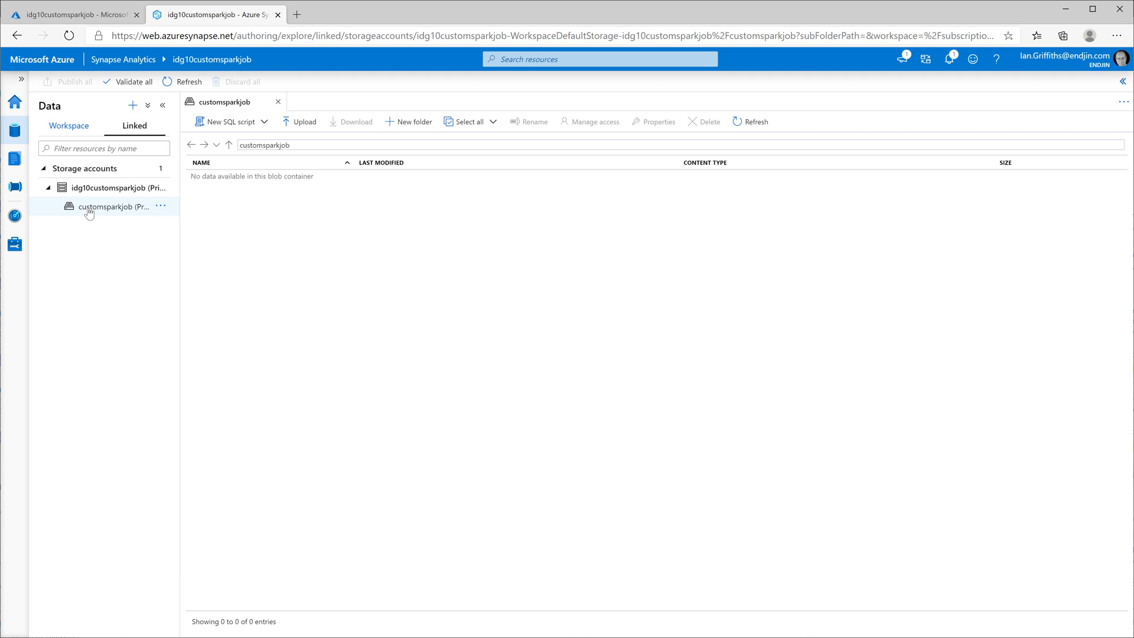
pyautogui.moveTo(395, 131)
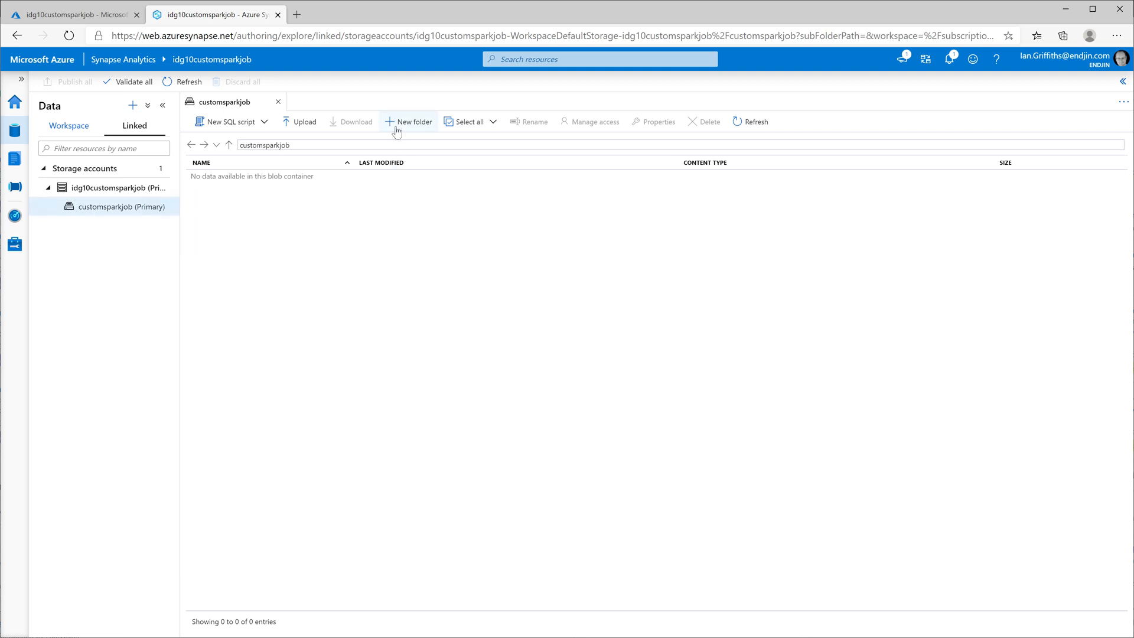
pyautogui.click(409, 121)
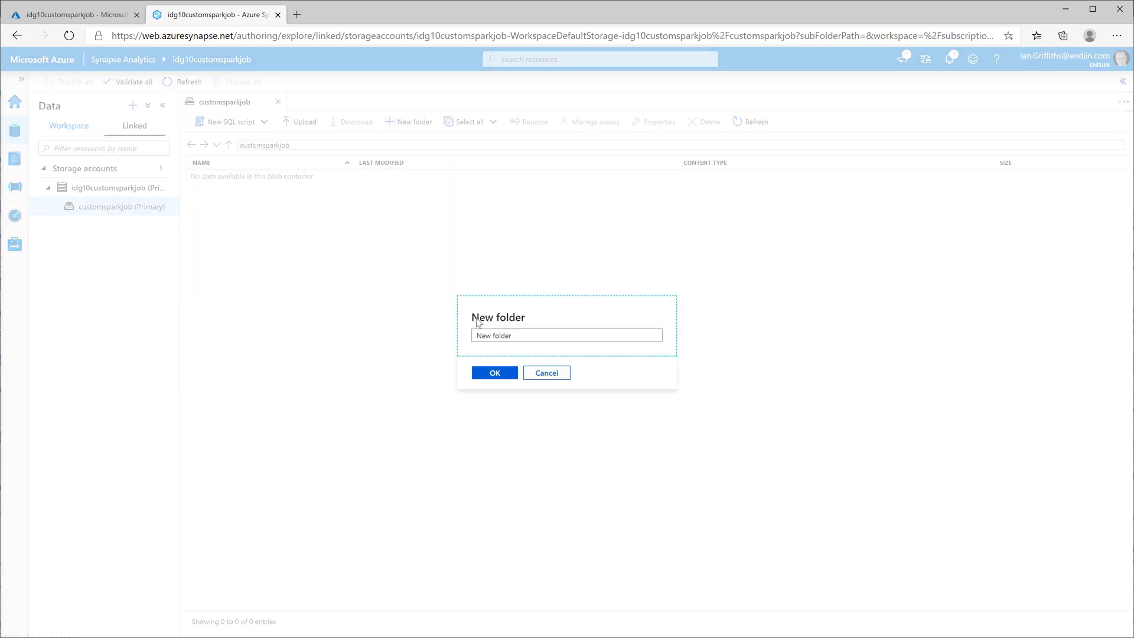
pyautogui.write('s')
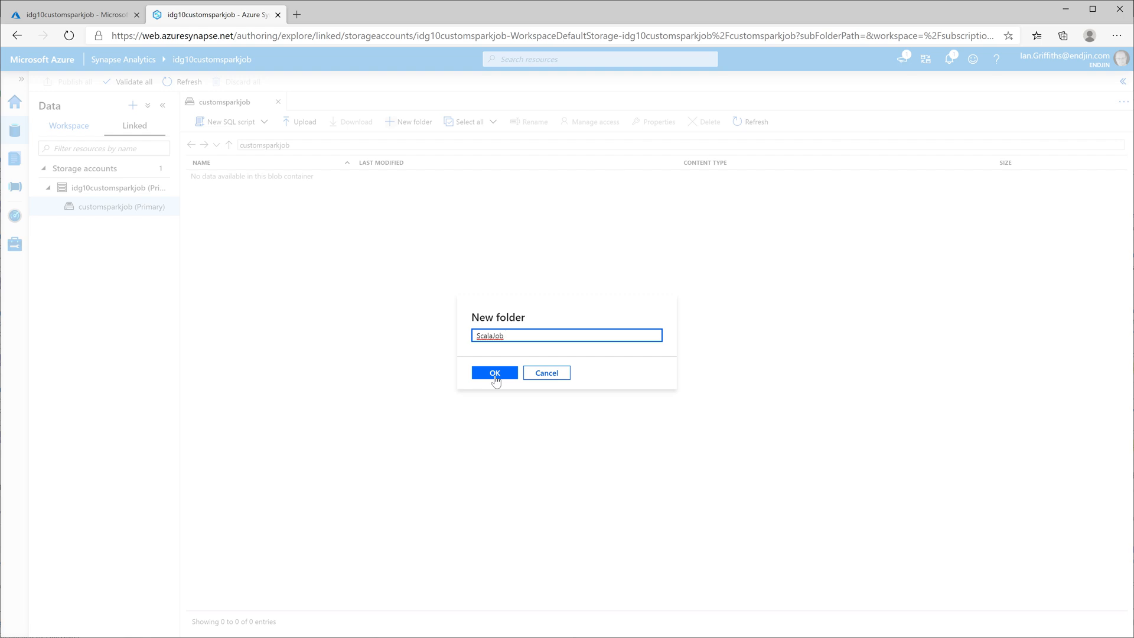
pyautogui.click(494, 372)
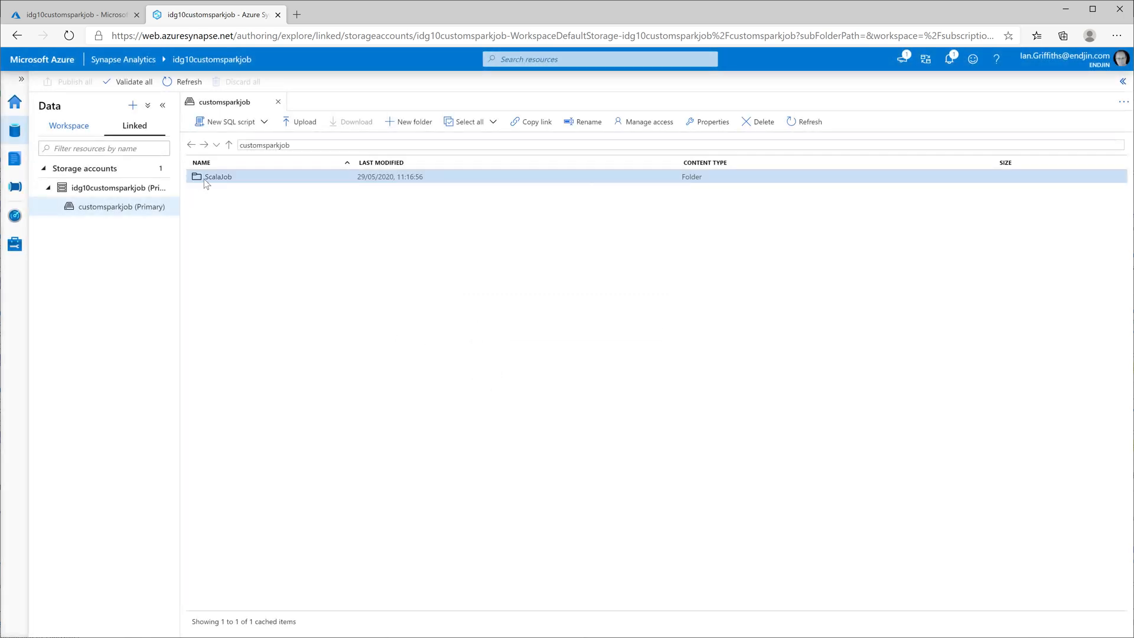
pyautogui.doubleClick(218, 176)
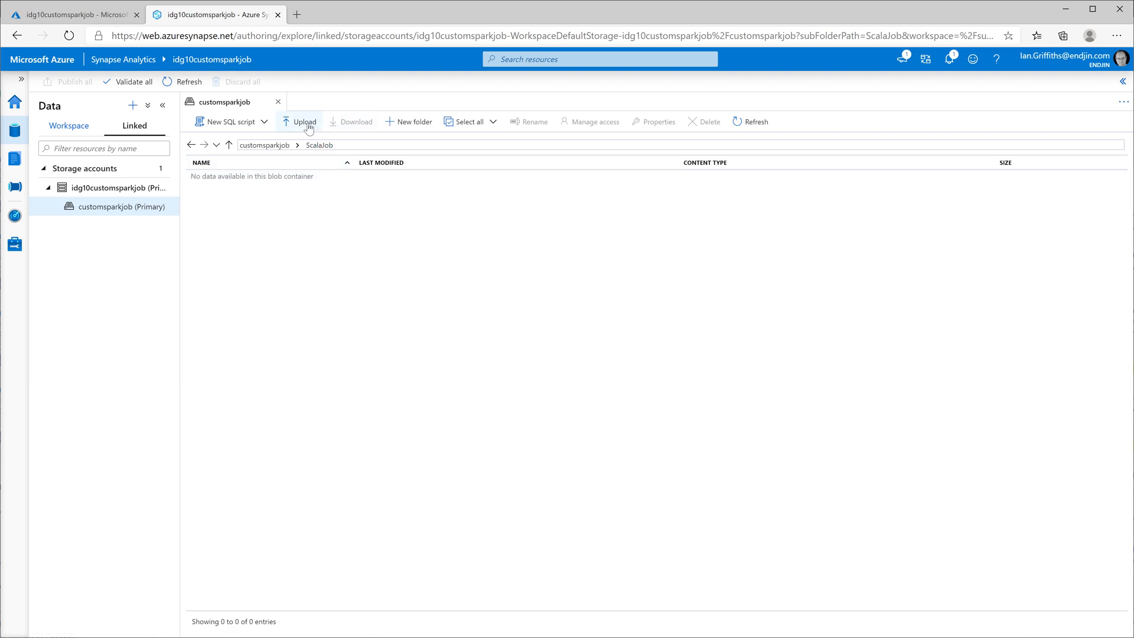
# Upload synapsesparkscala_2.11-0.1.0-SNAPSHOT.jar from target/scala-2.11 into customsparkjob/ScalaJob.
pyautogui.click(303, 120)
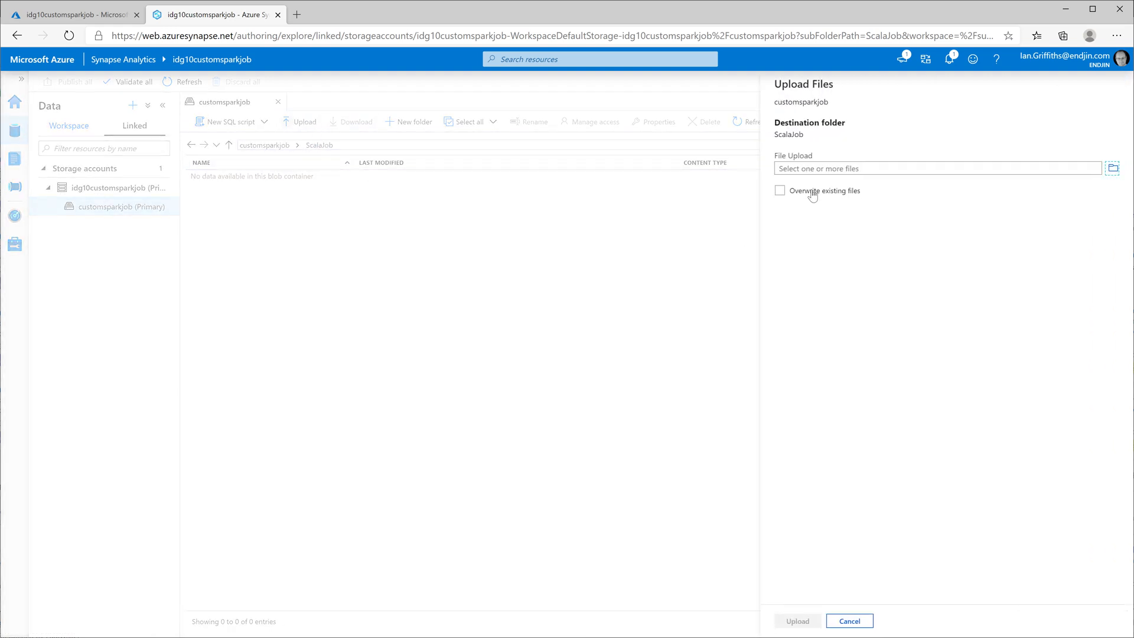
pyautogui.click(1112, 168)
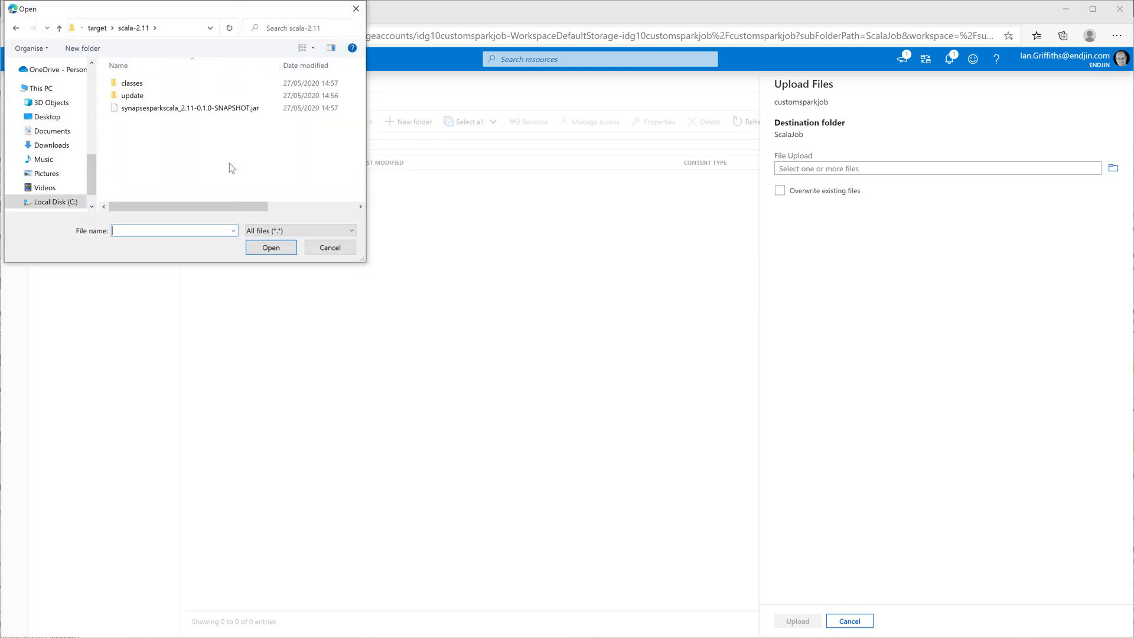
pyautogui.click(190, 108)
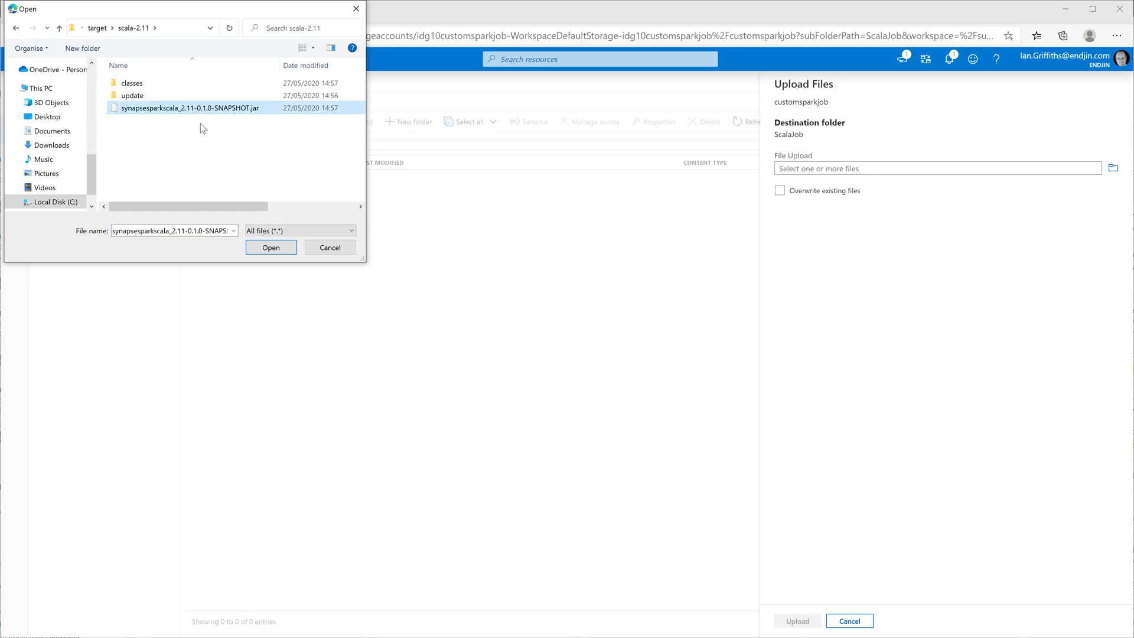
pyautogui.click(270, 247)
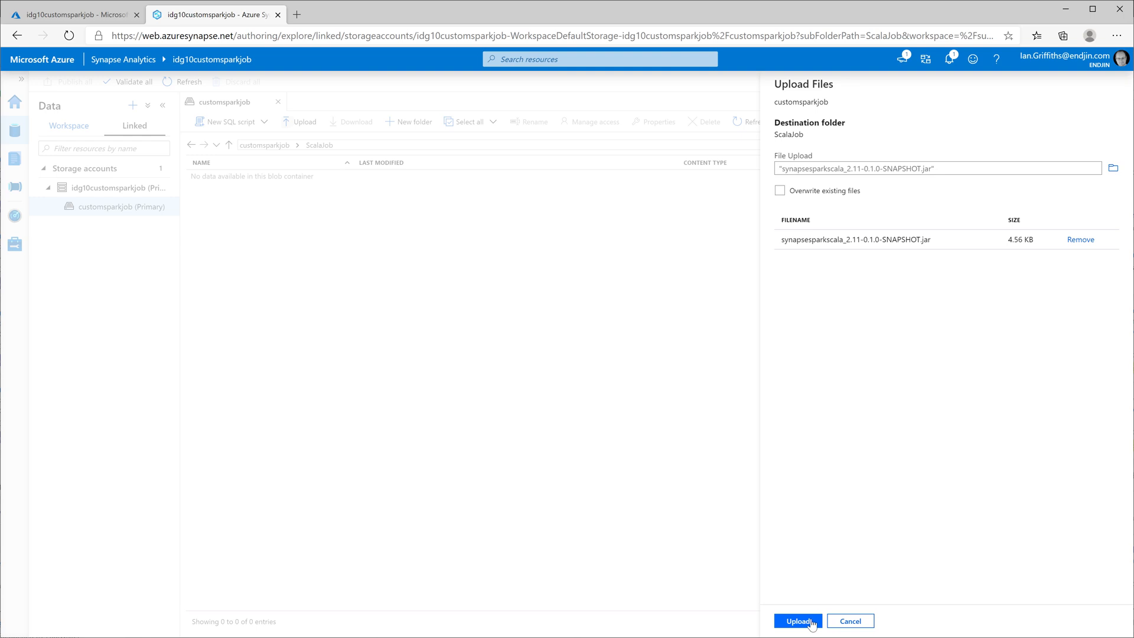
pyautogui.click(797, 621)
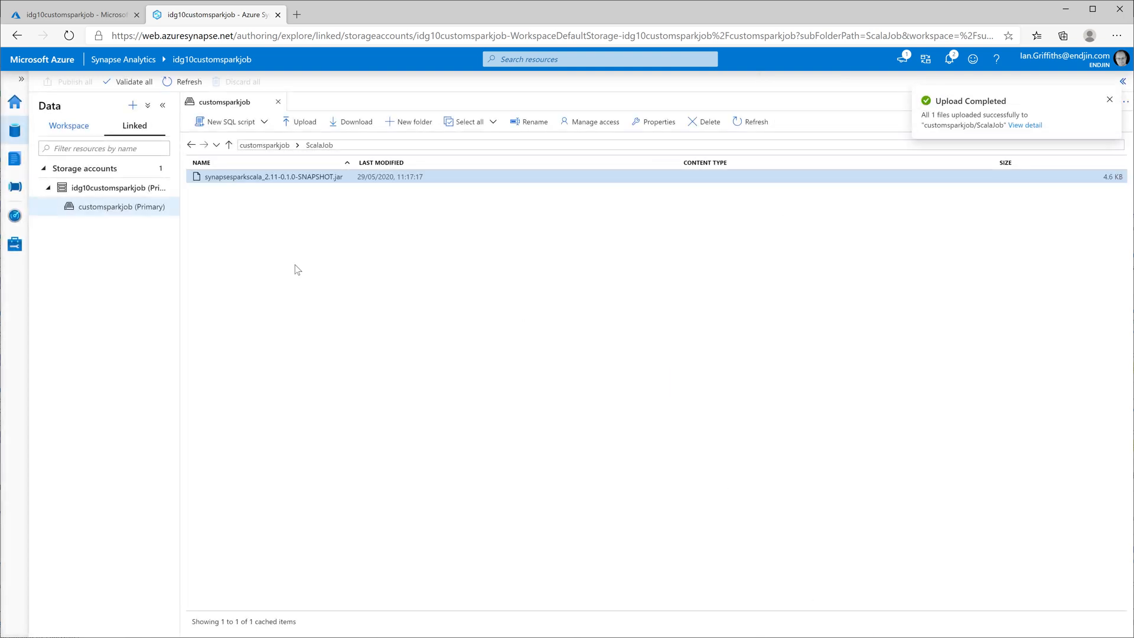
pyautogui.moveTo(278, 271)
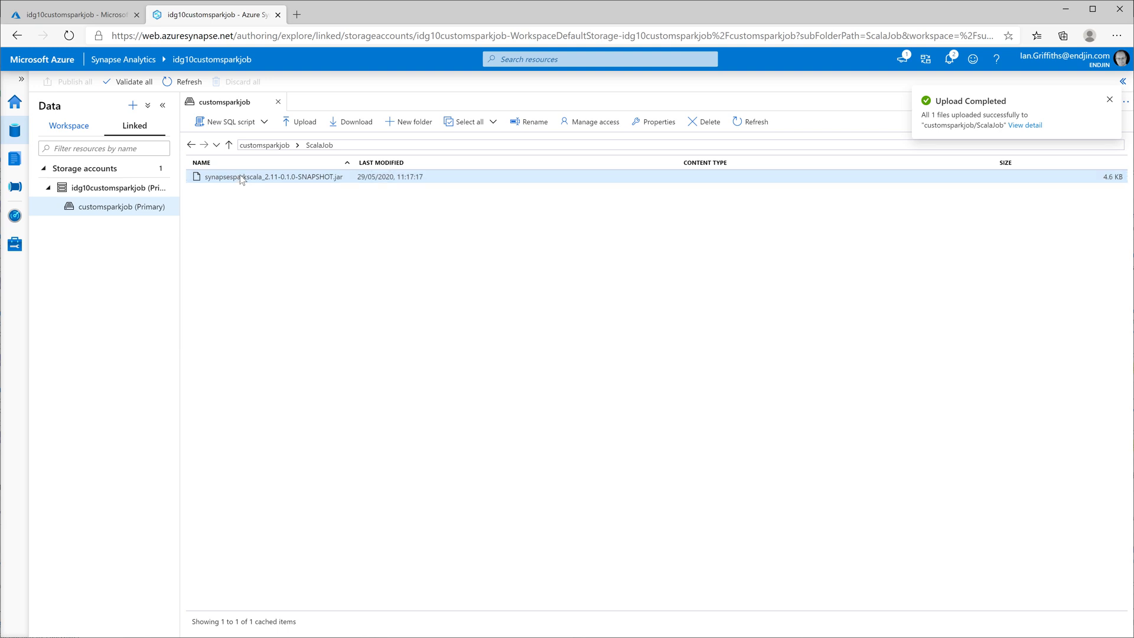
# Copy the uploaded SNAPSHOT jar's ABFSS path from its context menu.
pyautogui.rightClick(273, 177)
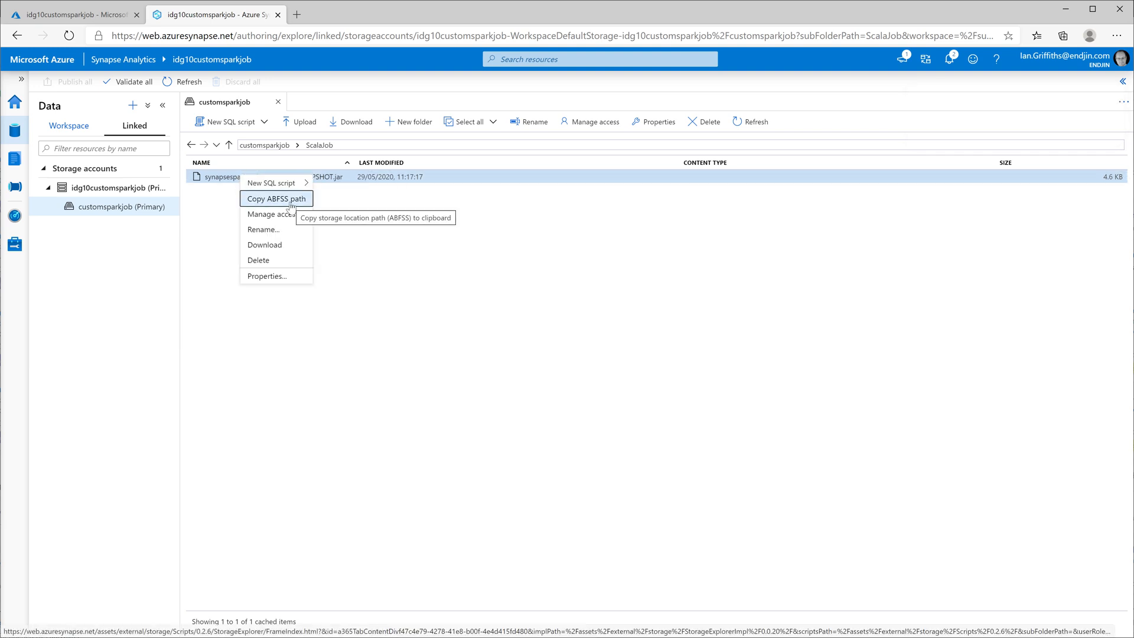
pyautogui.click(276, 198)
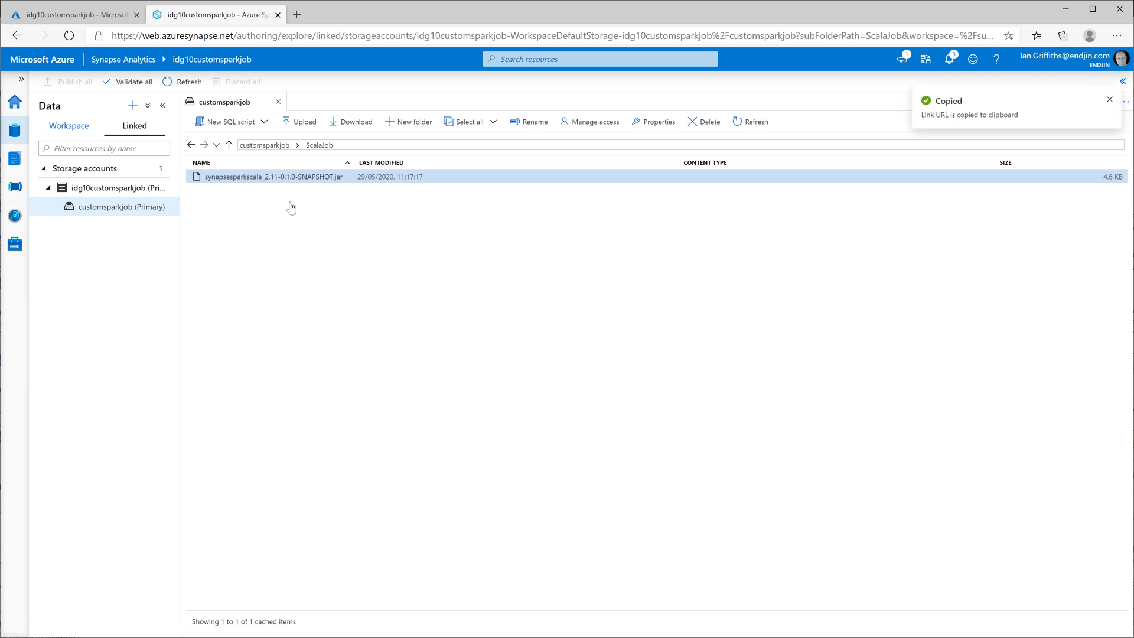
pyautogui.moveTo(291, 205)
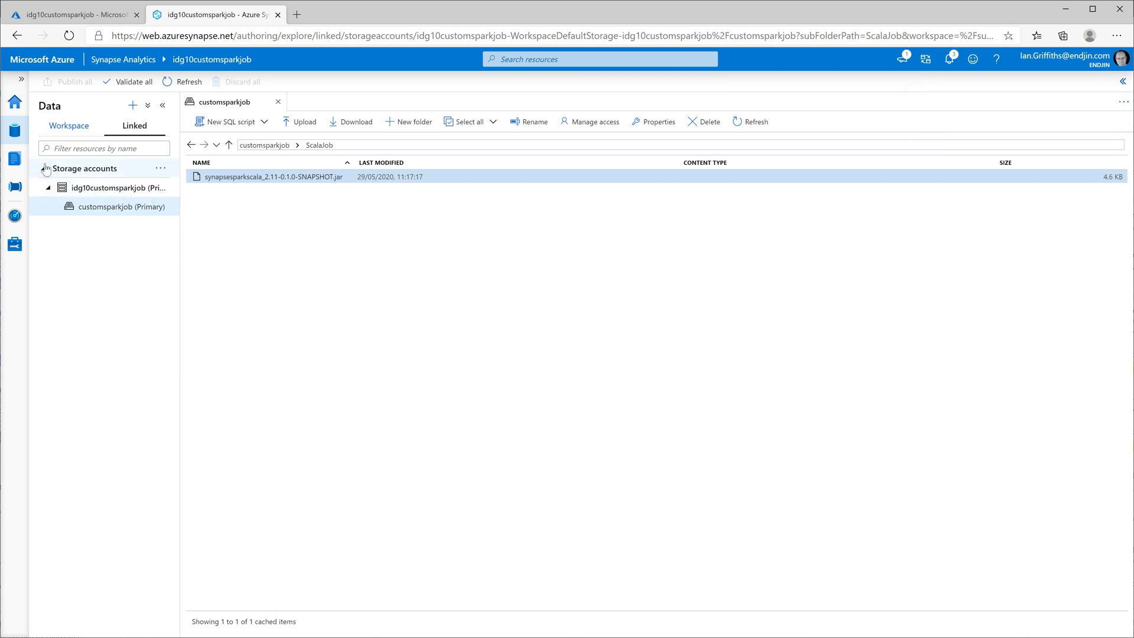
# Create a new Spark job definition in the Develop hub.
pyautogui.click(15, 157)
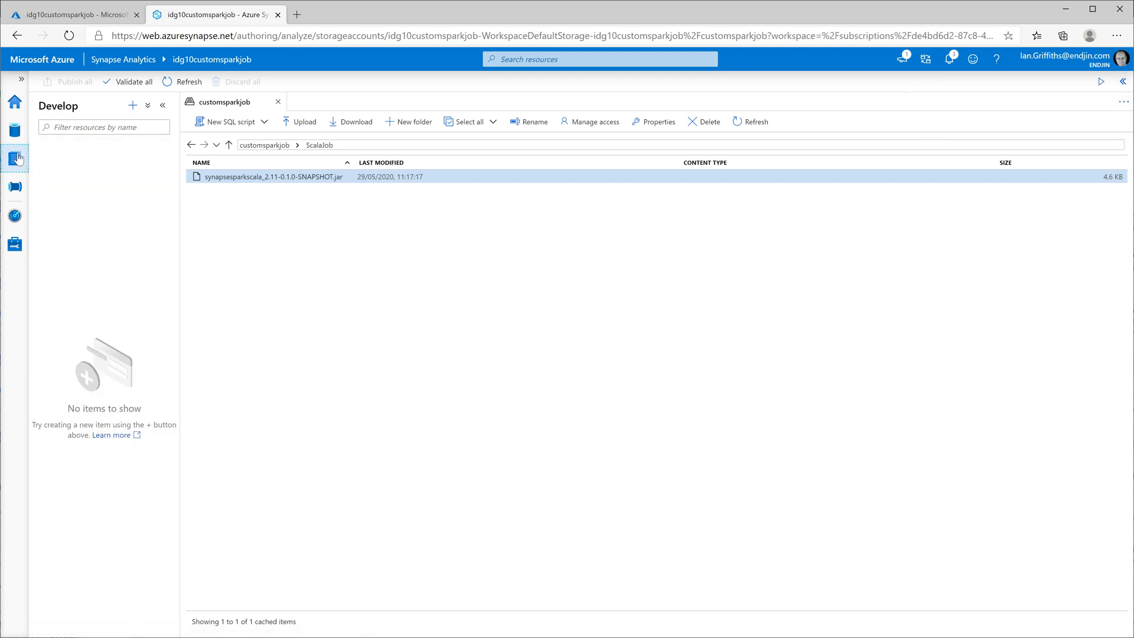
pyautogui.click(132, 106)
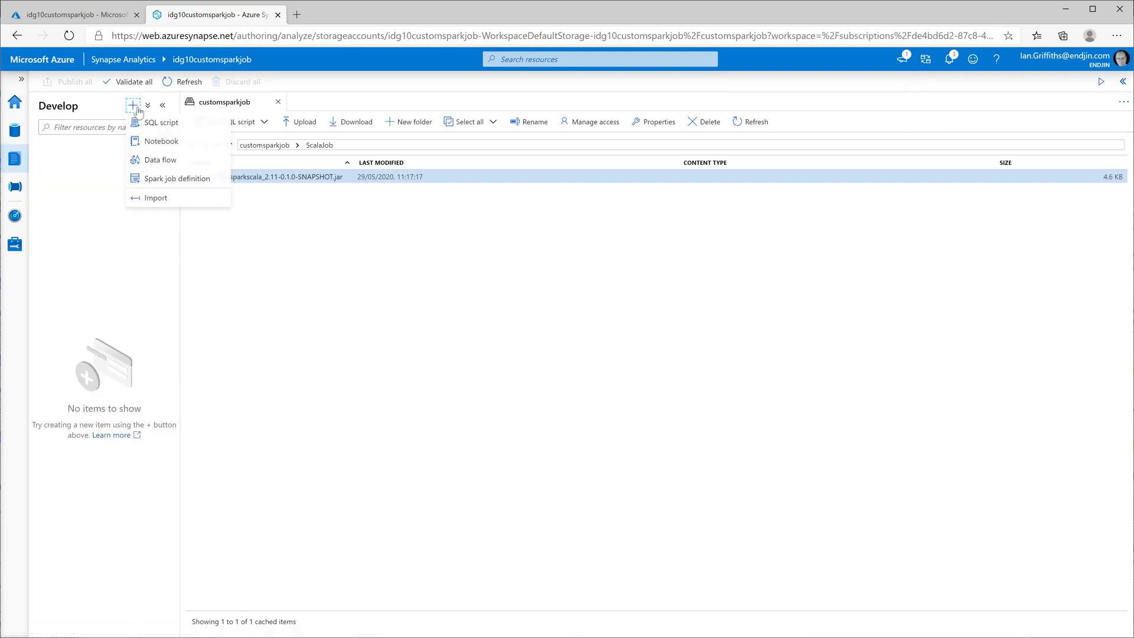
pyautogui.moveTo(176, 178)
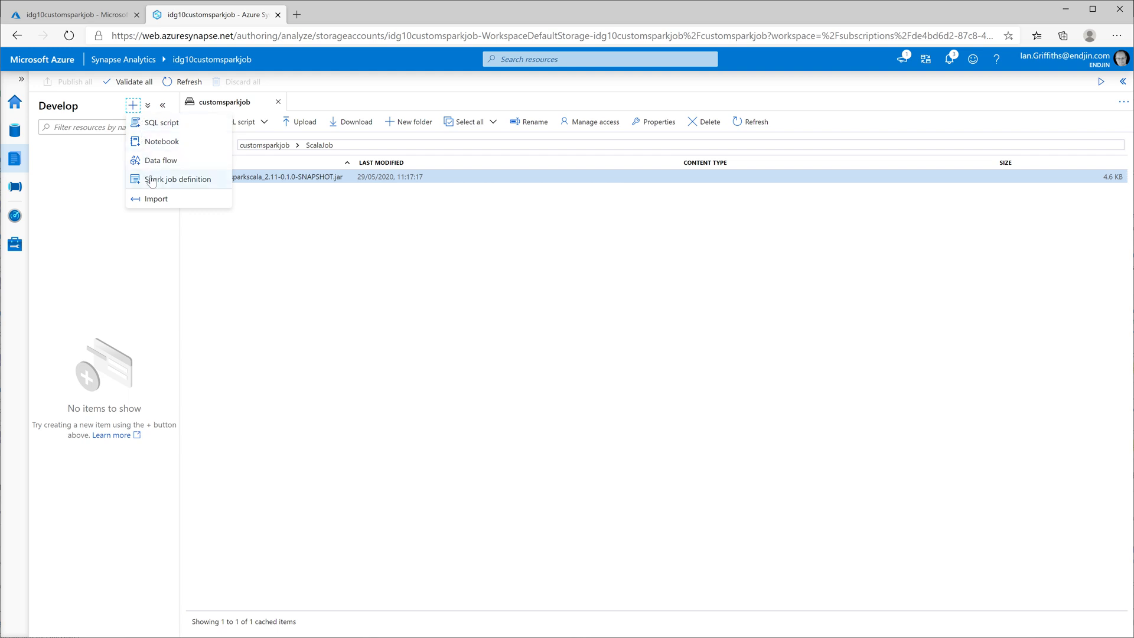
pyautogui.click(176, 179)
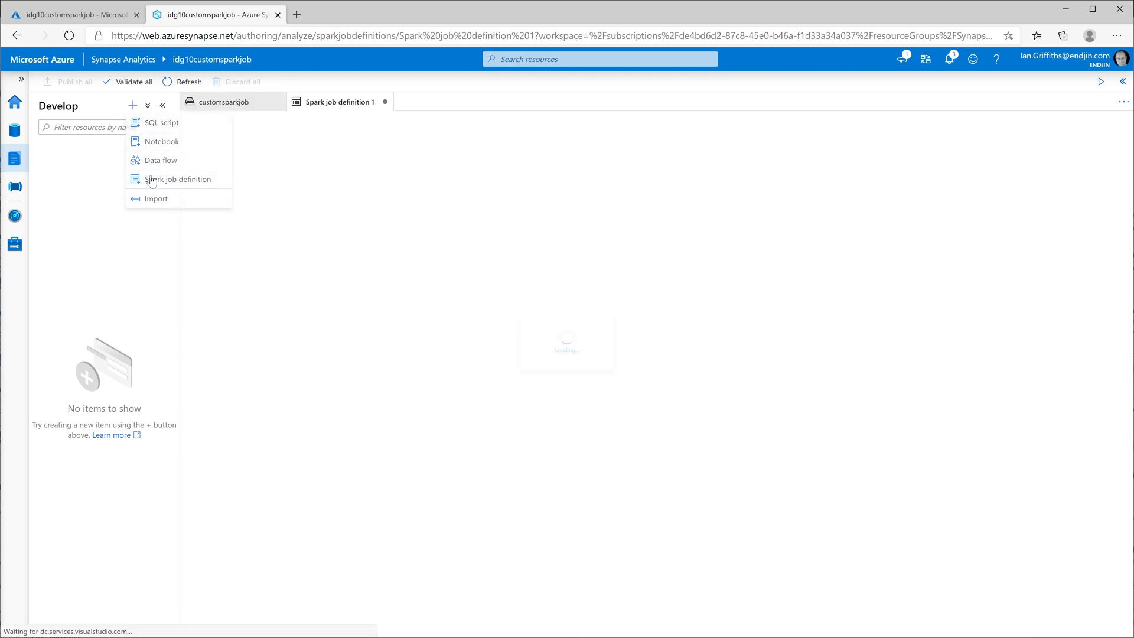
# Set jar path, main class endjin.spark.test.Main, pool small, and 1 Small executor.
pyautogui.click(176, 179)
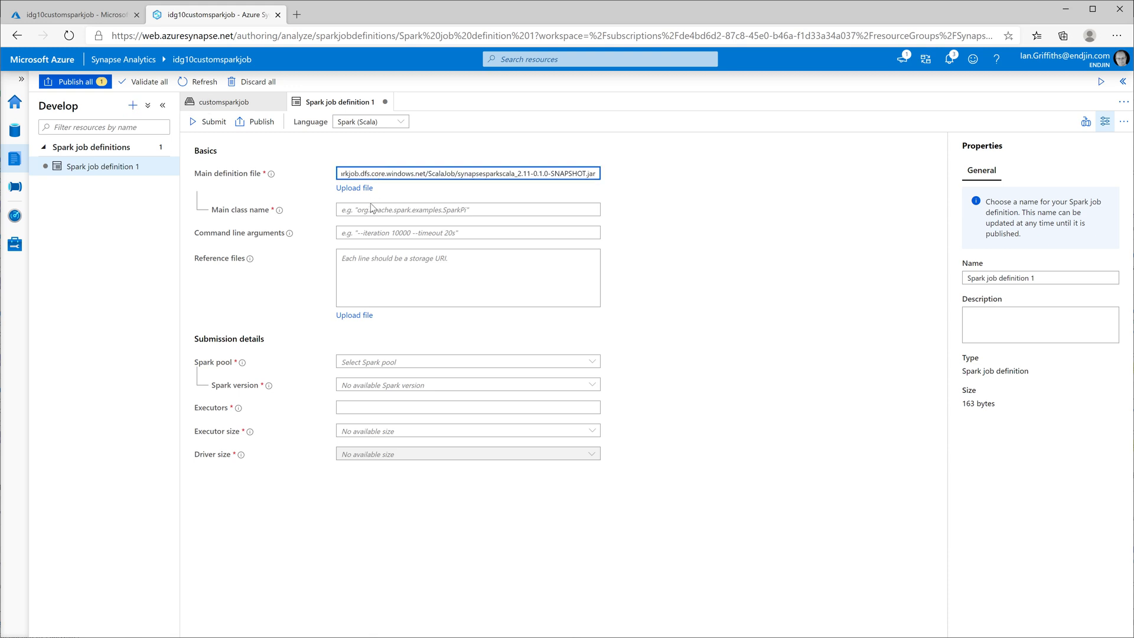
pyautogui.click(467, 209)
pyautogui.write('endjin.spark.test.')
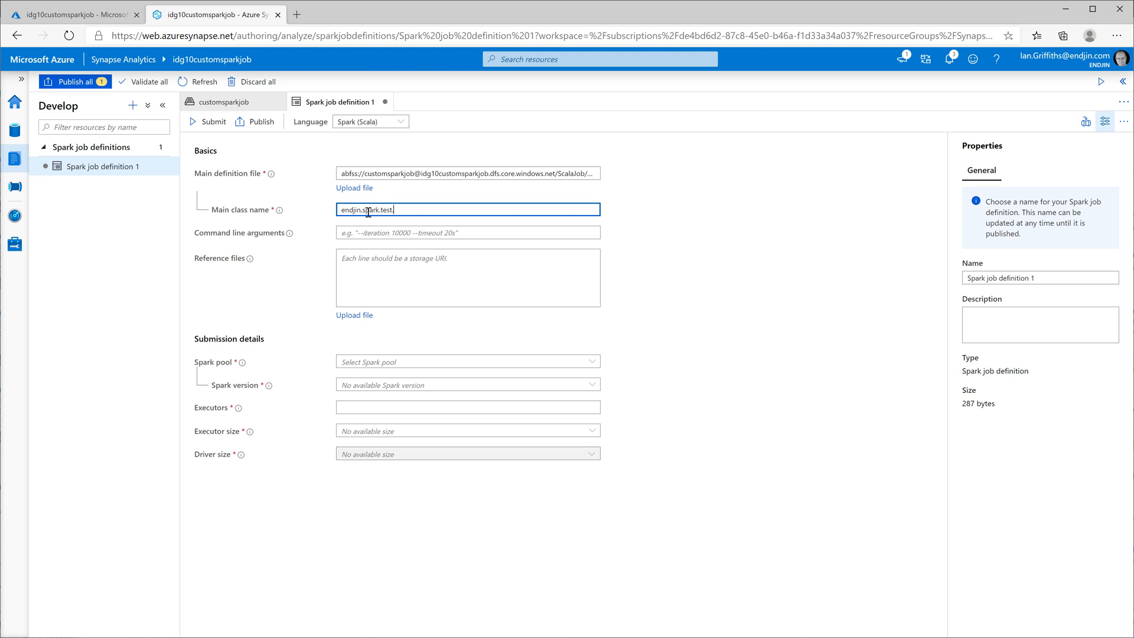
pyautogui.write('Main')
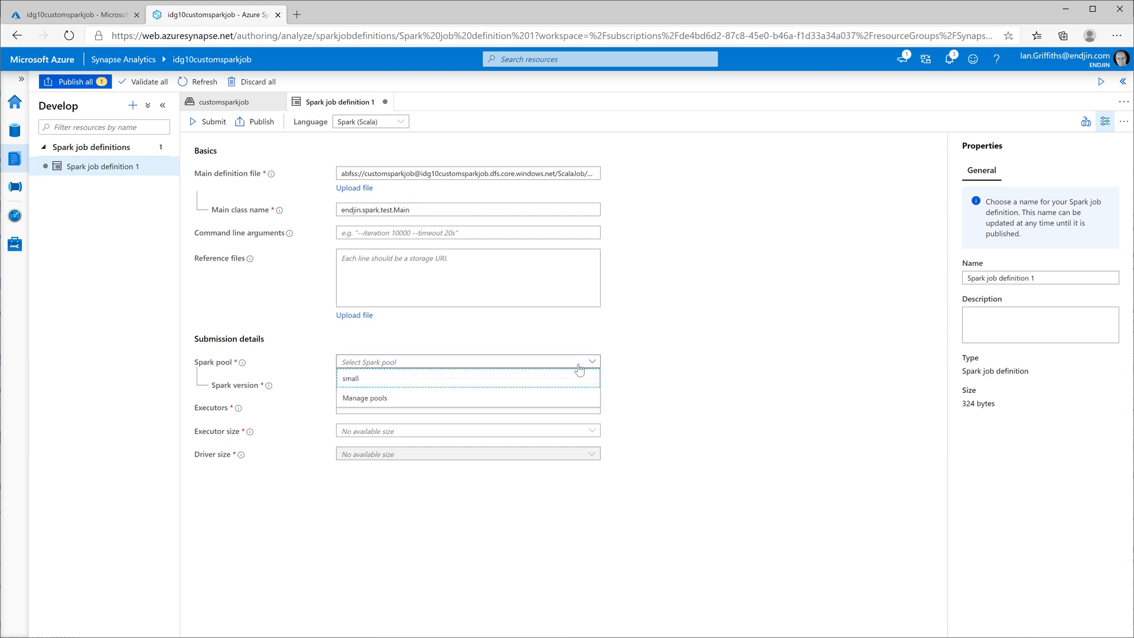
pyautogui.click(350, 378)
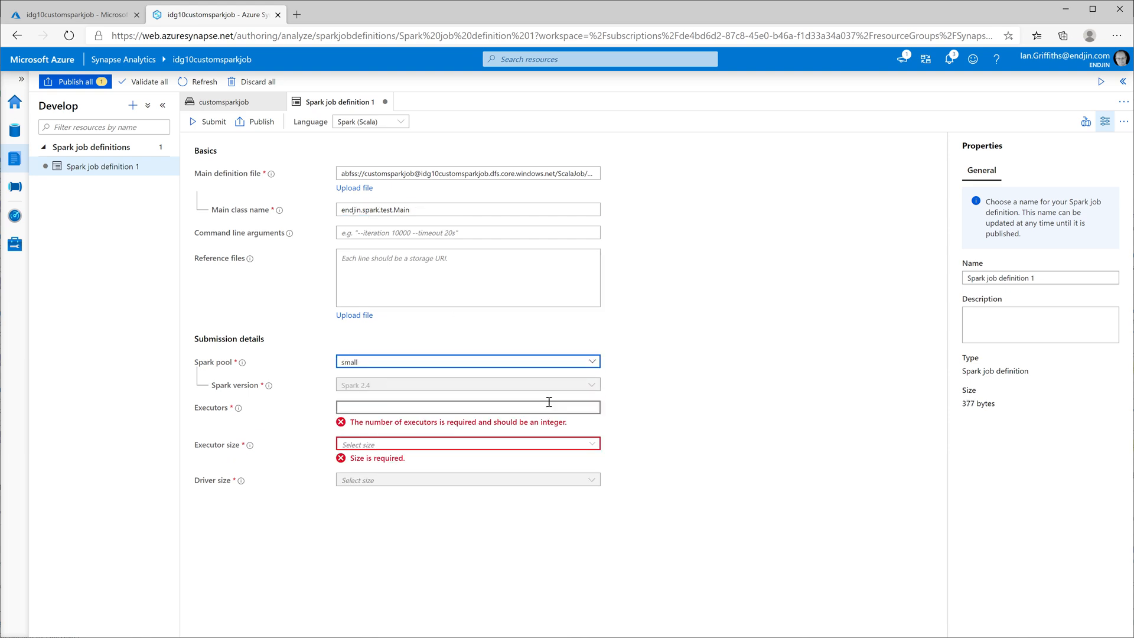
pyautogui.write('1')
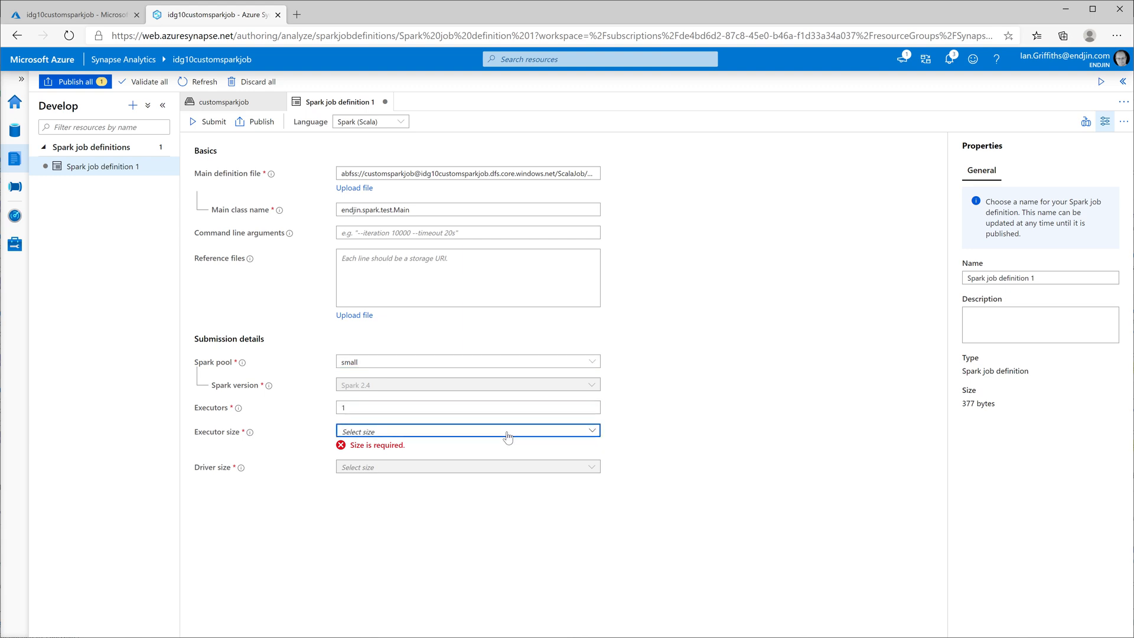
pyautogui.click(467, 431)
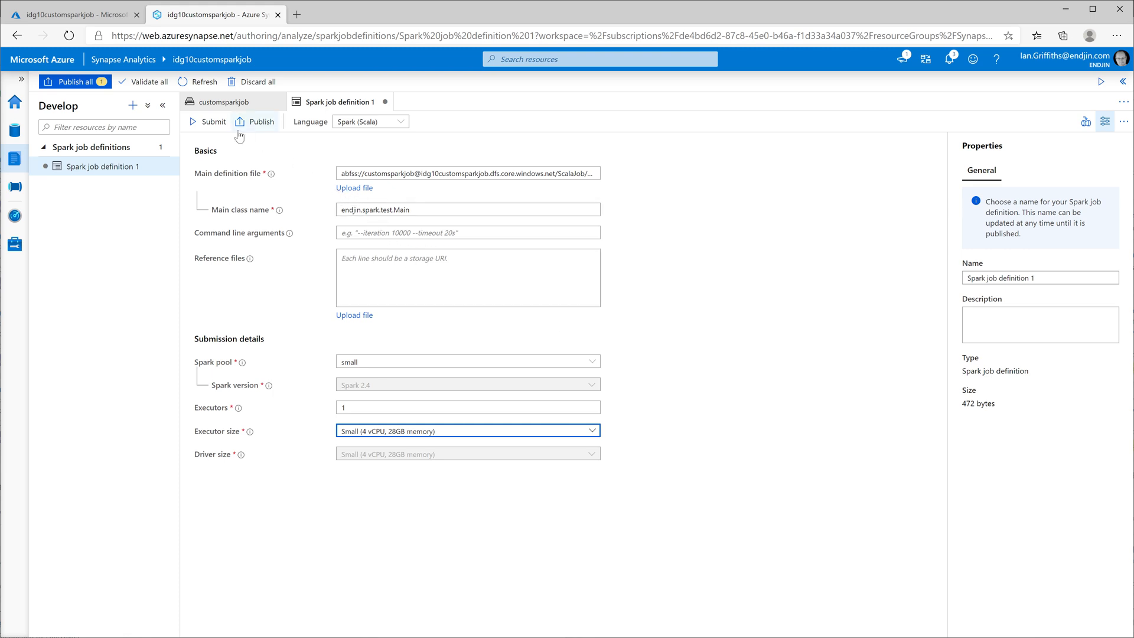
# Submit Spark job definition 1 to start the job.
pyautogui.click(212, 120)
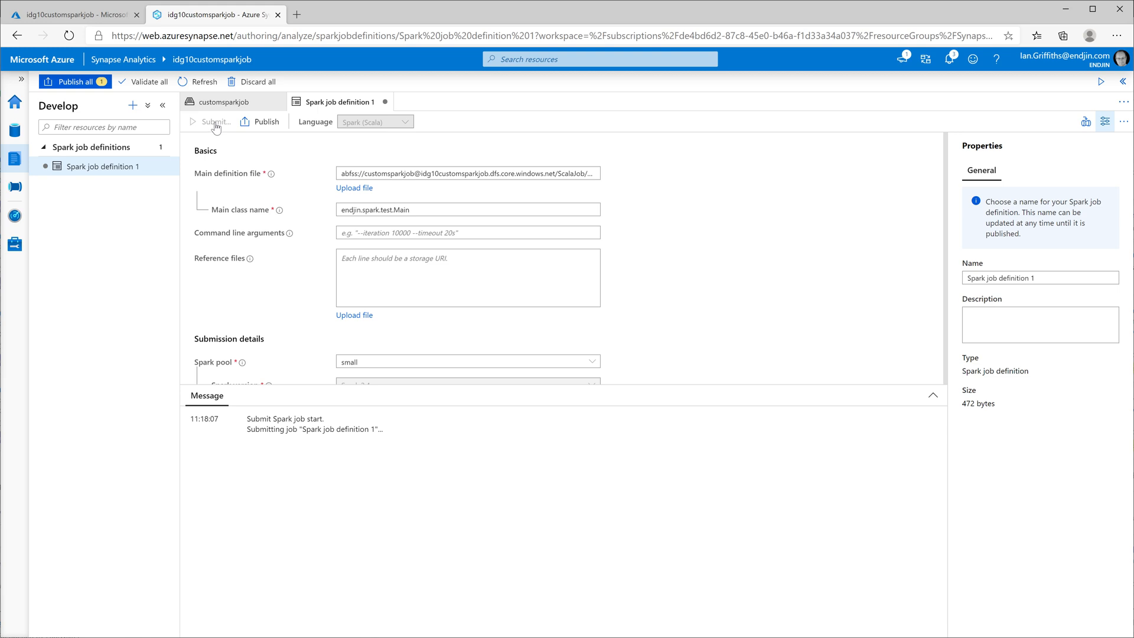
pyautogui.moveTo(178, 211)
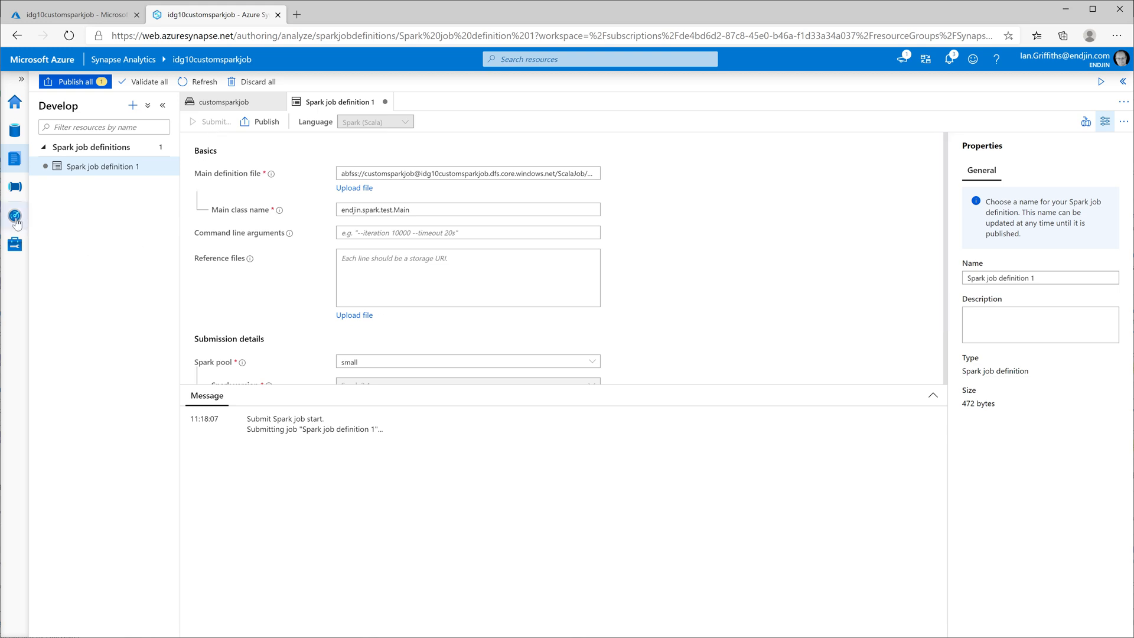
# Open the SparkJobDefinition run details under Monitor's Apache Spark applications.
pyautogui.click(14, 215)
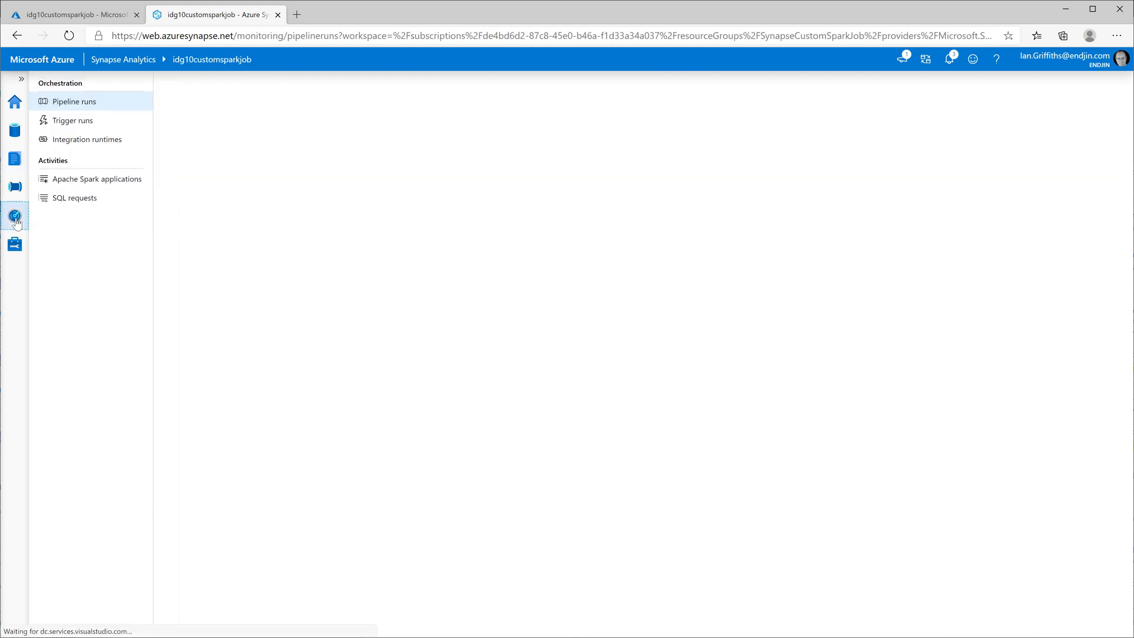
pyautogui.click(74, 101)
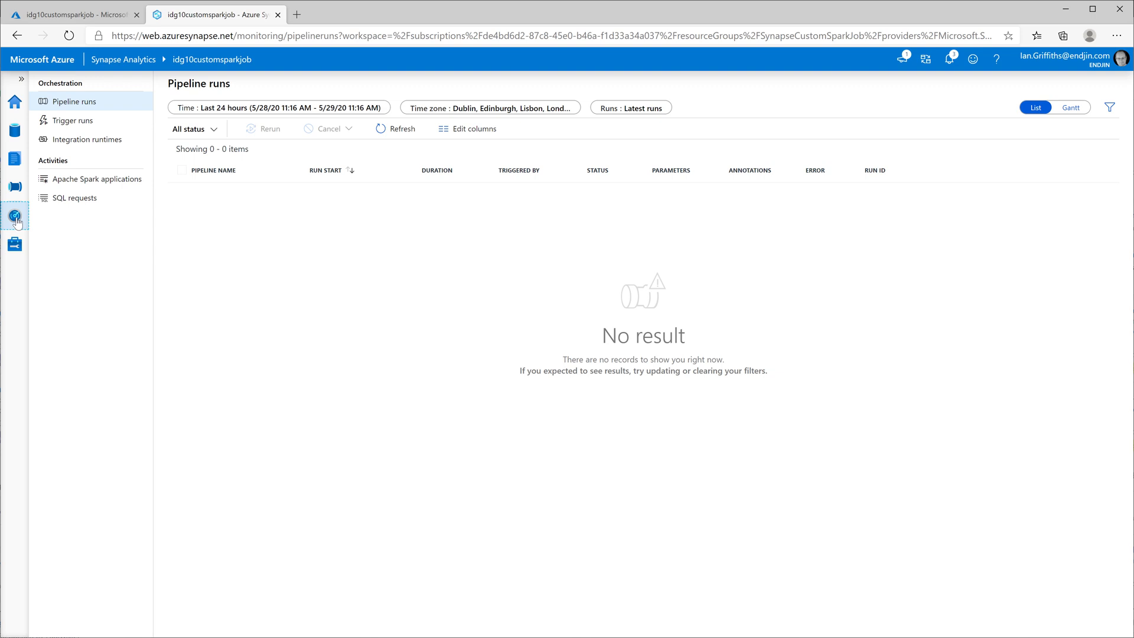
pyautogui.moveTo(94, 223)
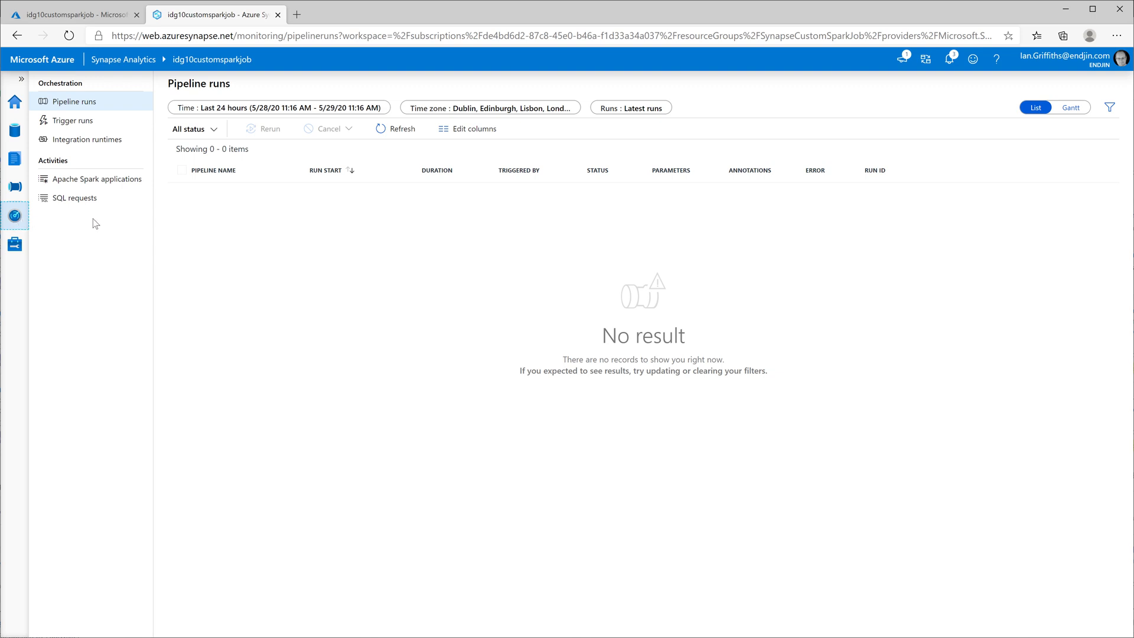
pyautogui.click(97, 178)
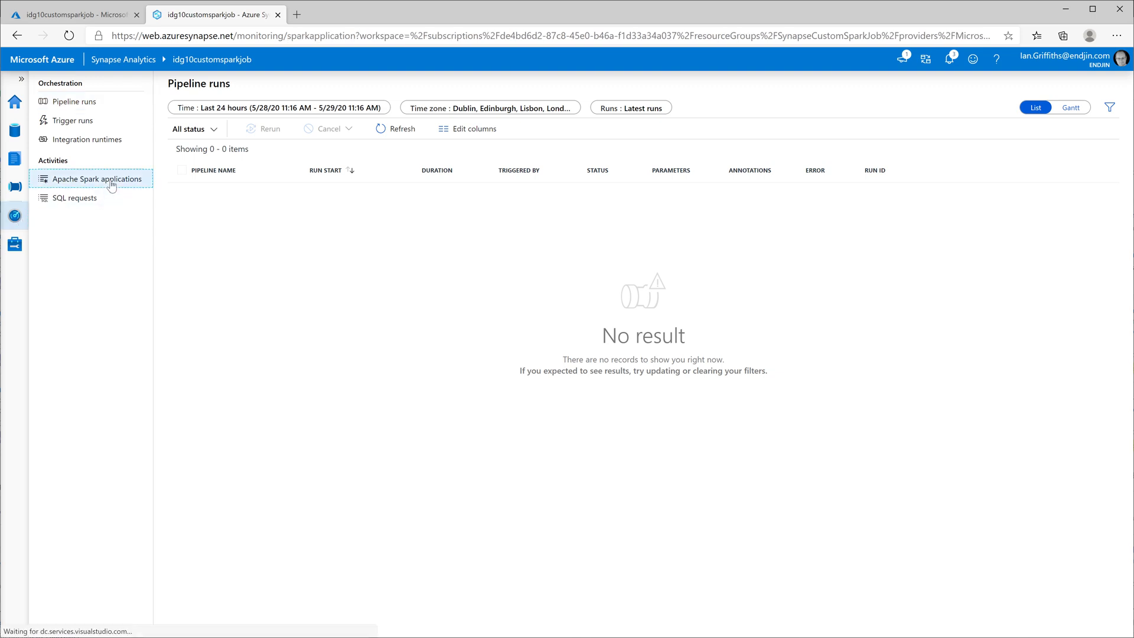
pyautogui.click(97, 178)
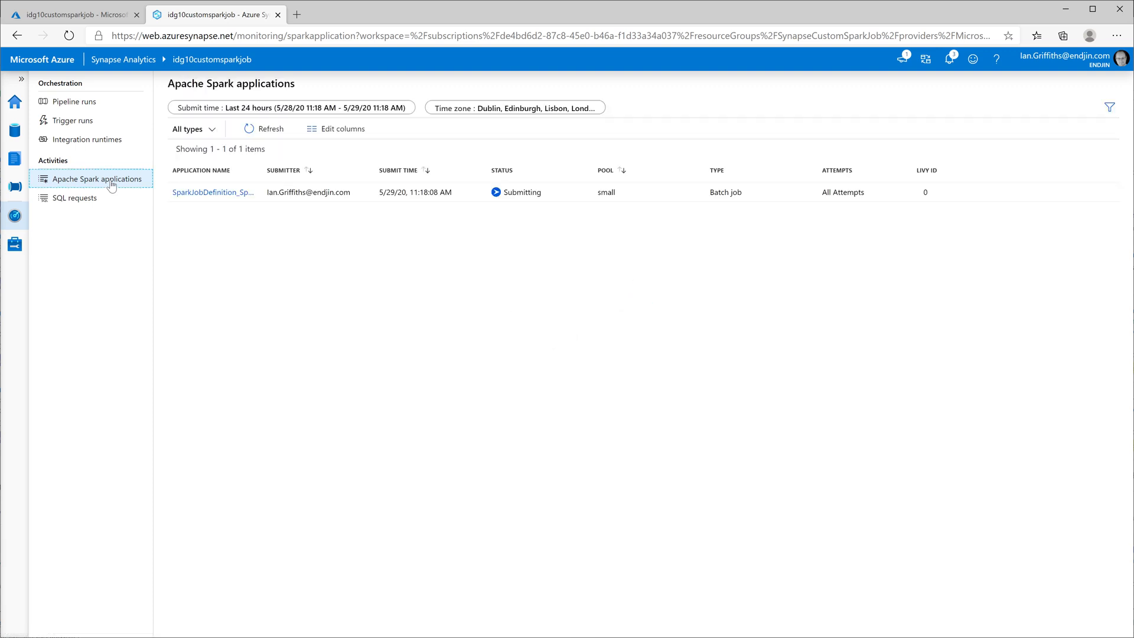
pyautogui.moveTo(199, 218)
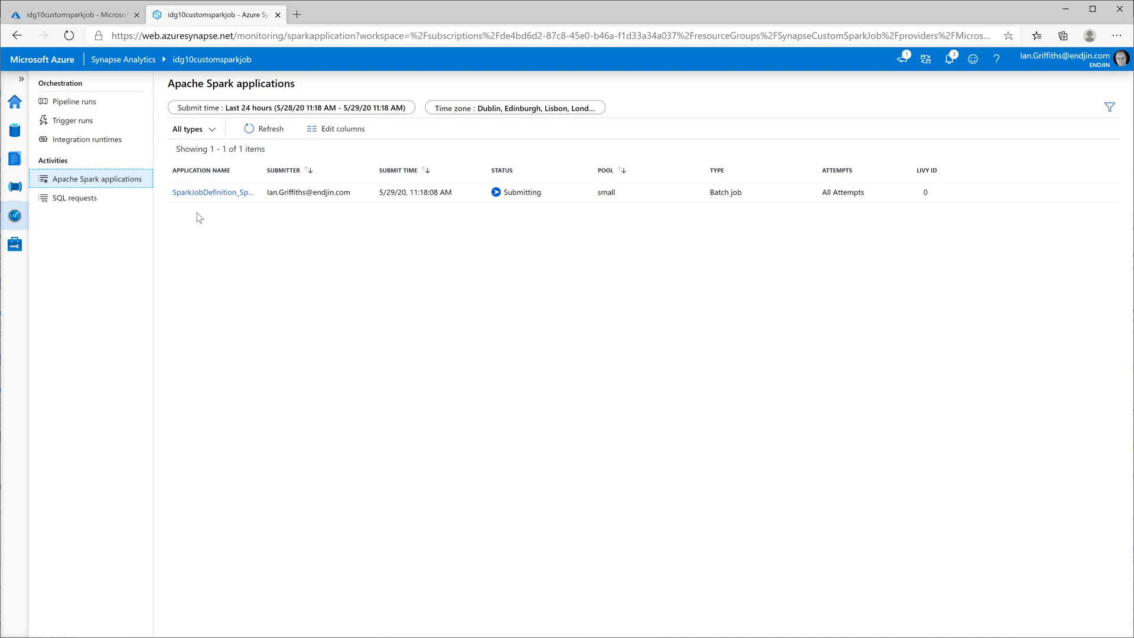
pyautogui.click(212, 192)
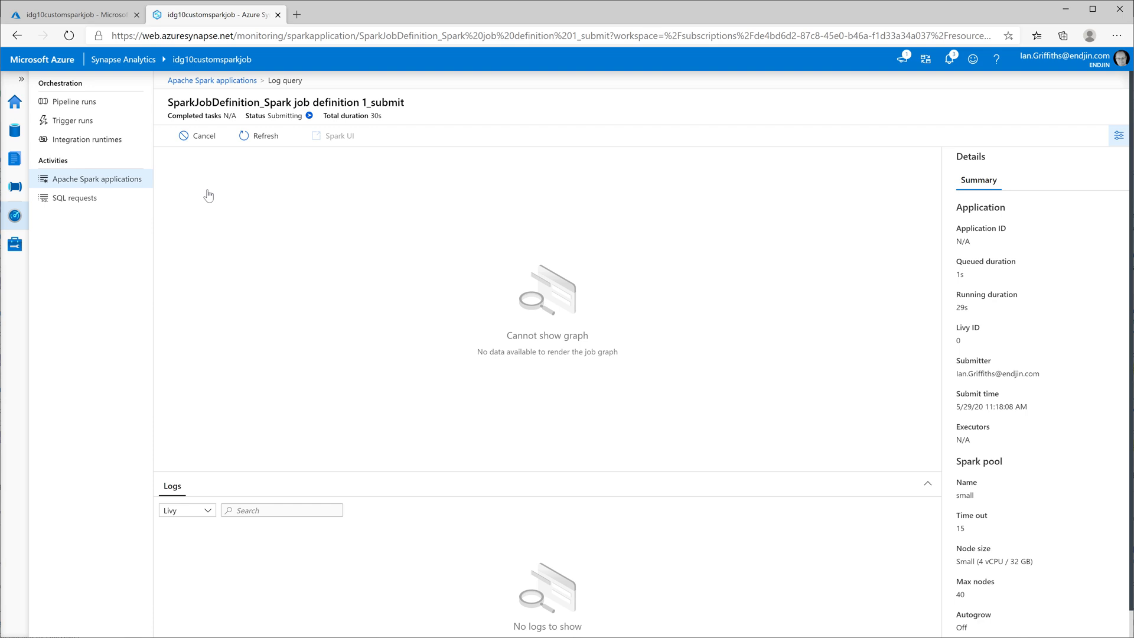
pyautogui.moveTo(209, 195)
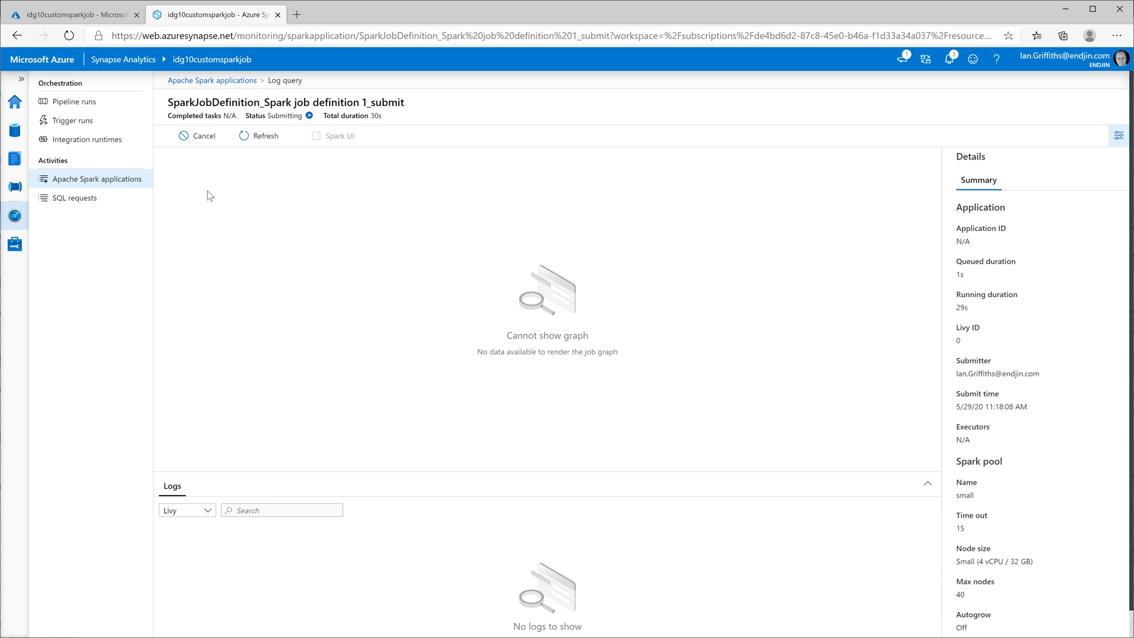
pyautogui.moveTo(252, 152)
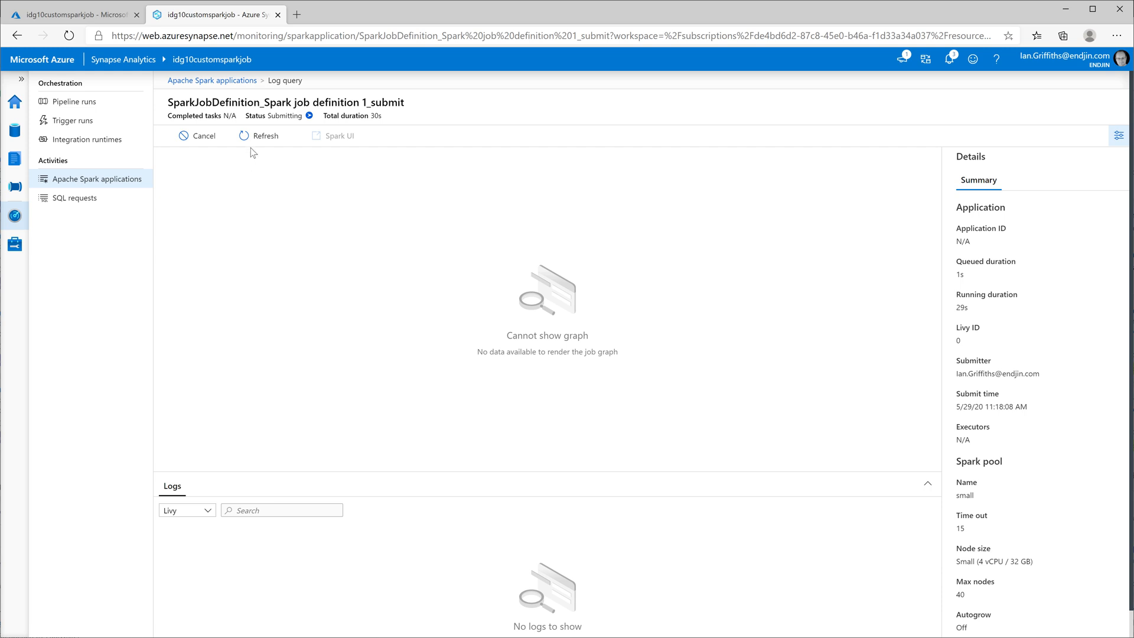
# Refresh the run details until the job shows Succeeded with driver logs.
pyautogui.click(257, 136)
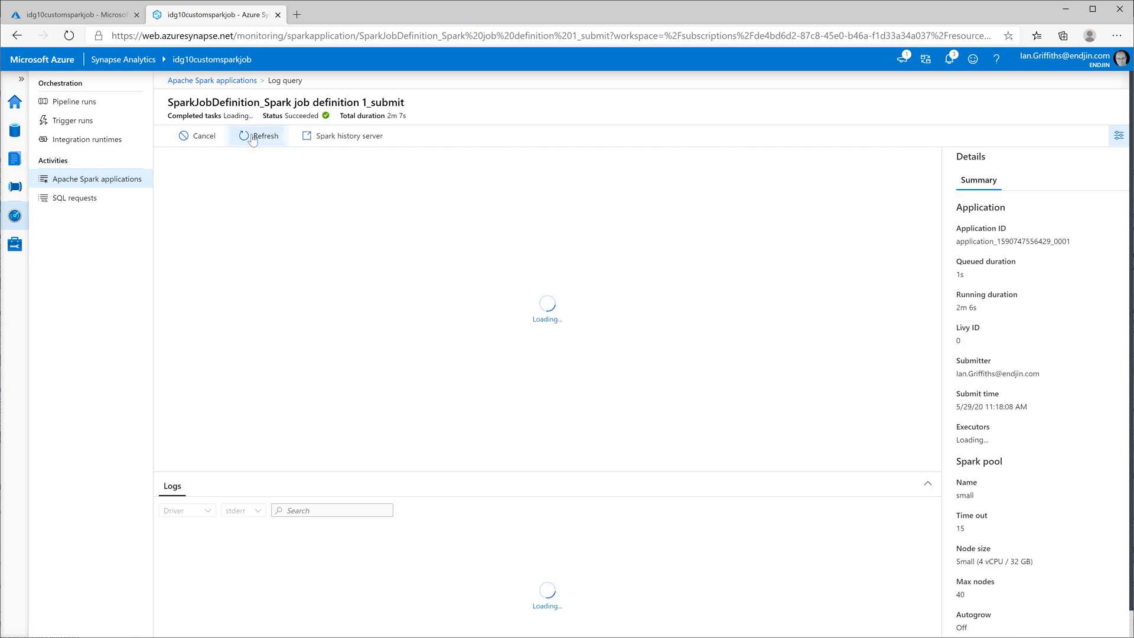
pyautogui.click(257, 136)
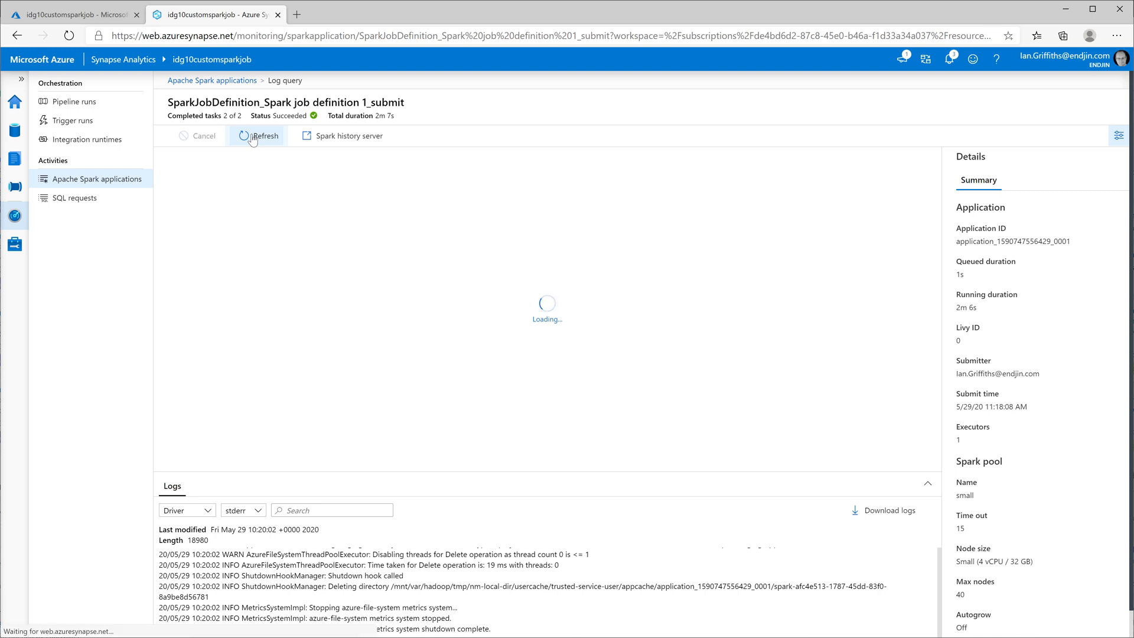
pyautogui.click(258, 135)
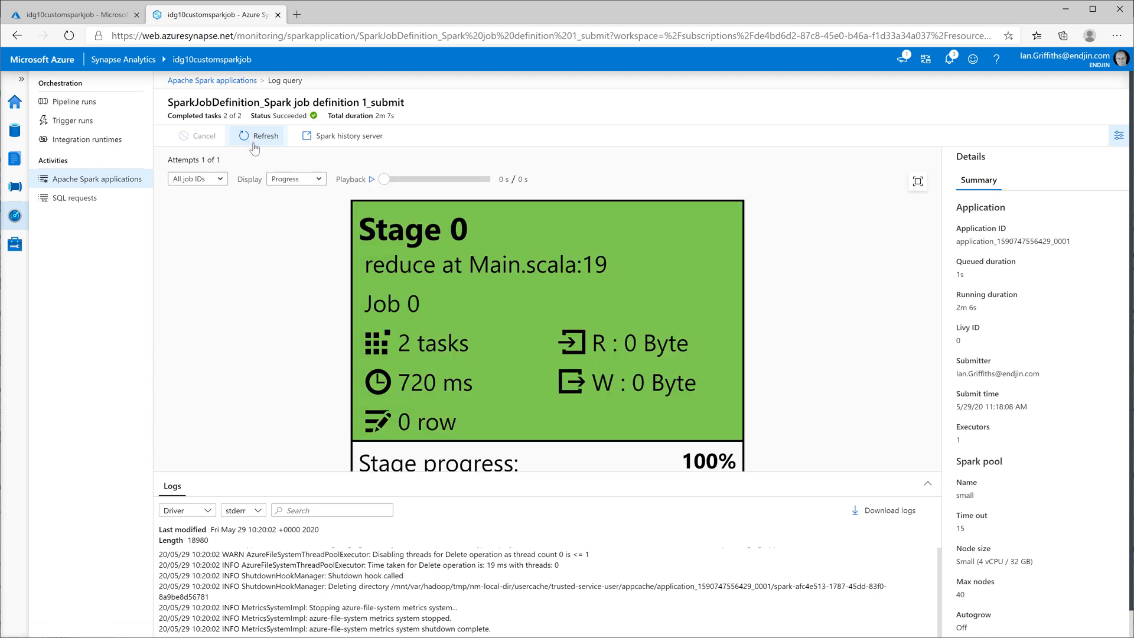
pyautogui.moveTo(293, 473)
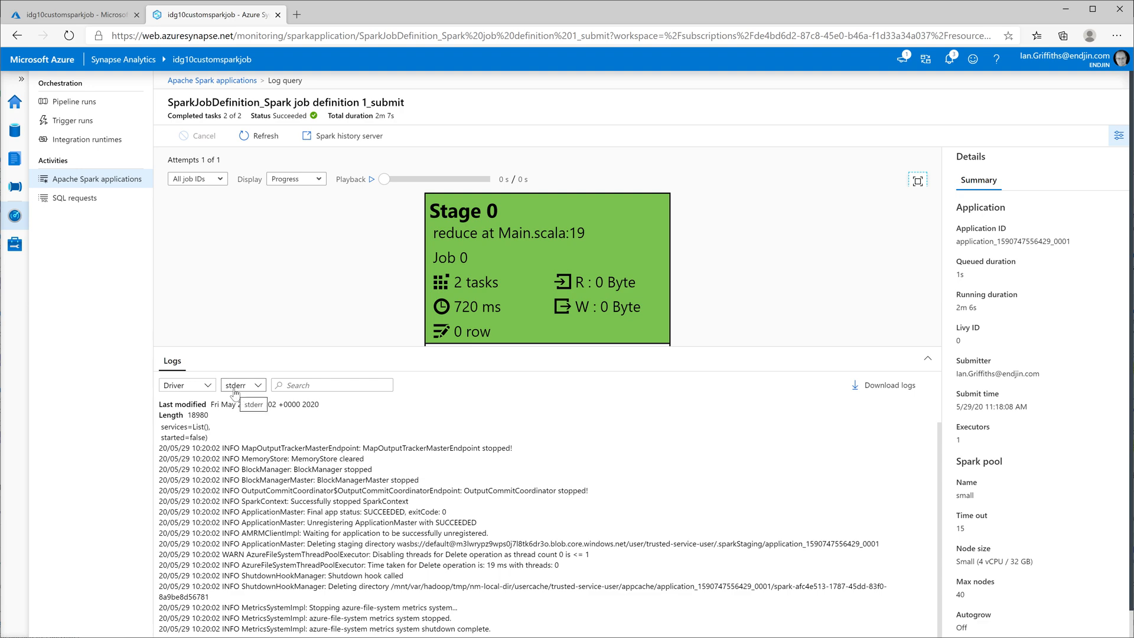
# Switch the driver log to stdout to see 'Pi is roughly 3.1427757138785695'.
pyautogui.click(242, 384)
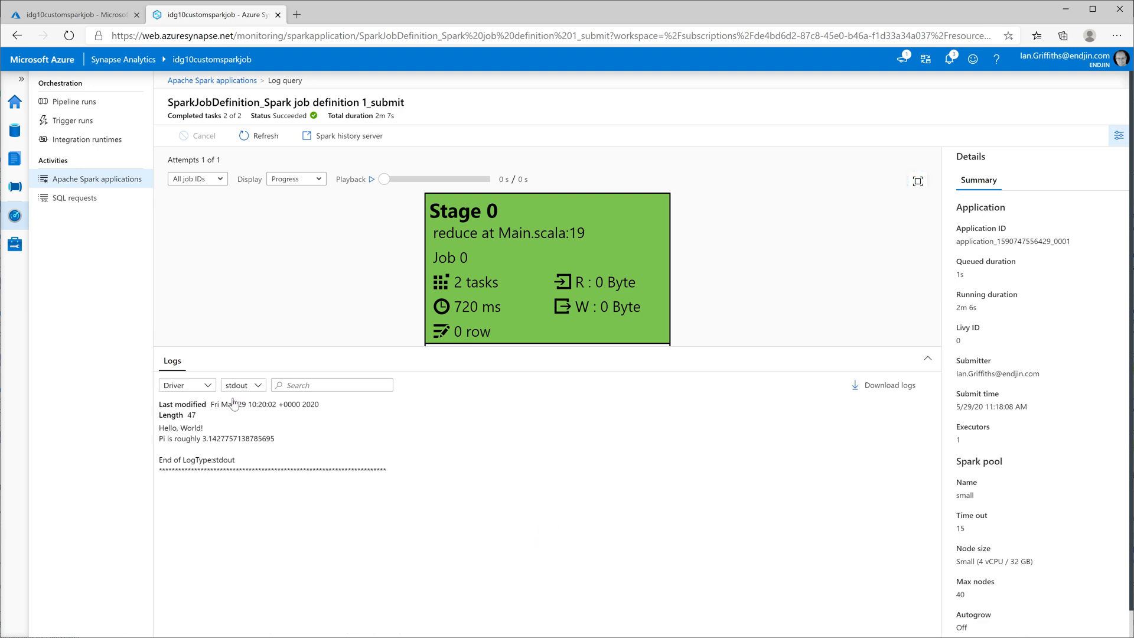
pyautogui.doubleClick(180, 427)
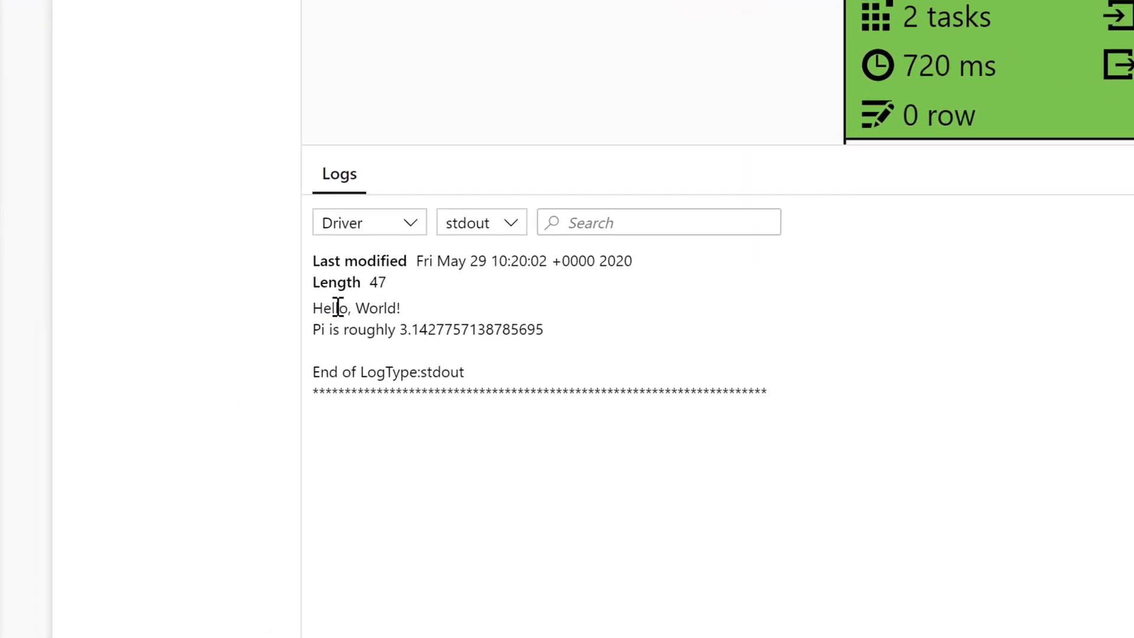
pyautogui.moveTo(432, 322)
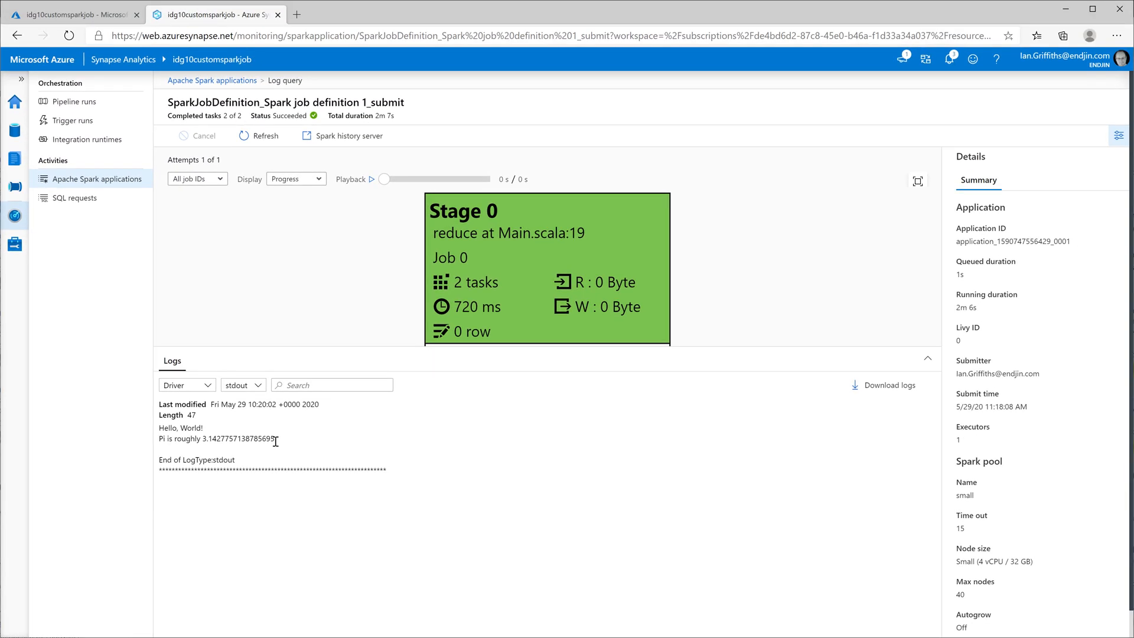
pyautogui.moveTo(344, 353)
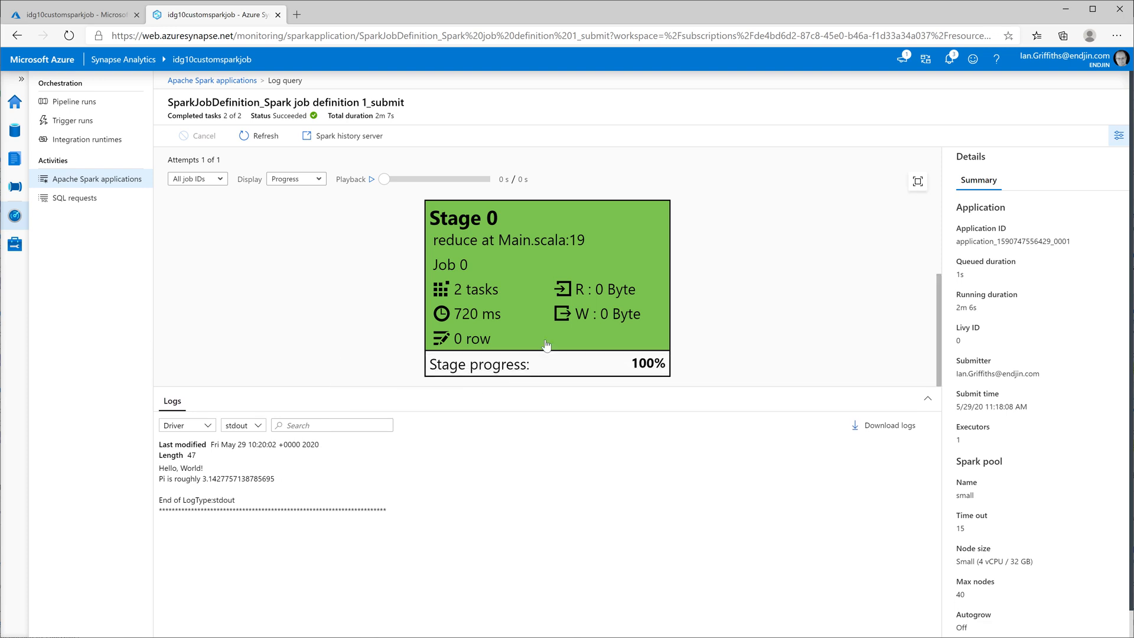
pyautogui.moveTo(551, 338)
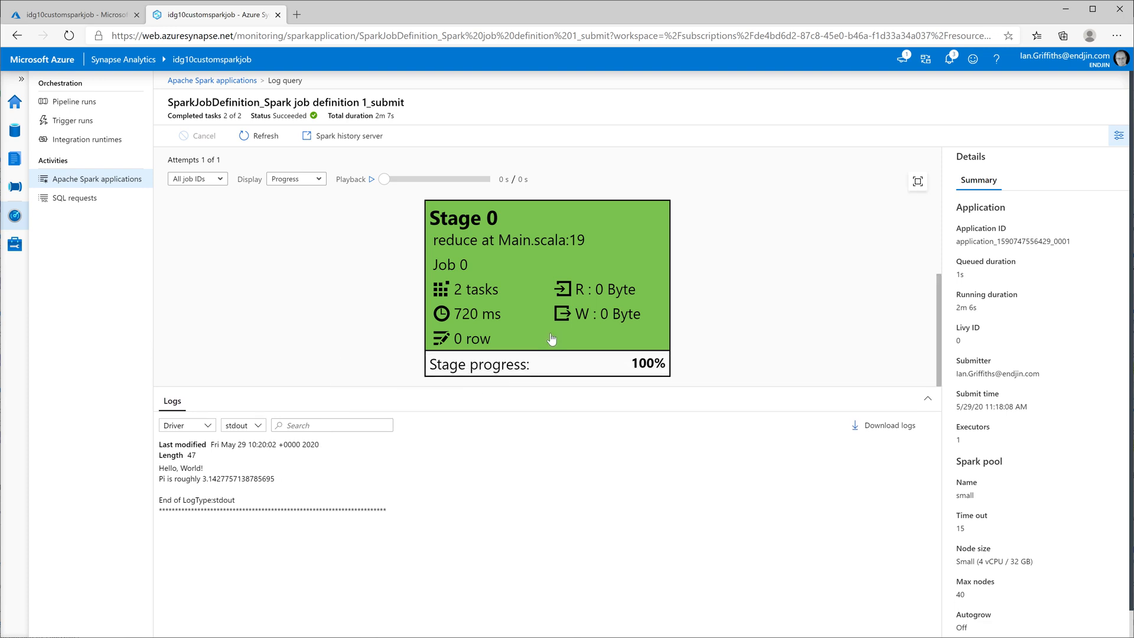